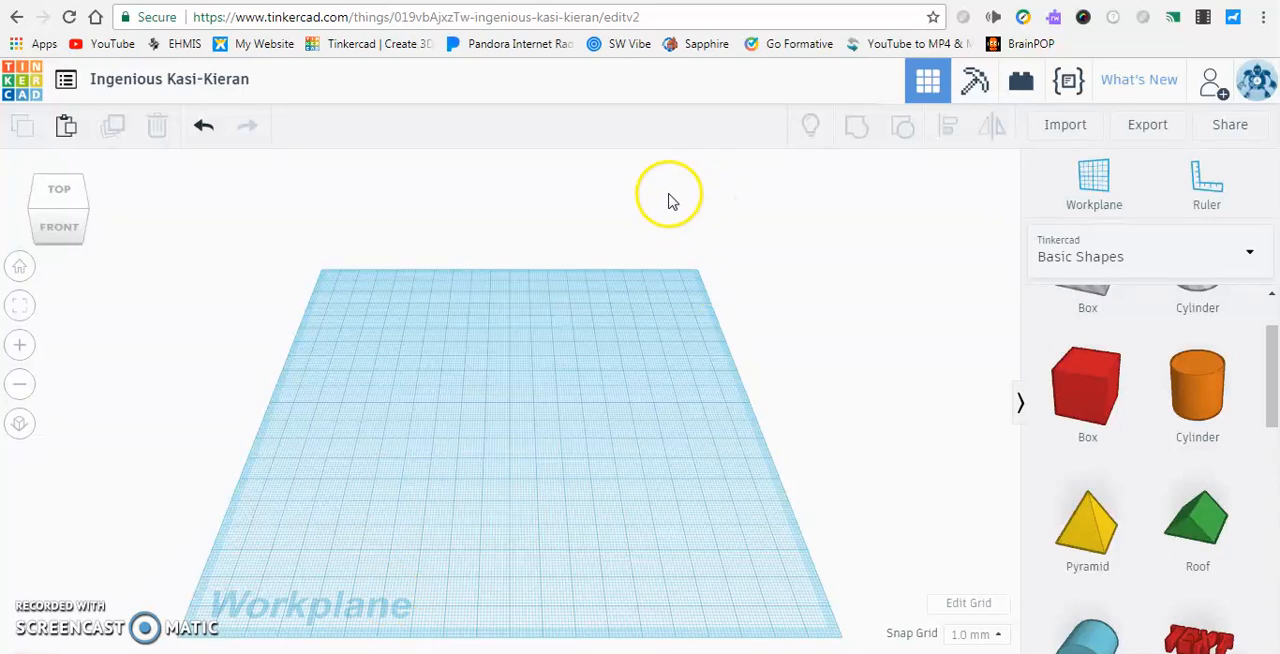
{"action": "mouse_move", "coordinate": [630, 410]}
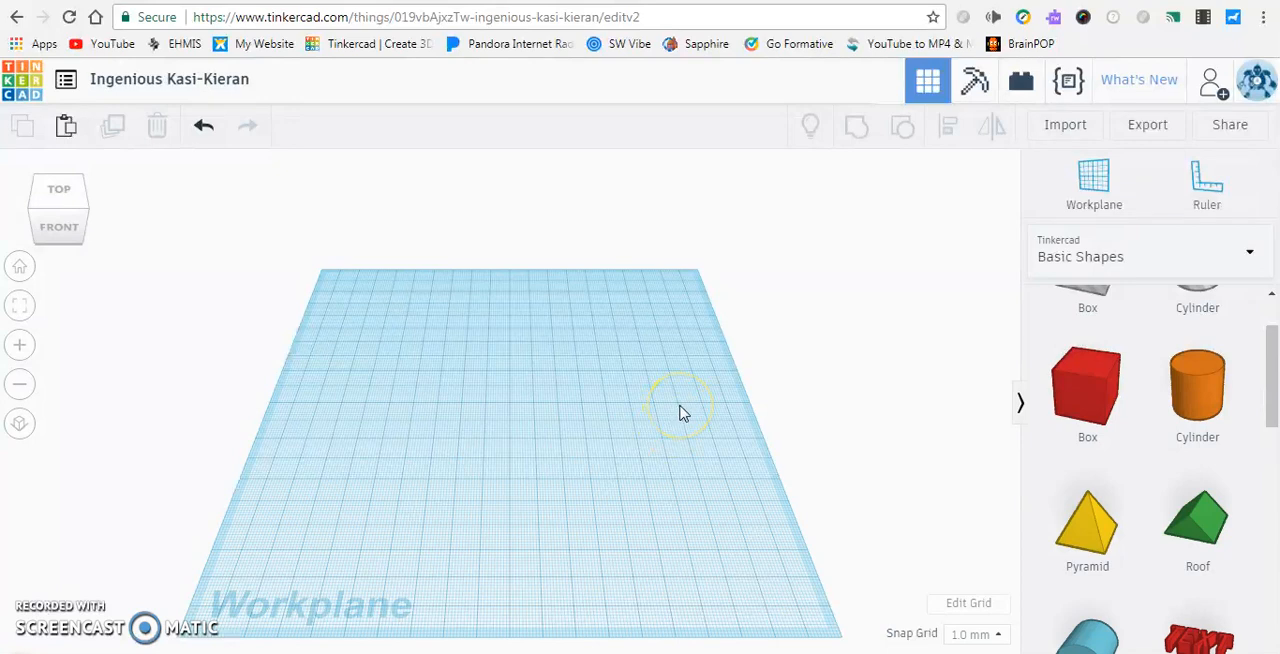
{"action": "mouse_move", "coordinate": [565, 475]}
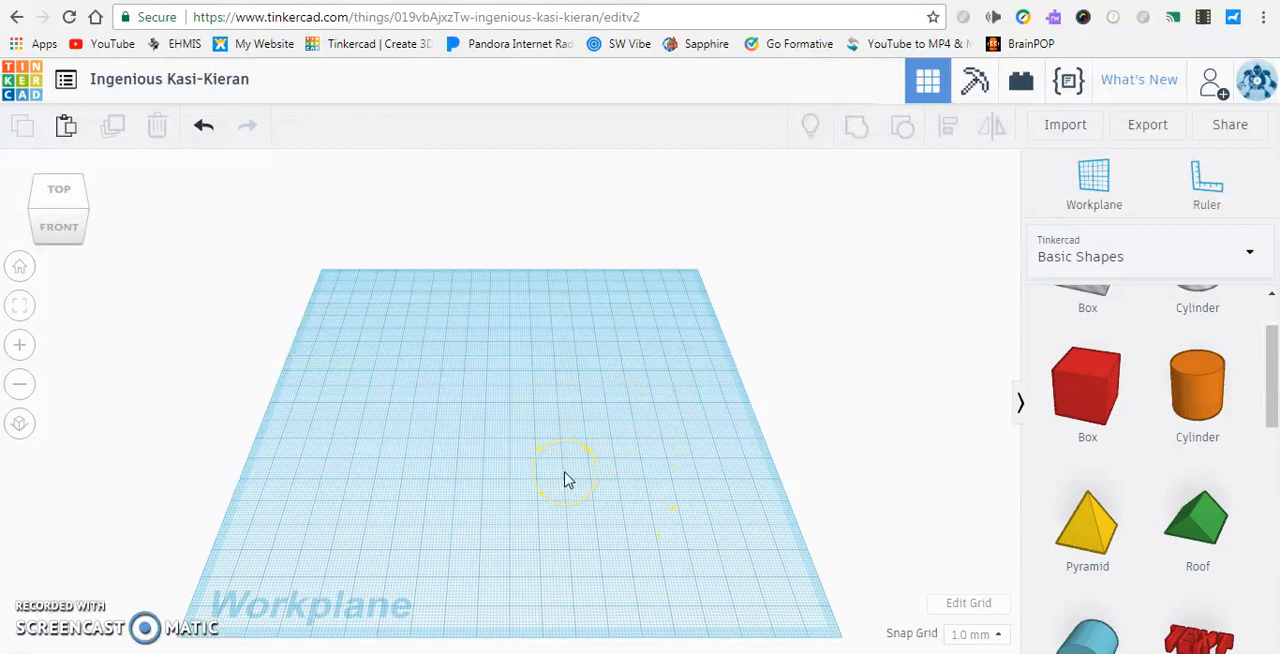
{"action": "mouse_move", "coordinate": [675, 440]}
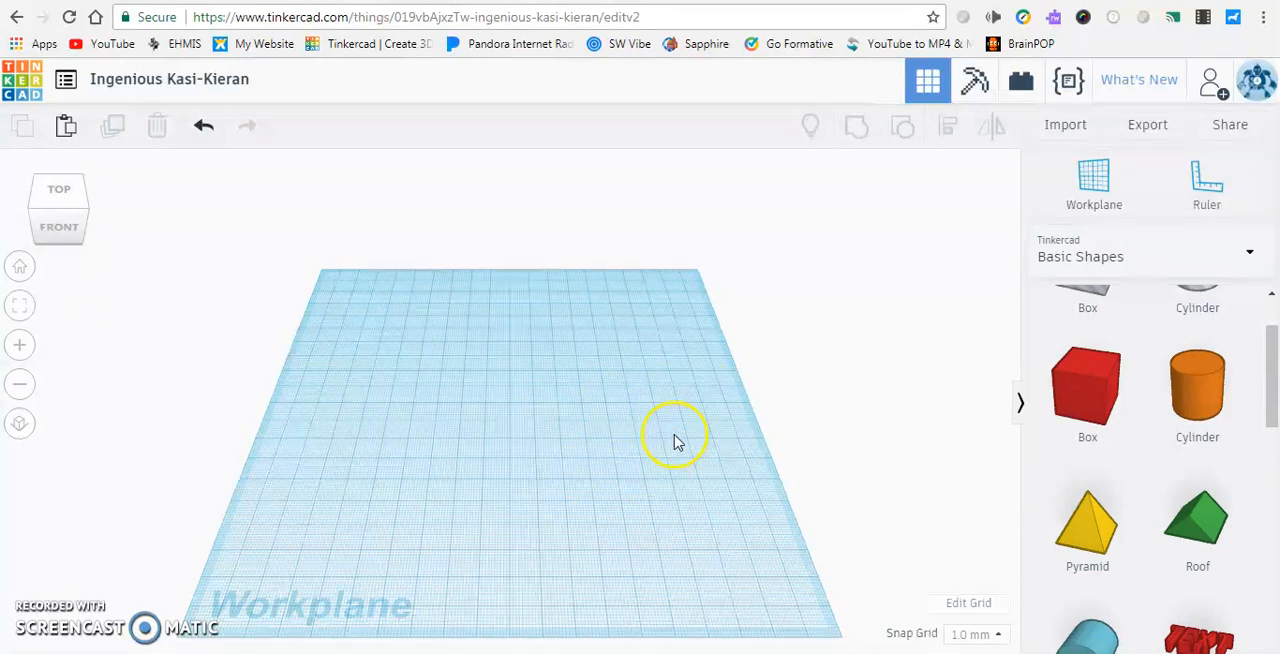
{"action": "mouse_move", "coordinate": [695, 443]}
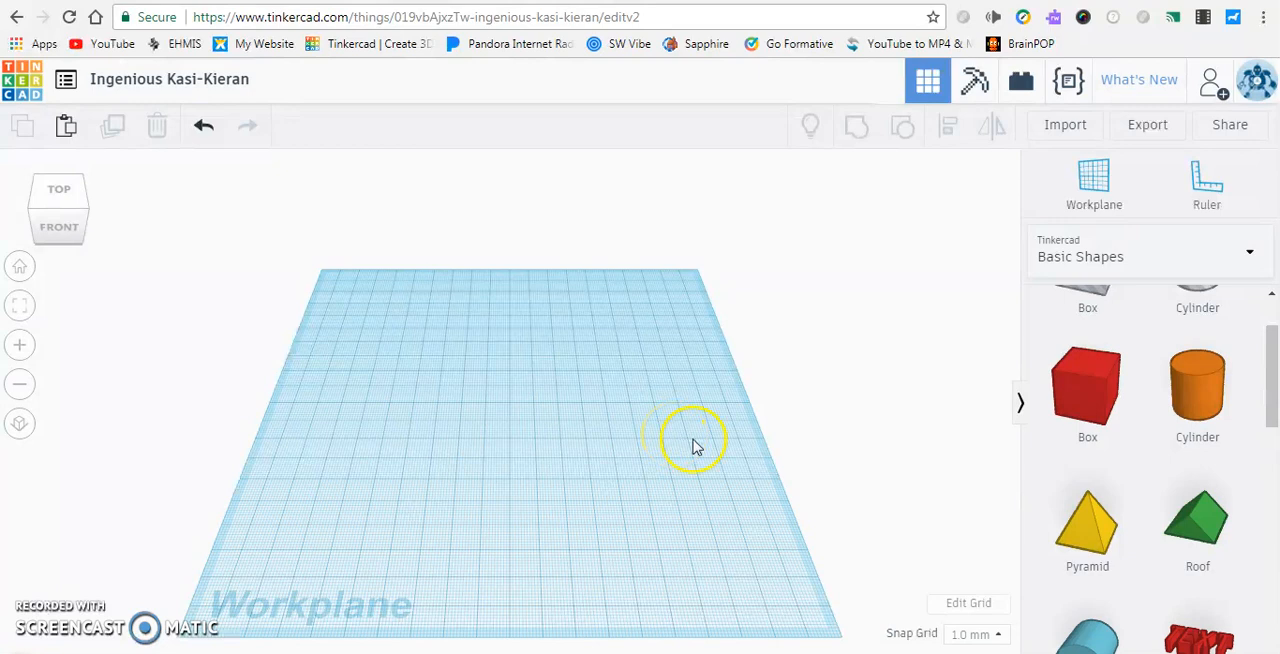
{"action": "mouse_move", "coordinate": [585, 460]}
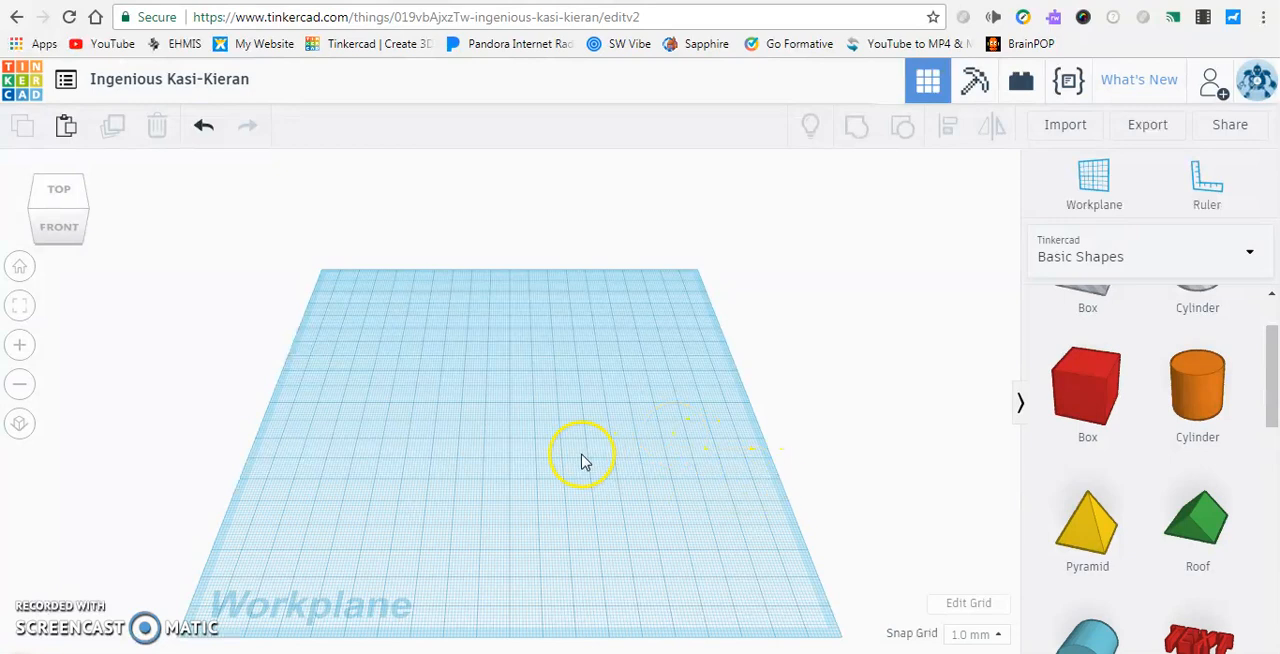
{"action": "mouse_move", "coordinate": [497, 452]}
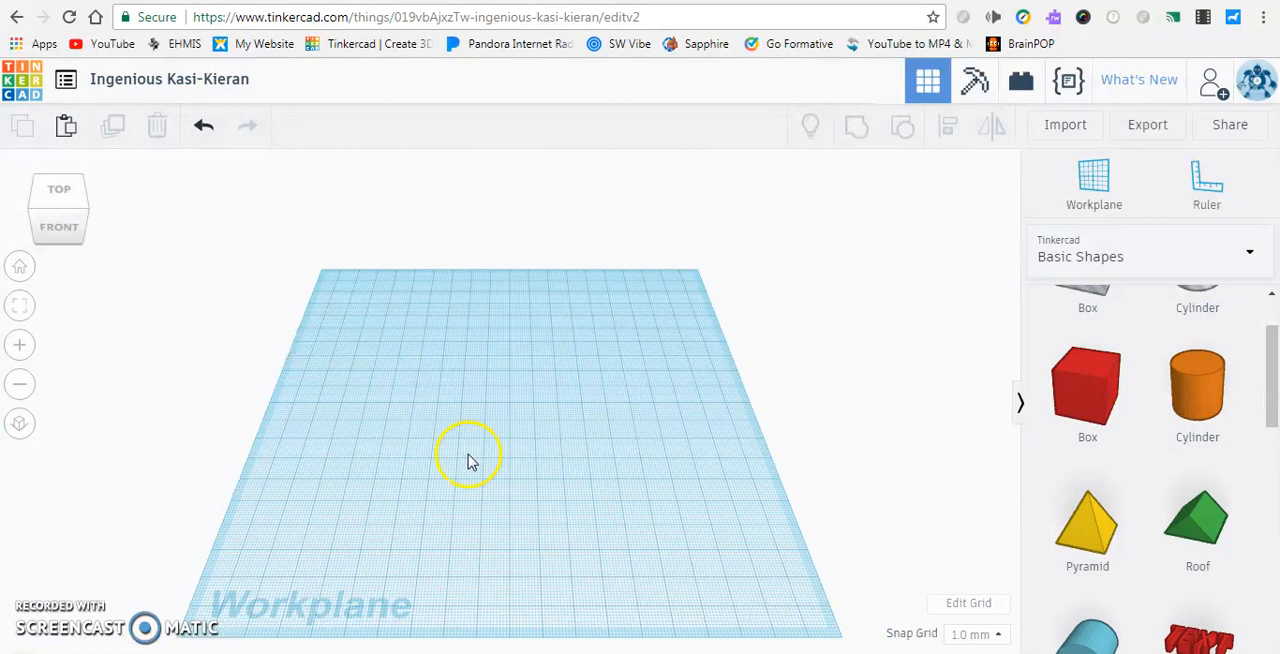
{"action": "mouse_move", "coordinate": [568, 477]}
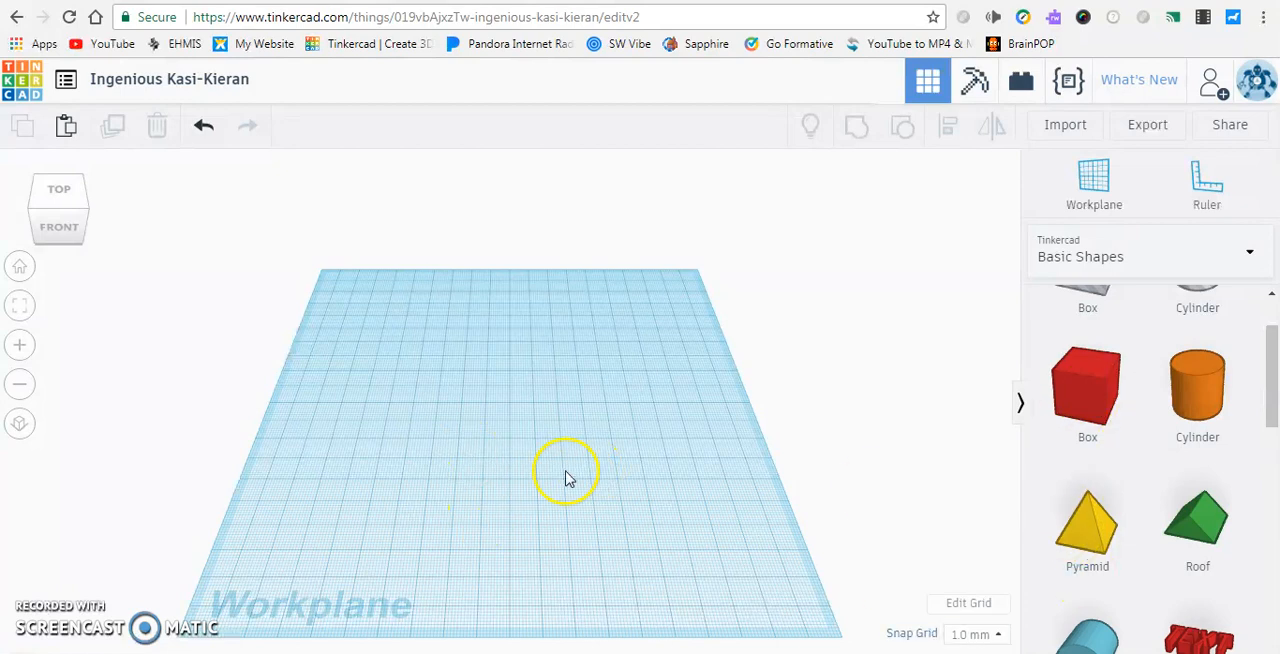
{"action": "mouse_move", "coordinate": [530, 489]}
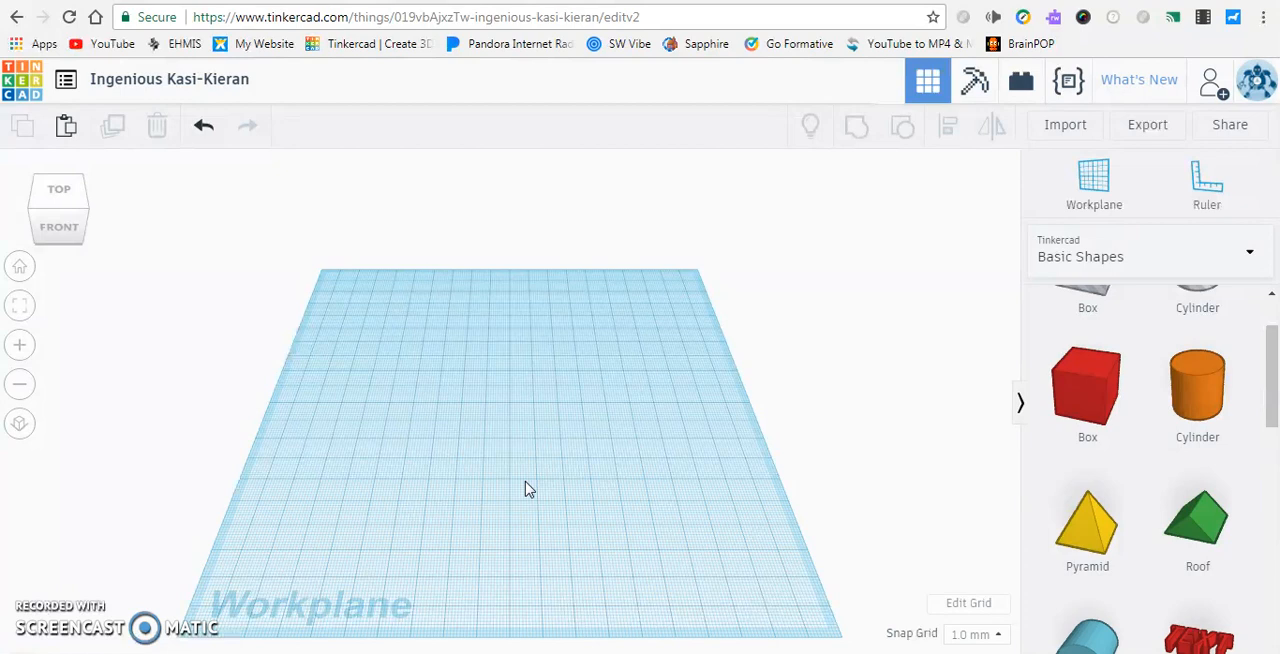
{"action": "mouse_move", "coordinate": [1003, 627]}
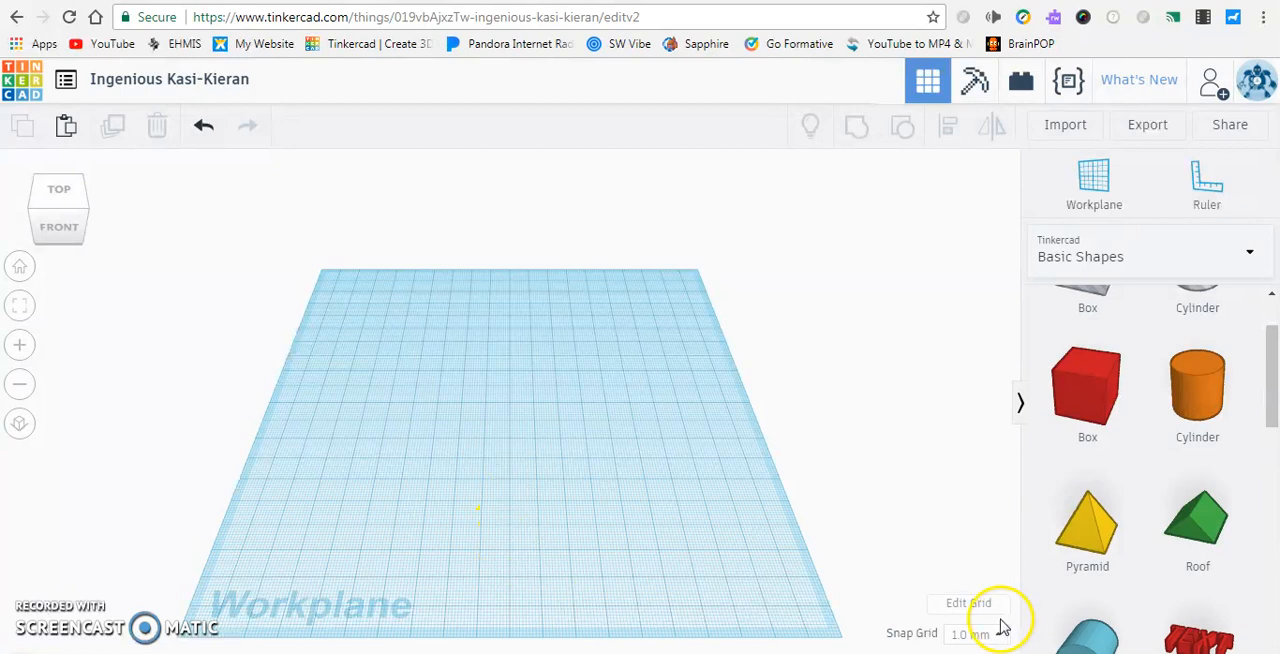
Open Grid properties and expand the Units list, still showing millimetres and 200 by 200
{"action": "left_click", "coordinate": [967, 602]}
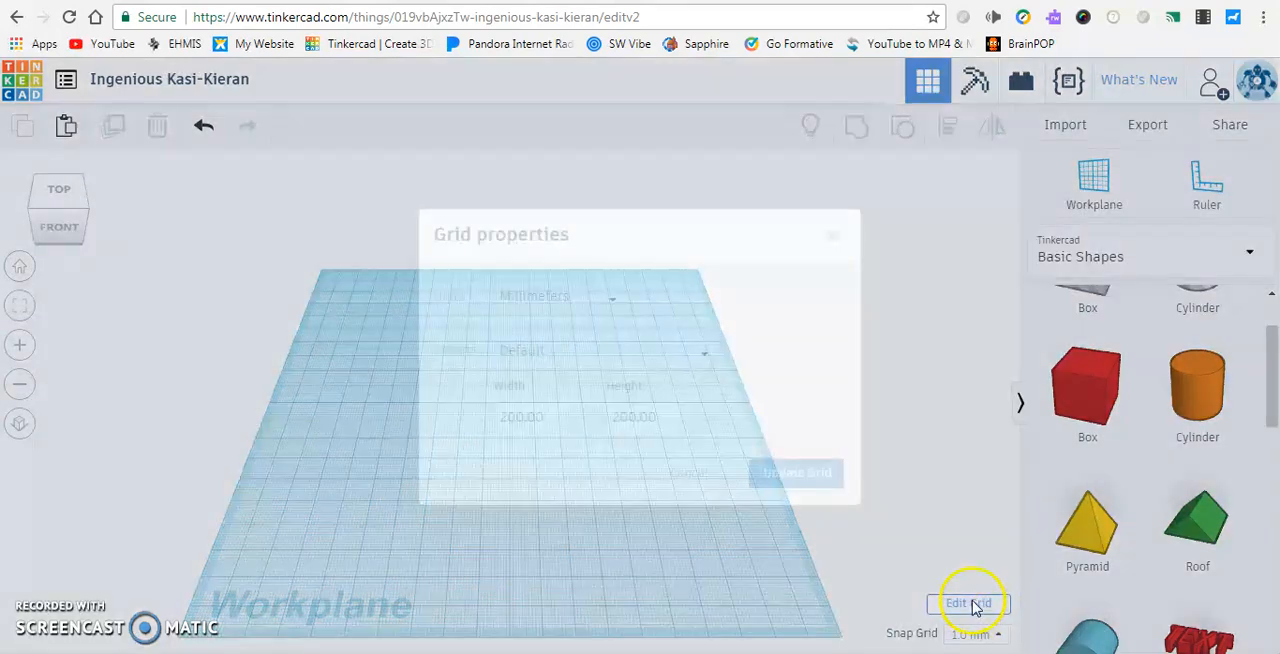
{"action": "left_click", "coordinate": [968, 603]}
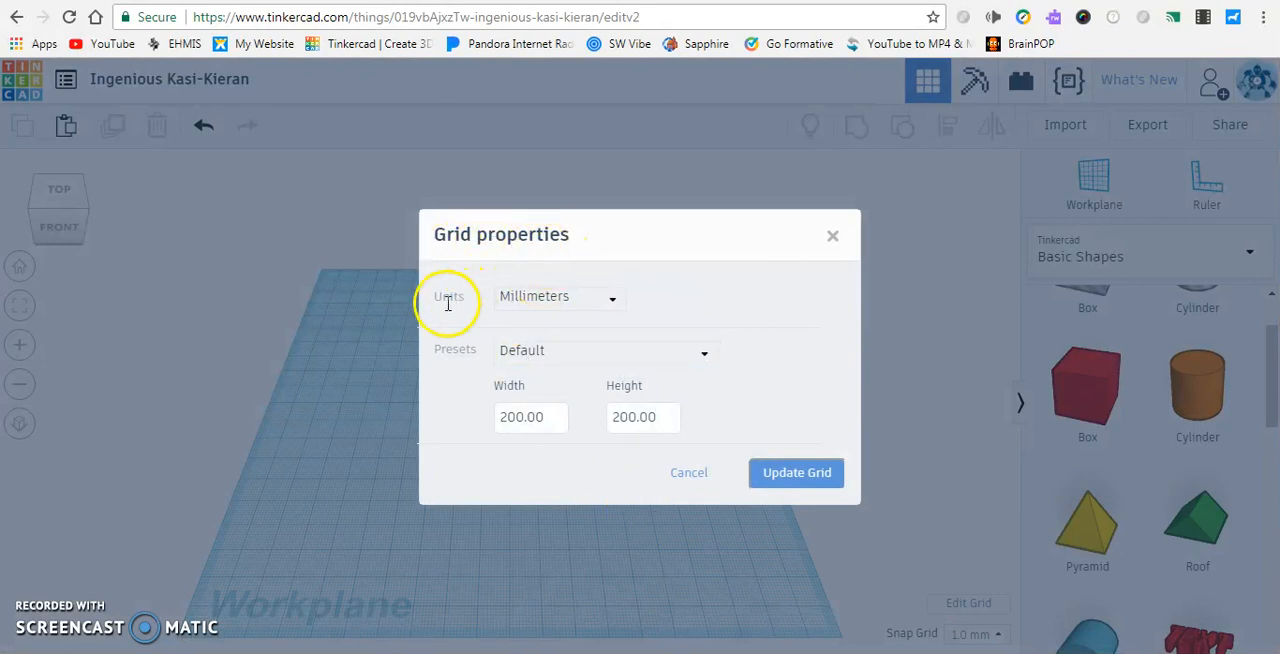
{"action": "mouse_move", "coordinate": [478, 305]}
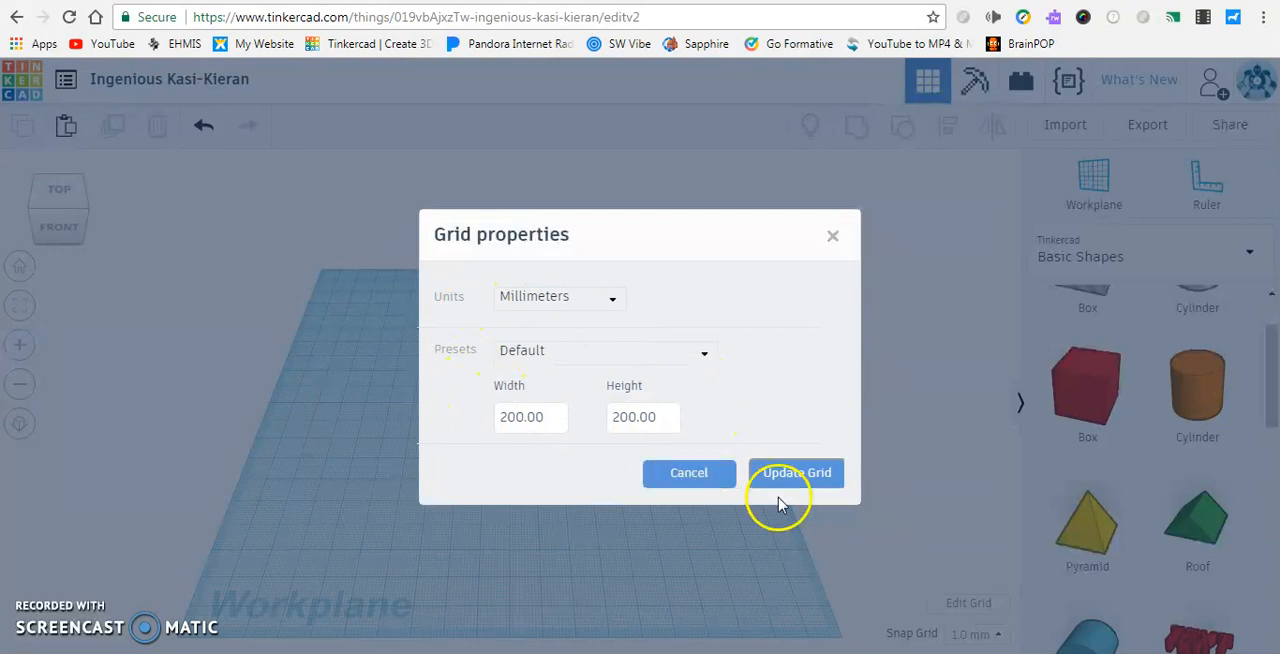
{"action": "mouse_move", "coordinate": [567, 310]}
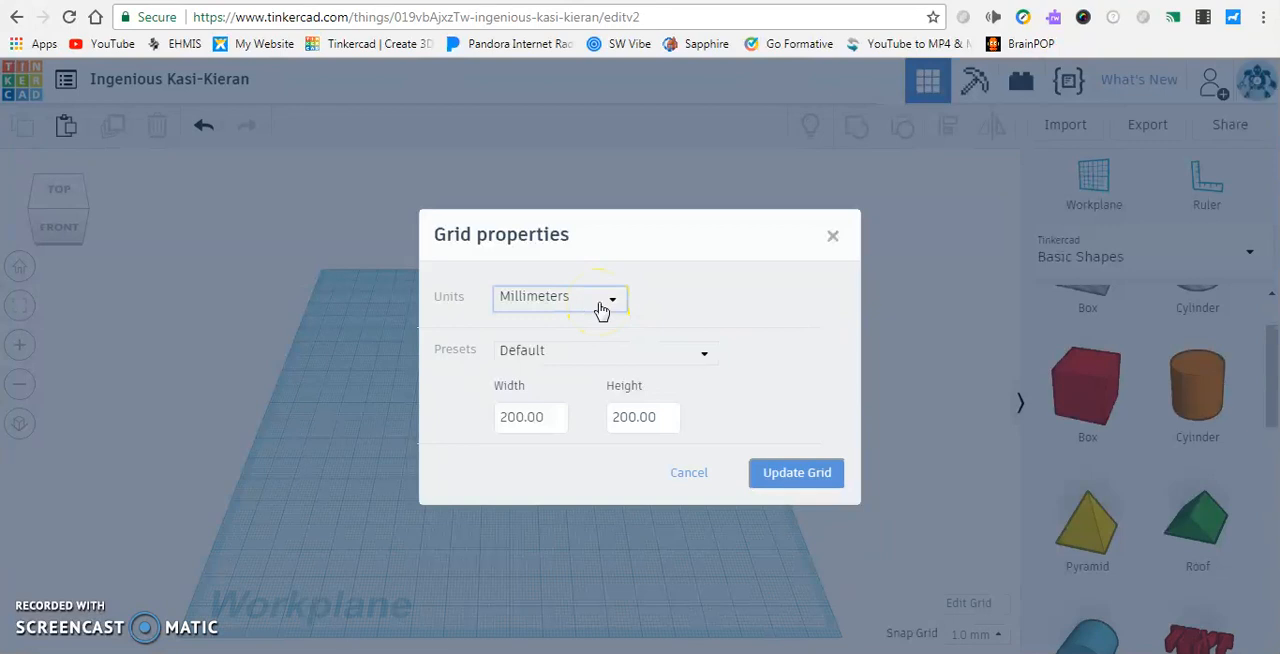
{"action": "left_click", "coordinate": [558, 296]}
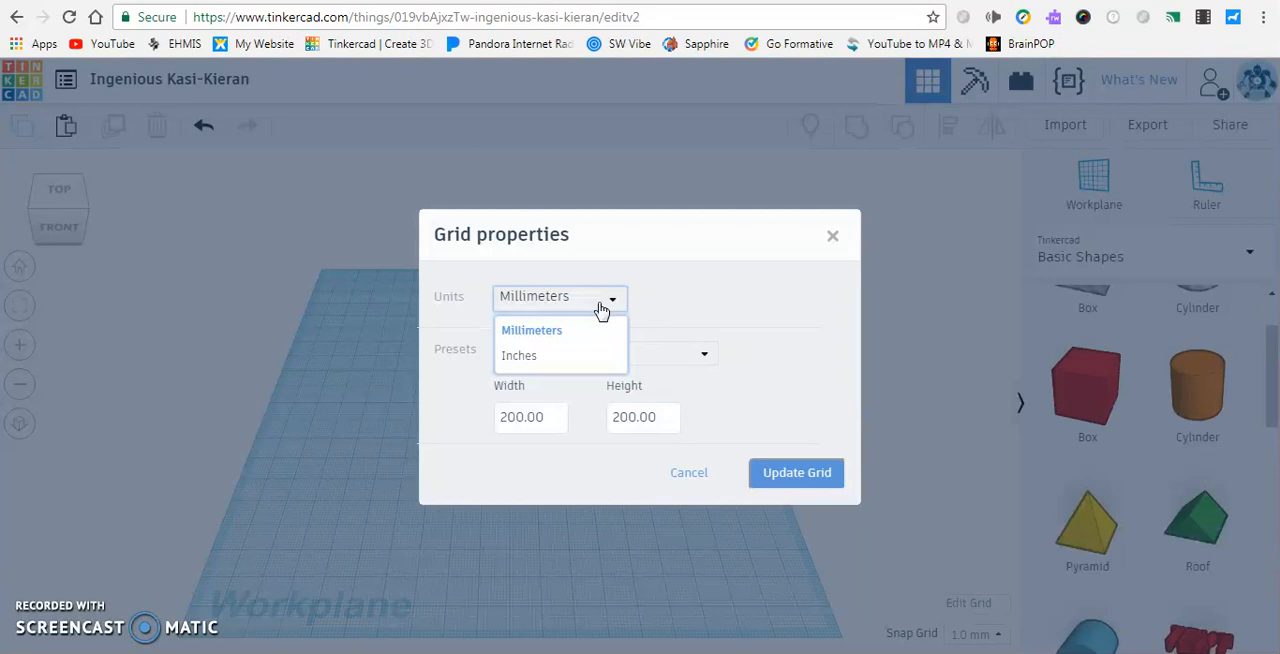
{"action": "mouse_move", "coordinate": [519, 357]}
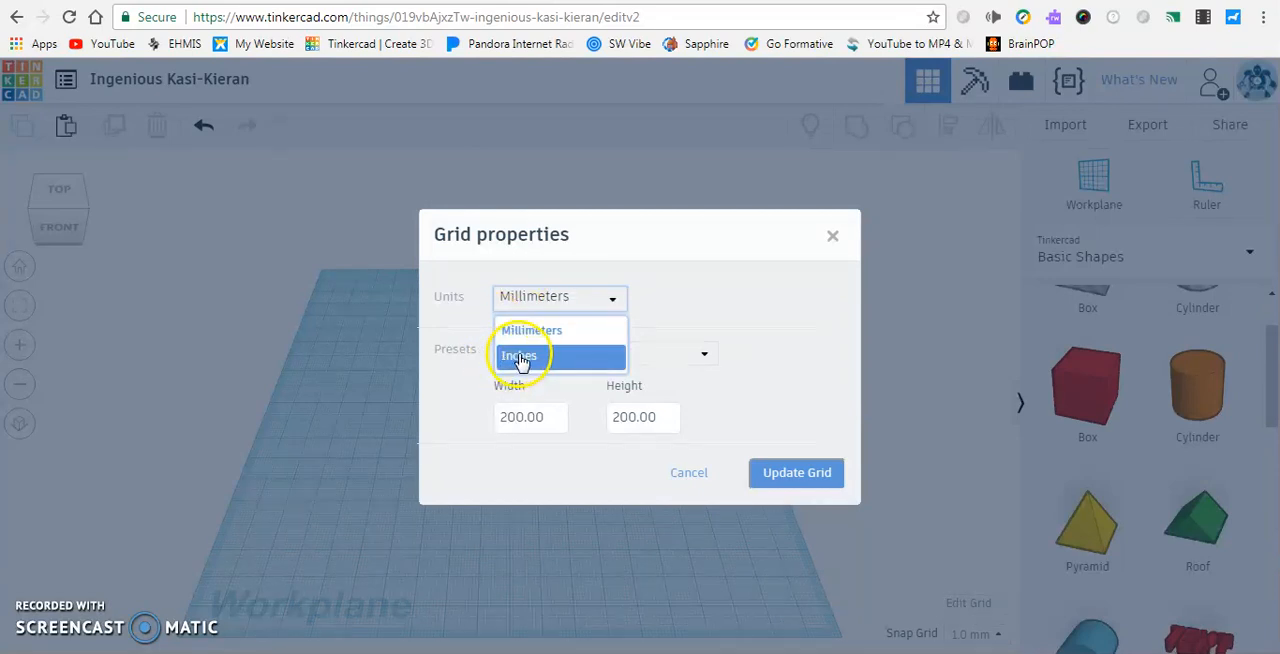
Switch grid units to inches and apply a custom 2 by 2 workplane size
{"action": "left_click", "coordinate": [519, 355]}
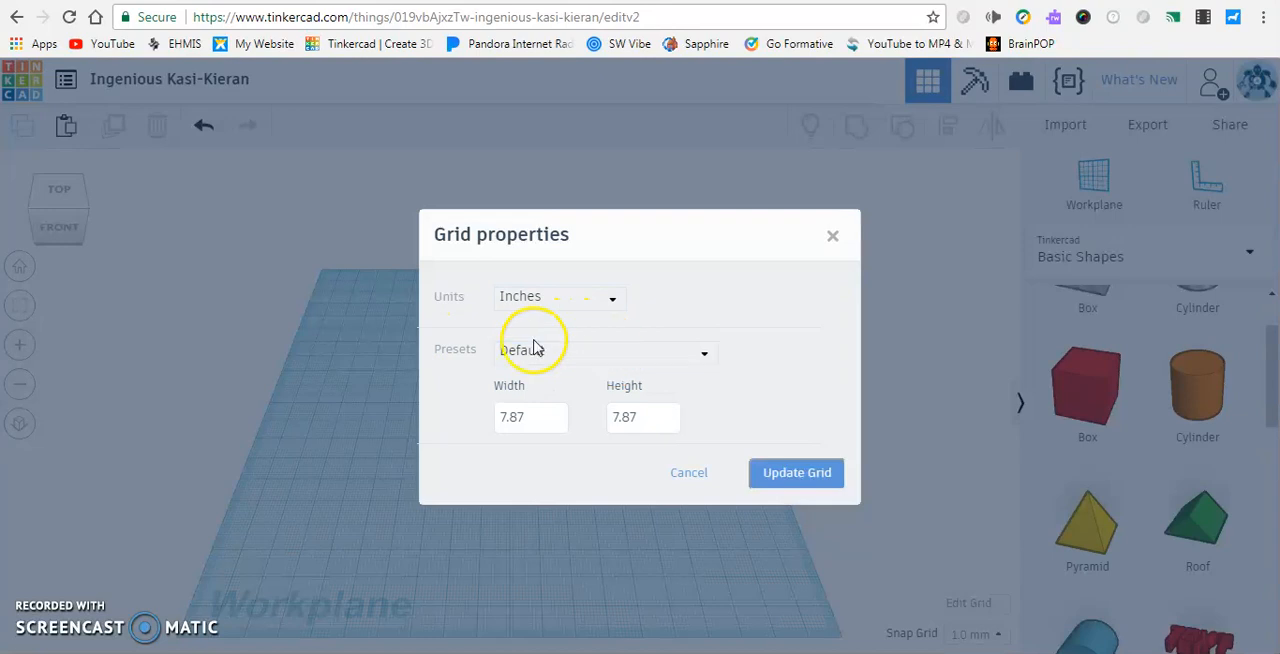
{"action": "left_click", "coordinate": [702, 352]}
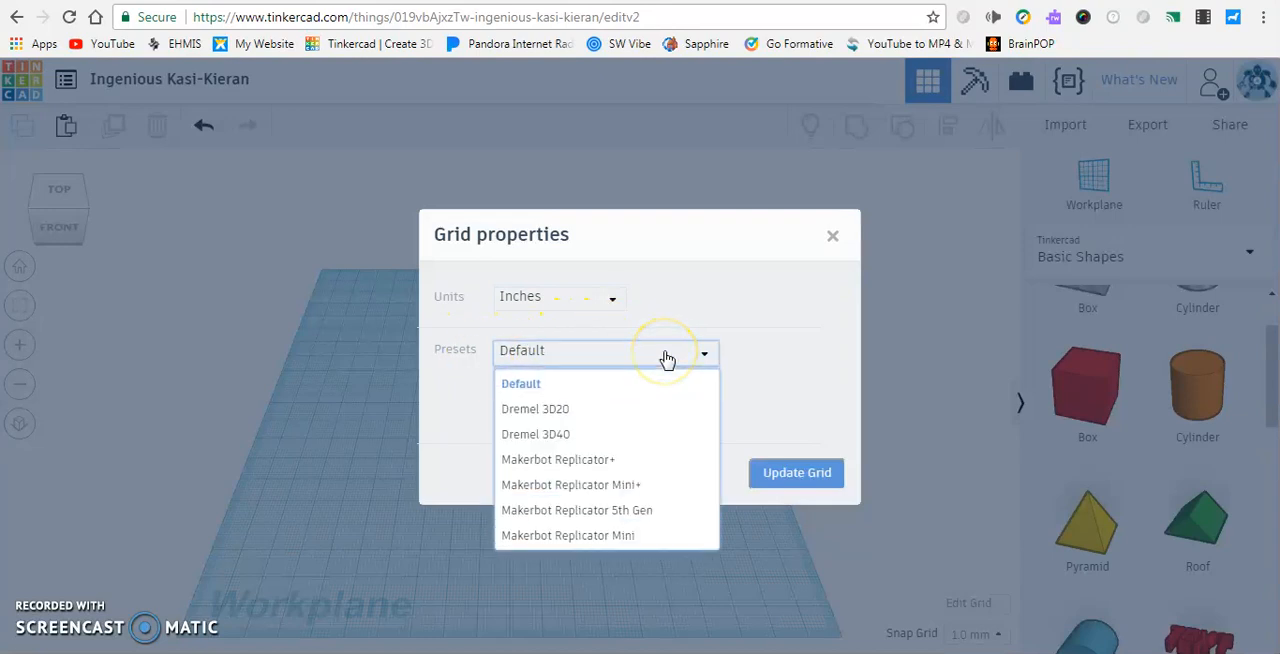
{"action": "scroll", "scroll_direction": "down", "scroll_amount": 3}
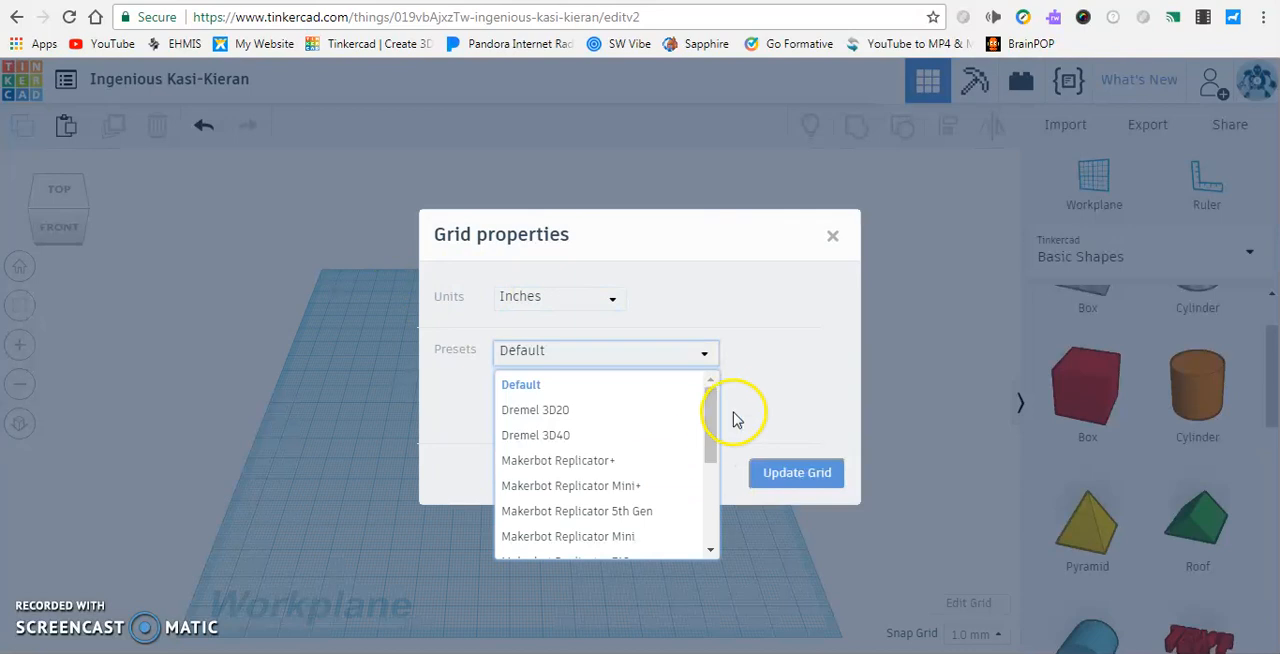
{"action": "left_click", "coordinate": [520, 384]}
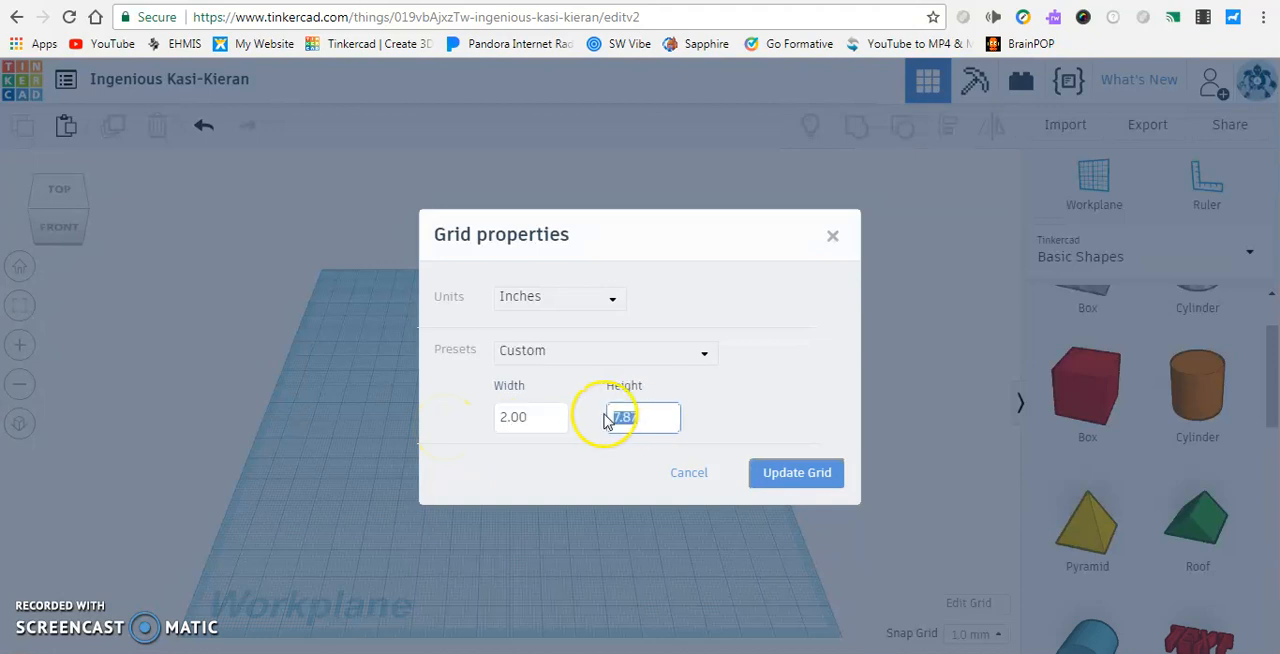
{"action": "type", "text": "2"}
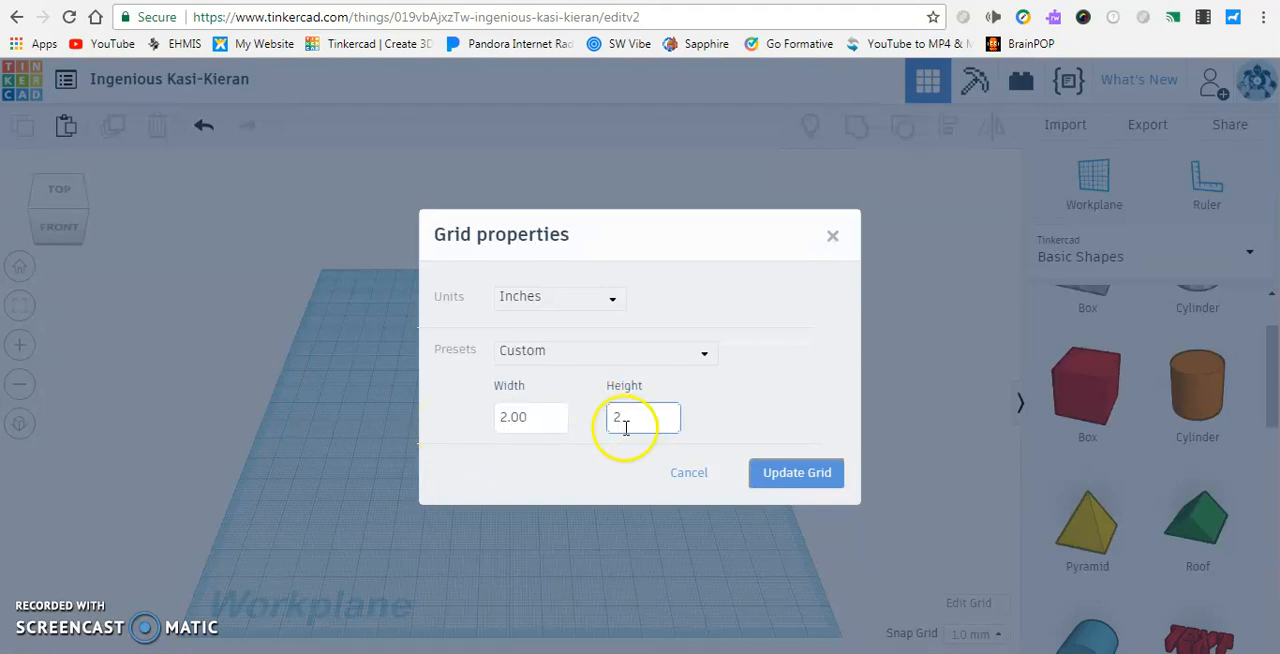
{"action": "left_click", "coordinate": [796, 472]}
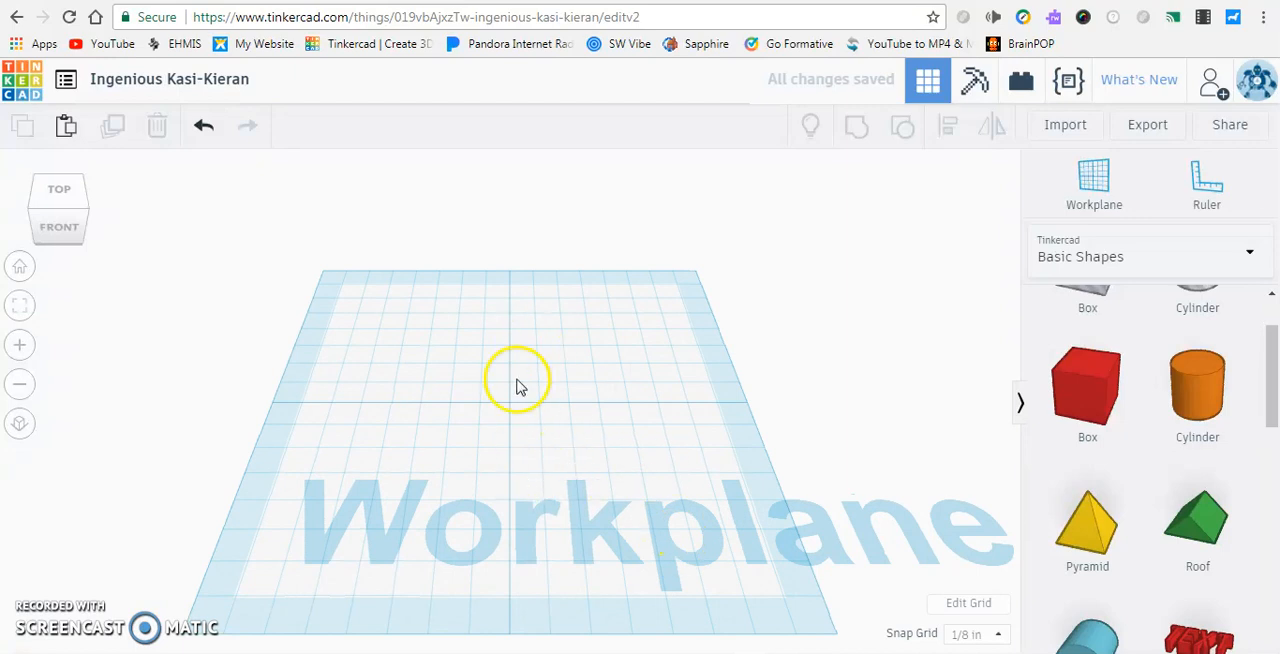
{"action": "mouse_move", "coordinate": [530, 430]}
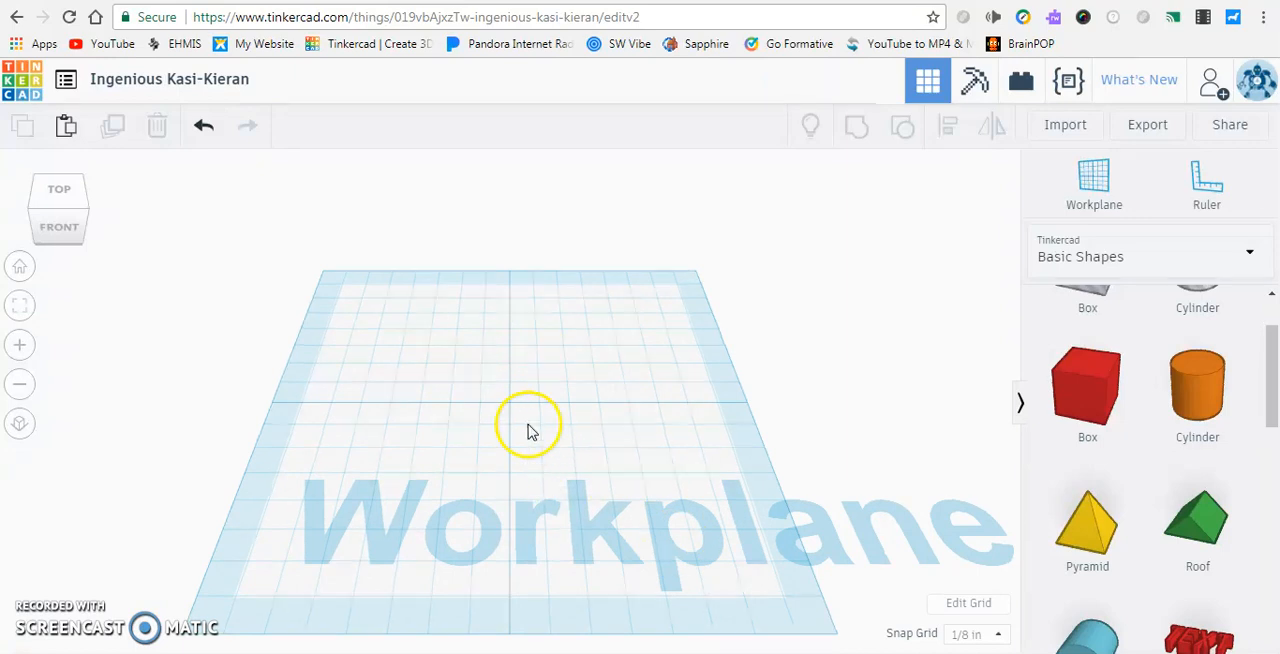
{"action": "mouse_move", "coordinate": [517, 552]}
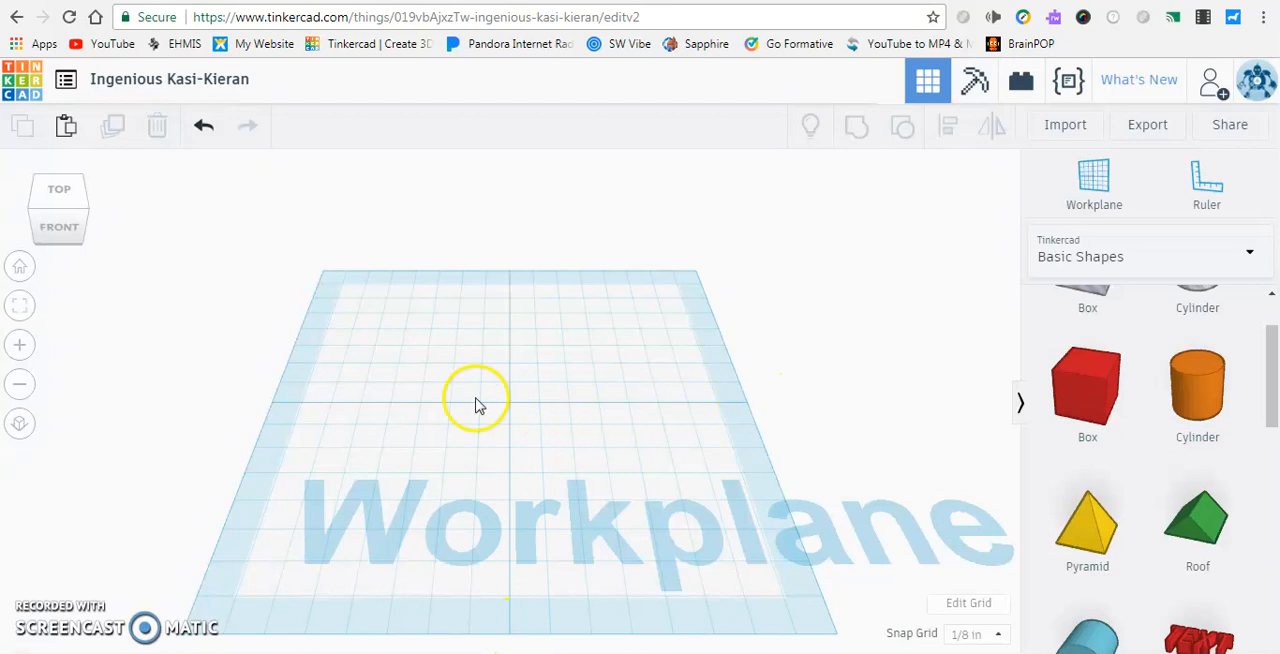
{"action": "mouse_move", "coordinate": [277, 430]}
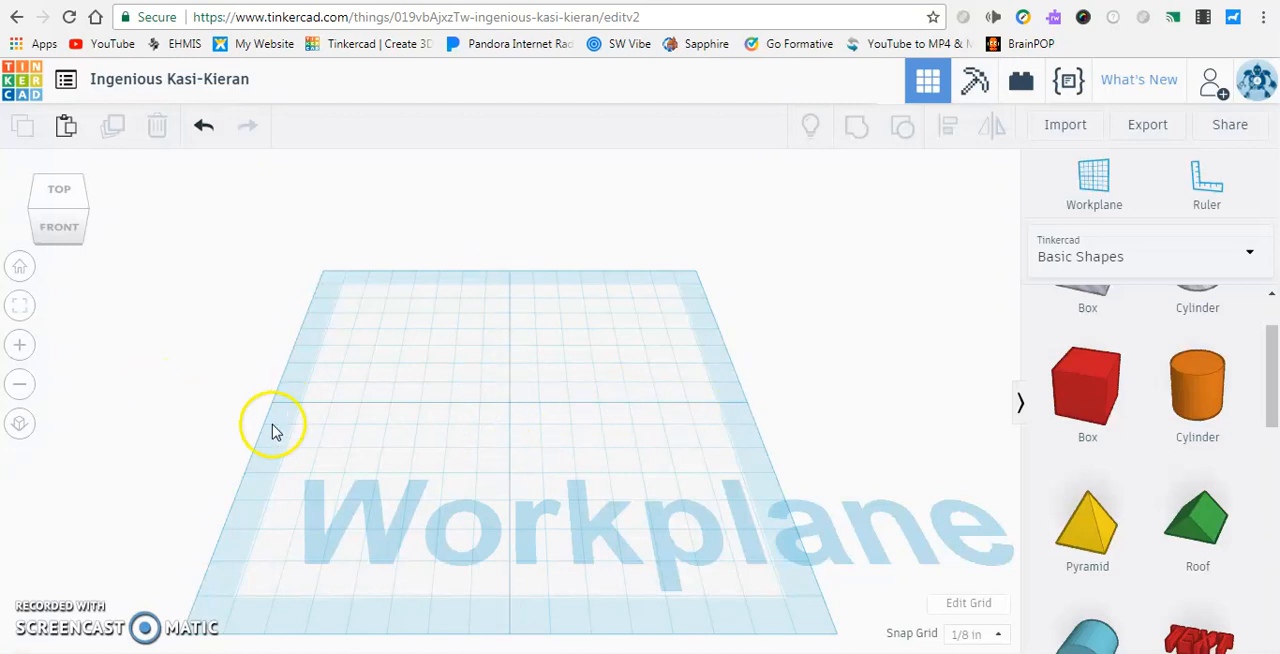
{"action": "mouse_move", "coordinate": [535, 415]}
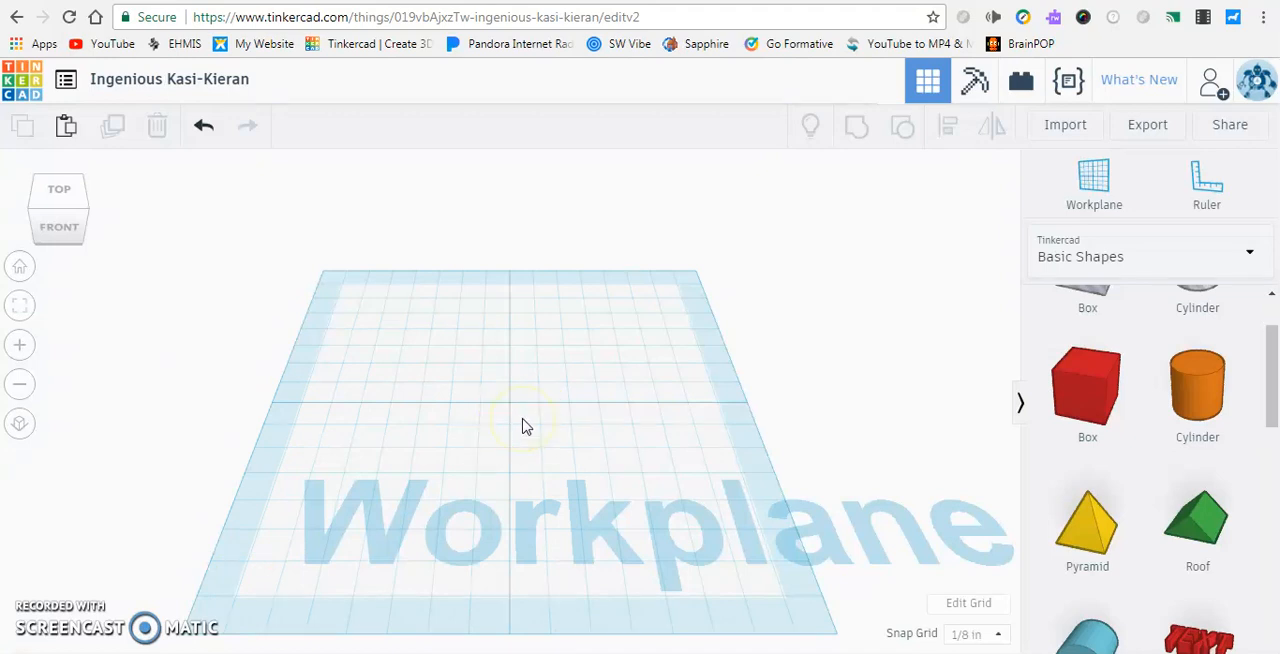
{"action": "mouse_move", "coordinate": [758, 412]}
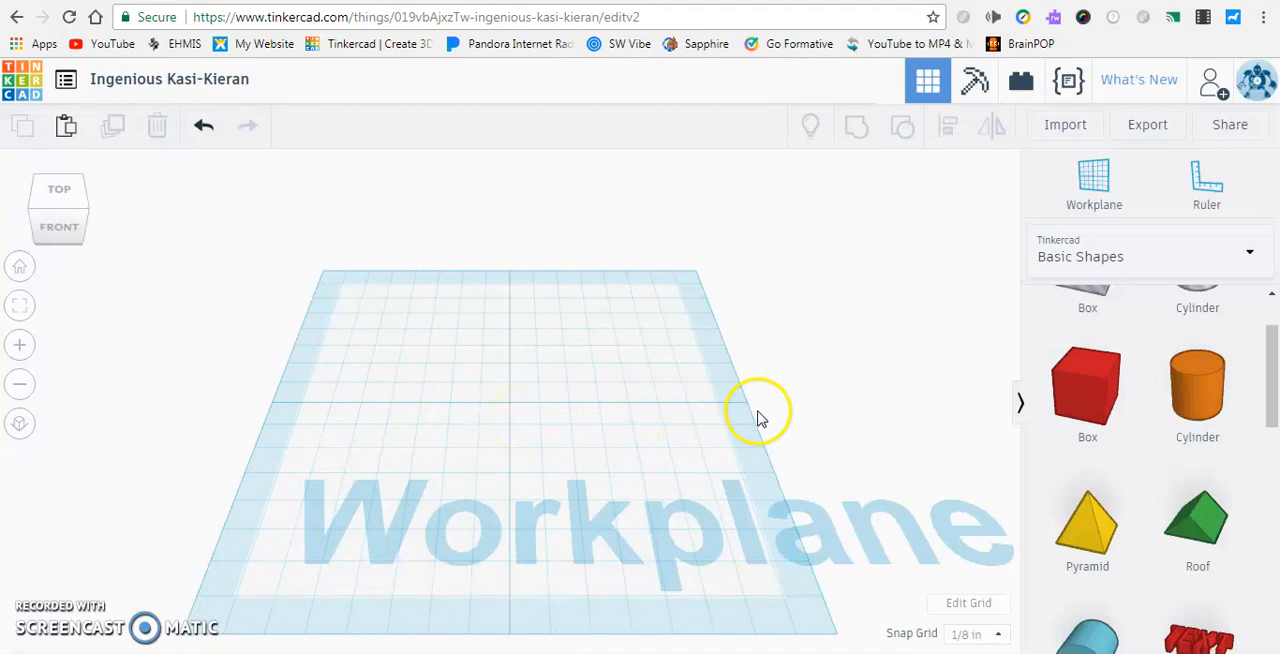
{"action": "mouse_move", "coordinate": [752, 435]}
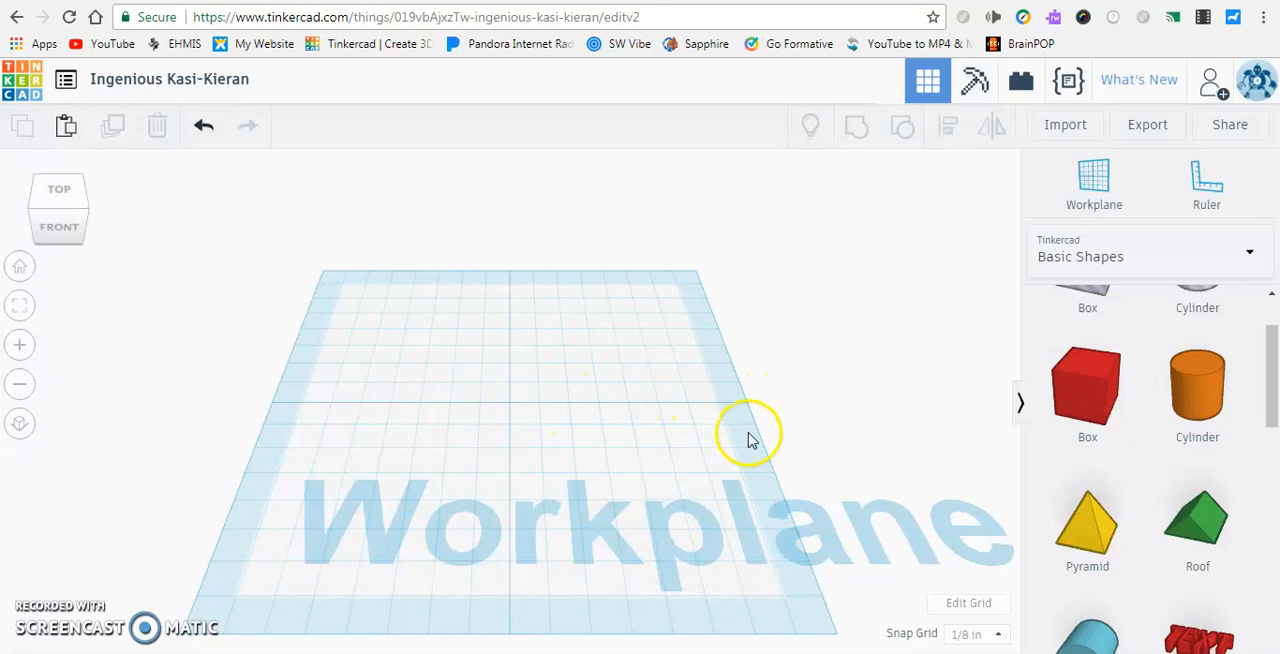
{"action": "mouse_move", "coordinate": [540, 420]}
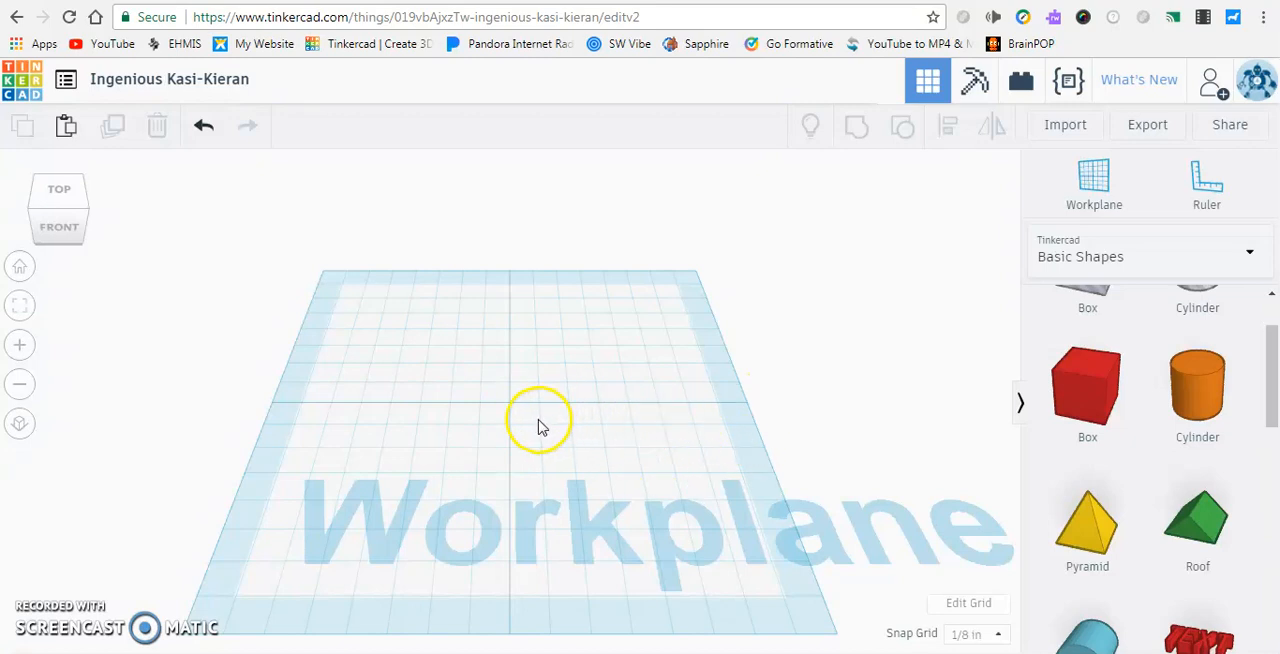
{"action": "mouse_move", "coordinate": [573, 423]}
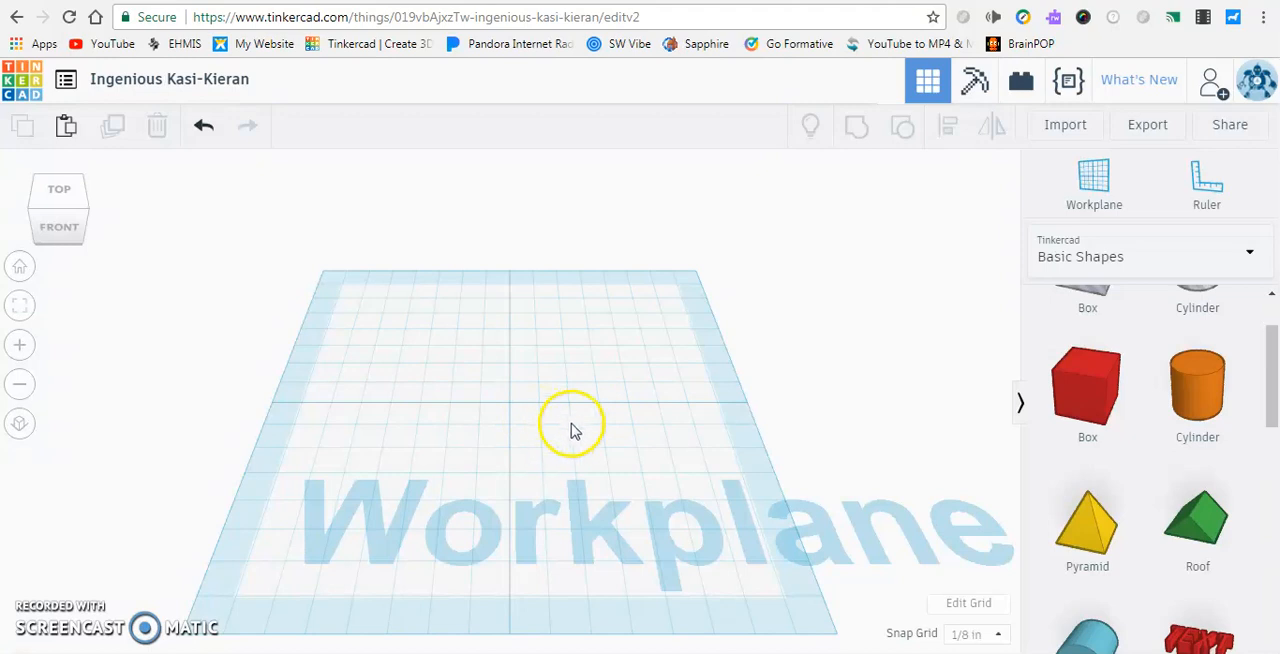
{"action": "mouse_move", "coordinate": [703, 420]}
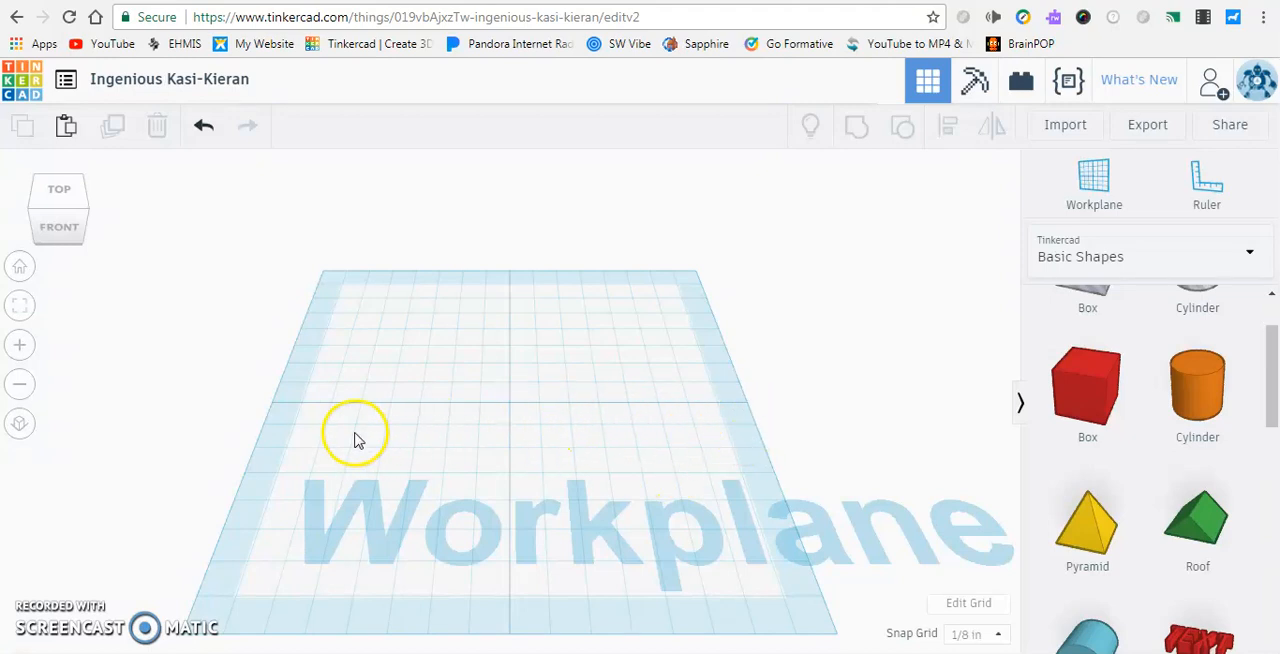
{"action": "mouse_move", "coordinate": [865, 350]}
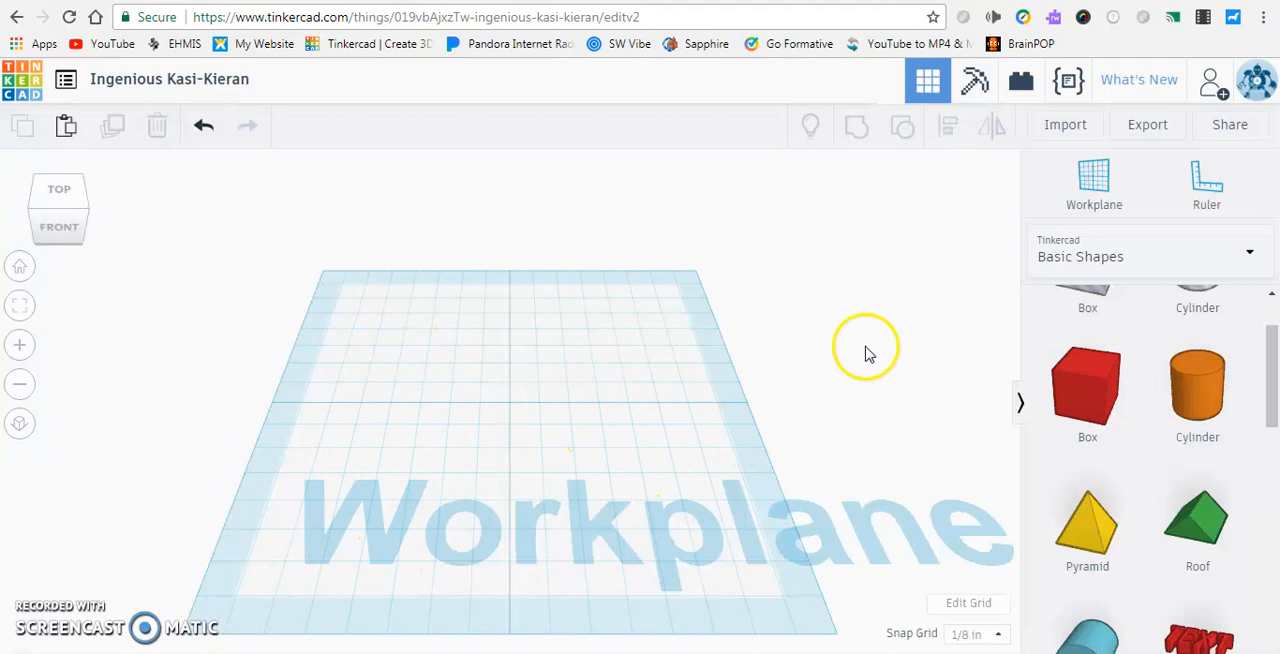
{"action": "mouse_move", "coordinate": [830, 645]}
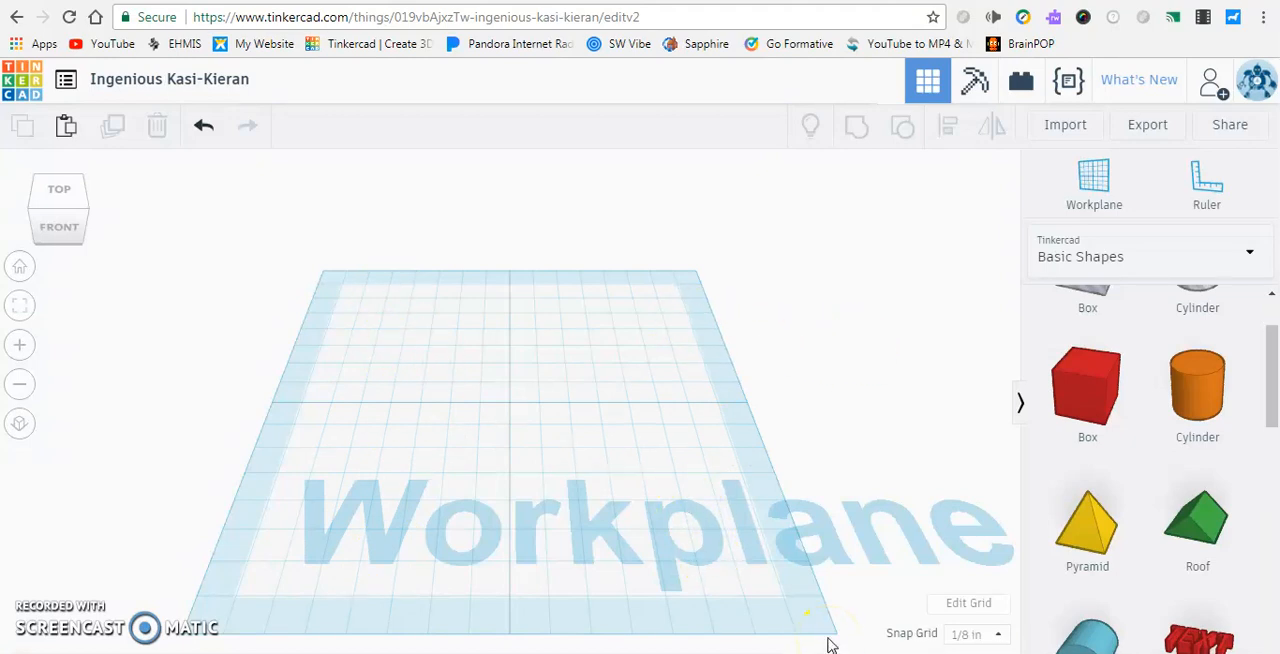
{"action": "mouse_move", "coordinate": [423, 297]}
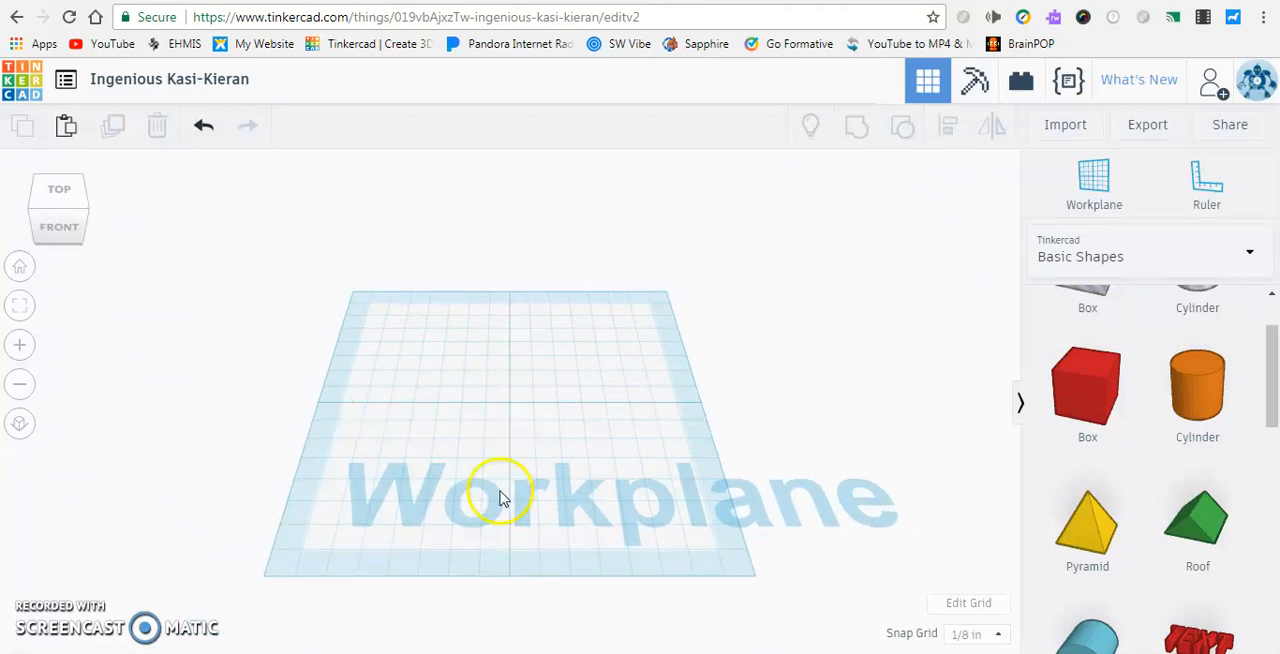
Place a Box, delete it, then place a 1-inch red box mid-workplane
{"action": "left_click", "coordinate": [1087, 387]}
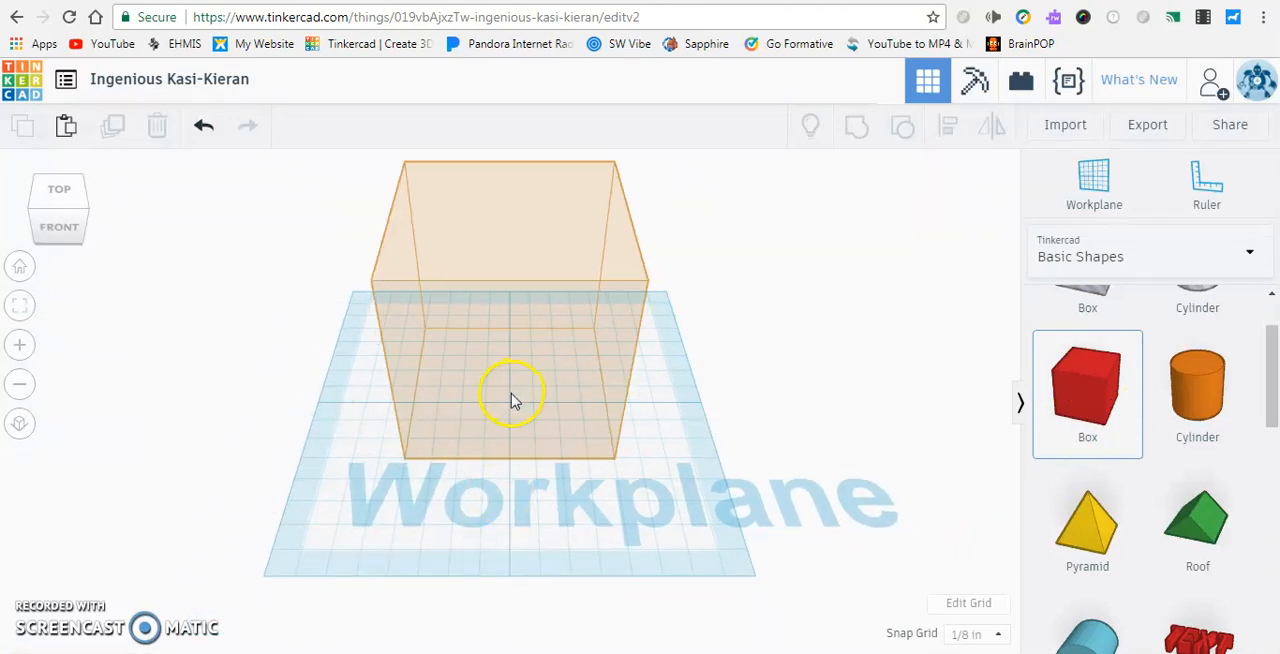
{"action": "left_click", "coordinate": [510, 395]}
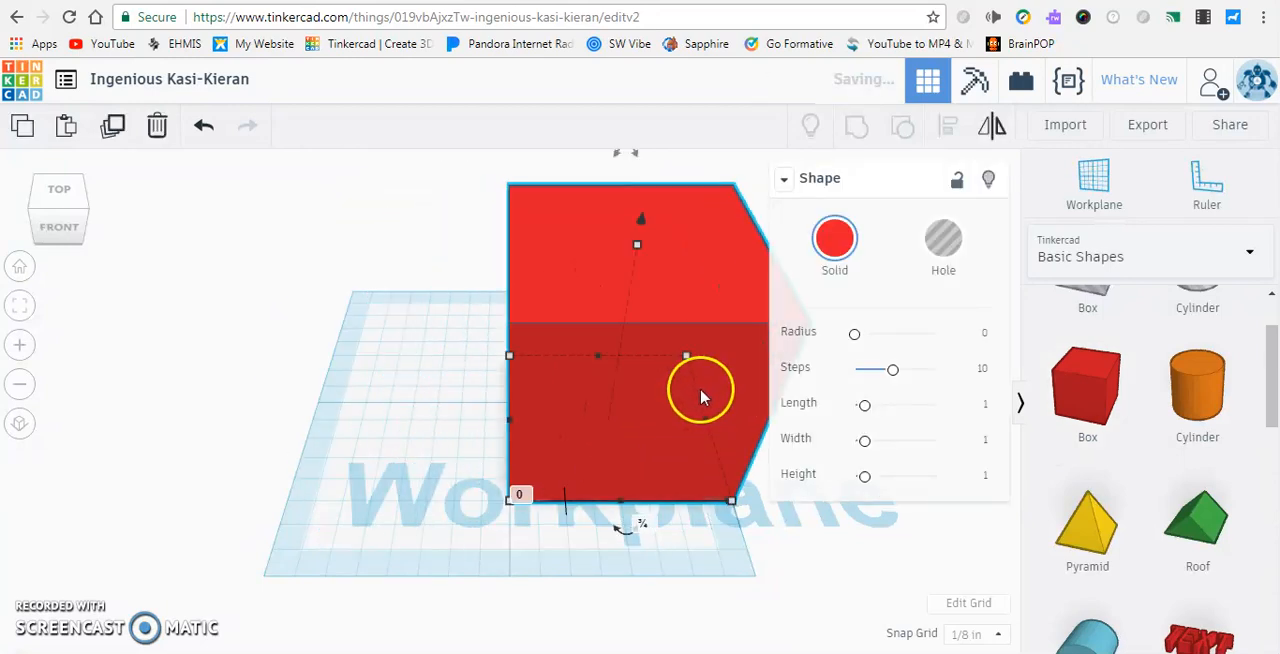
{"action": "key", "text": "Delete"}
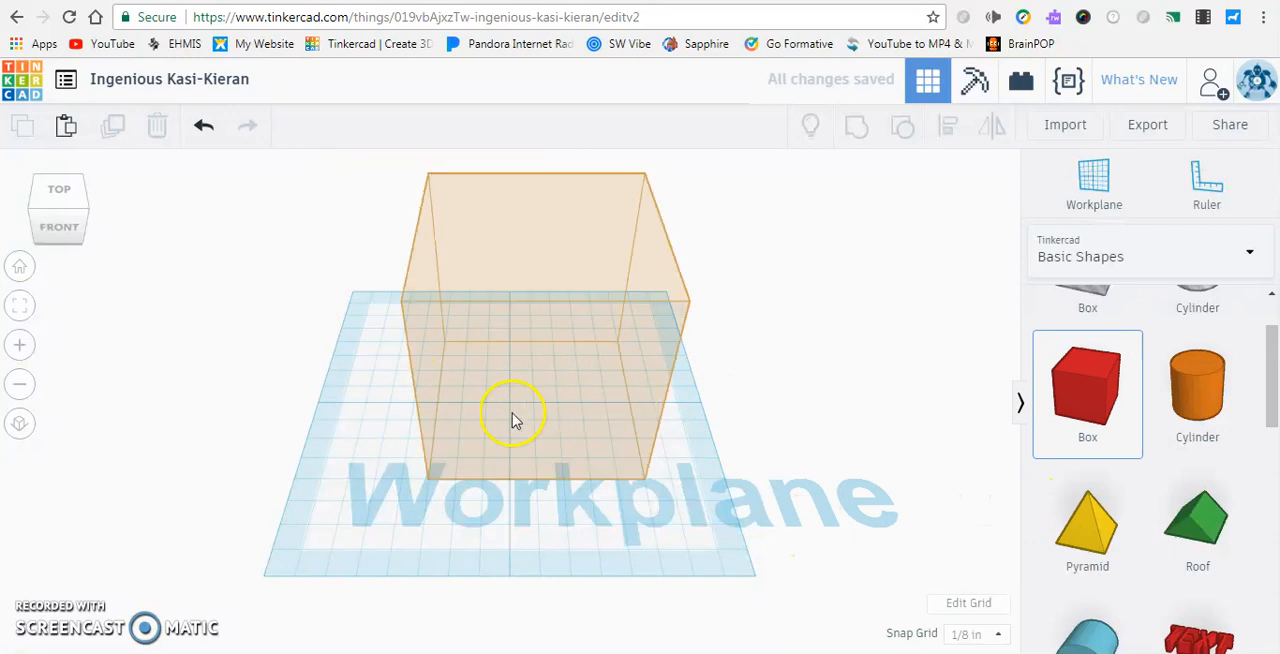
{"action": "left_click", "coordinate": [512, 415]}
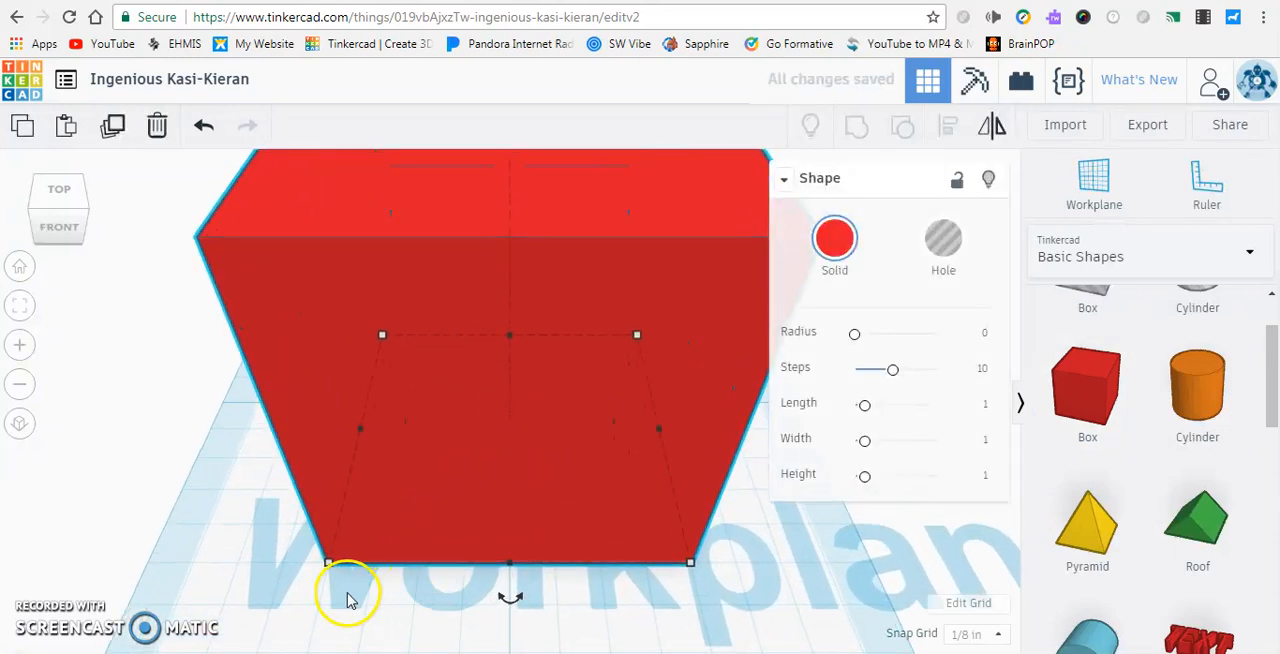
{"action": "mouse_move", "coordinate": [425, 583]}
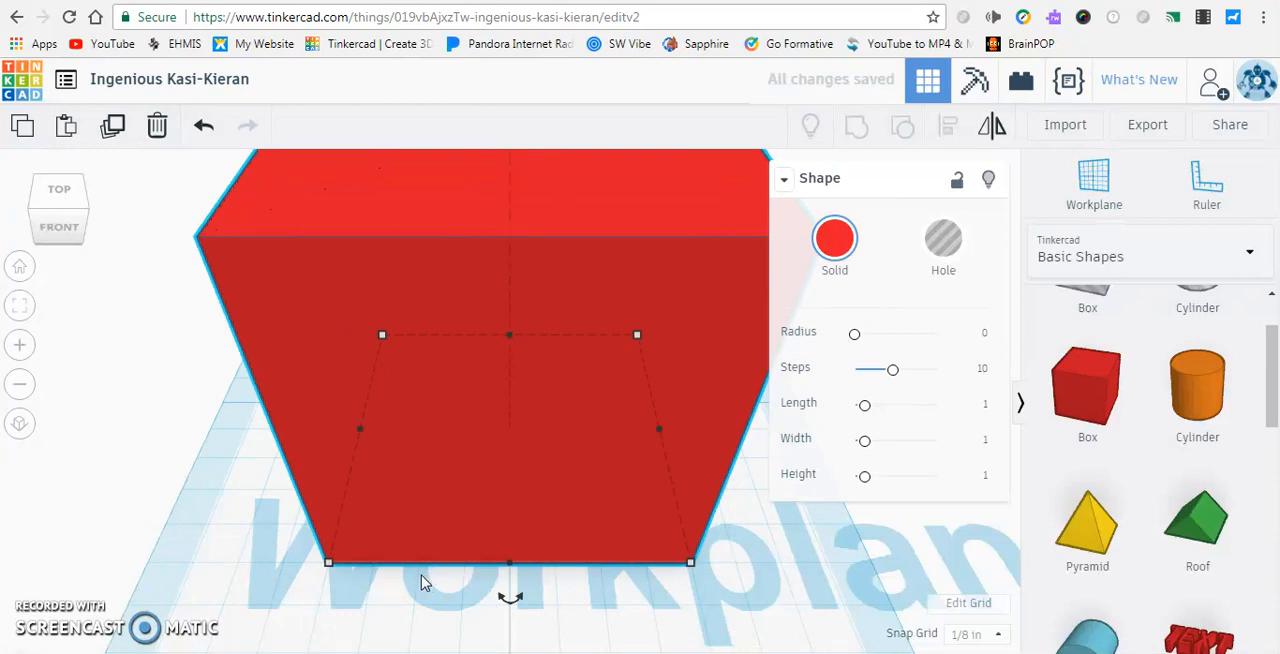
{"action": "mouse_move", "coordinate": [268, 610]}
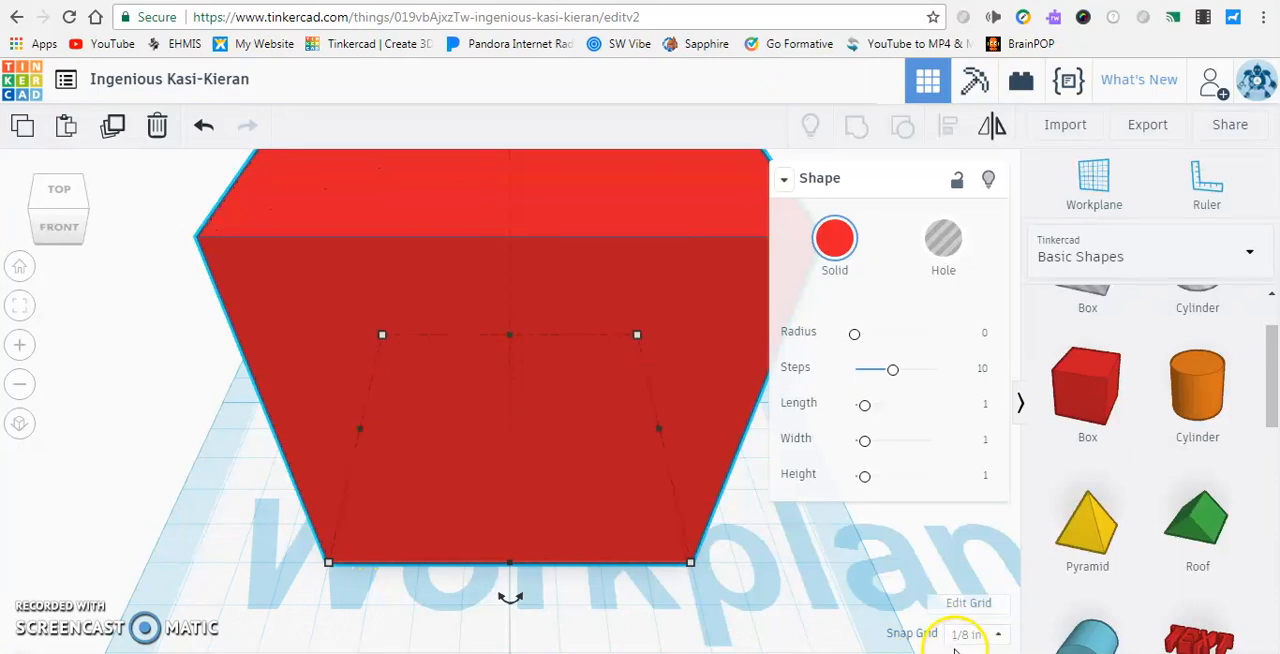
Change the snap increment to 1/4 in, then to 1/32 in
{"action": "left_click", "coordinate": [965, 633]}
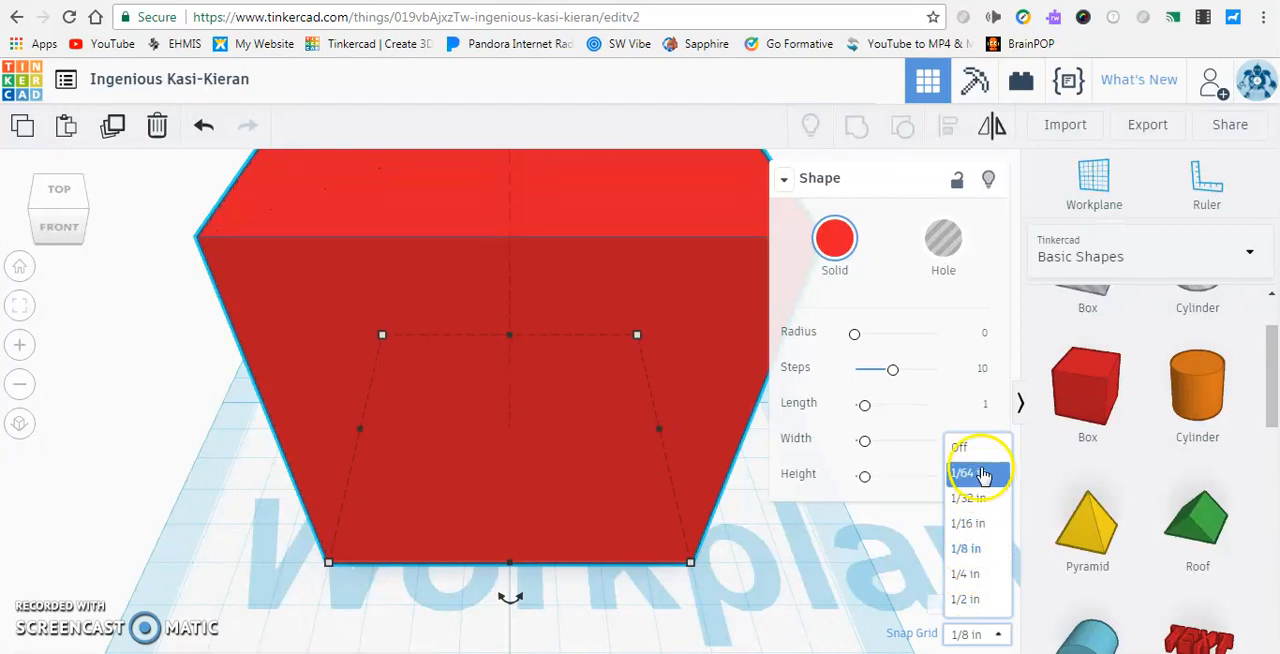
{"action": "mouse_move", "coordinate": [978, 574]}
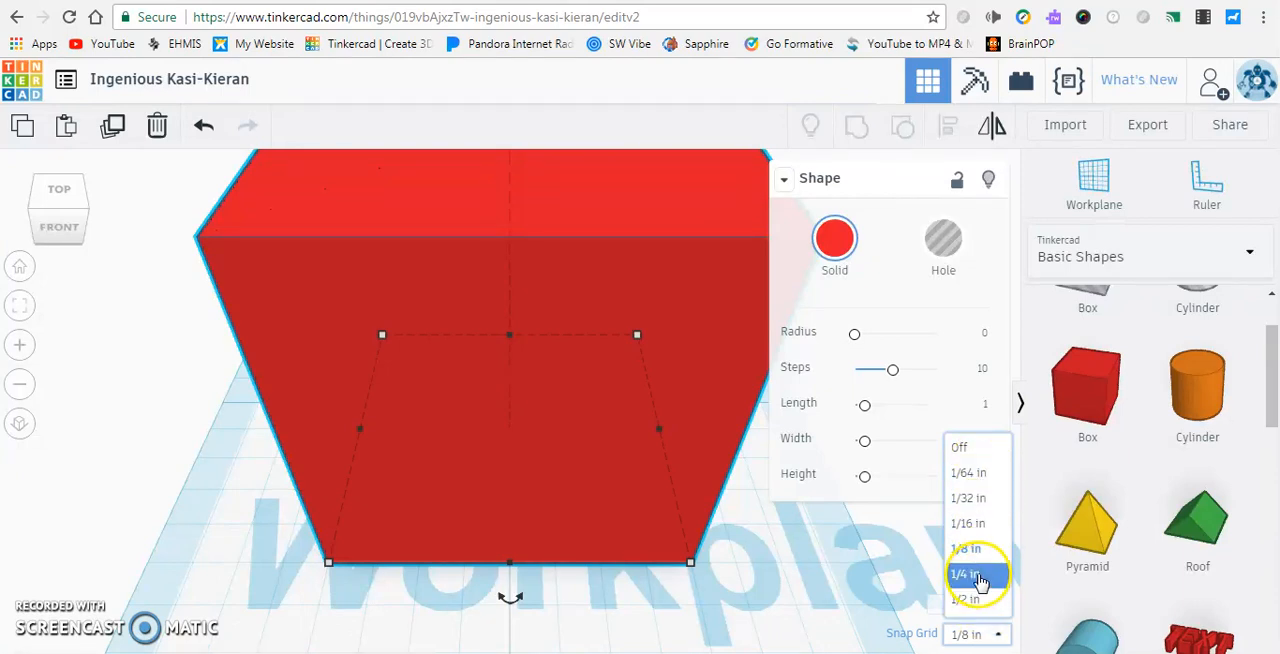
{"action": "left_click", "coordinate": [965, 573]}
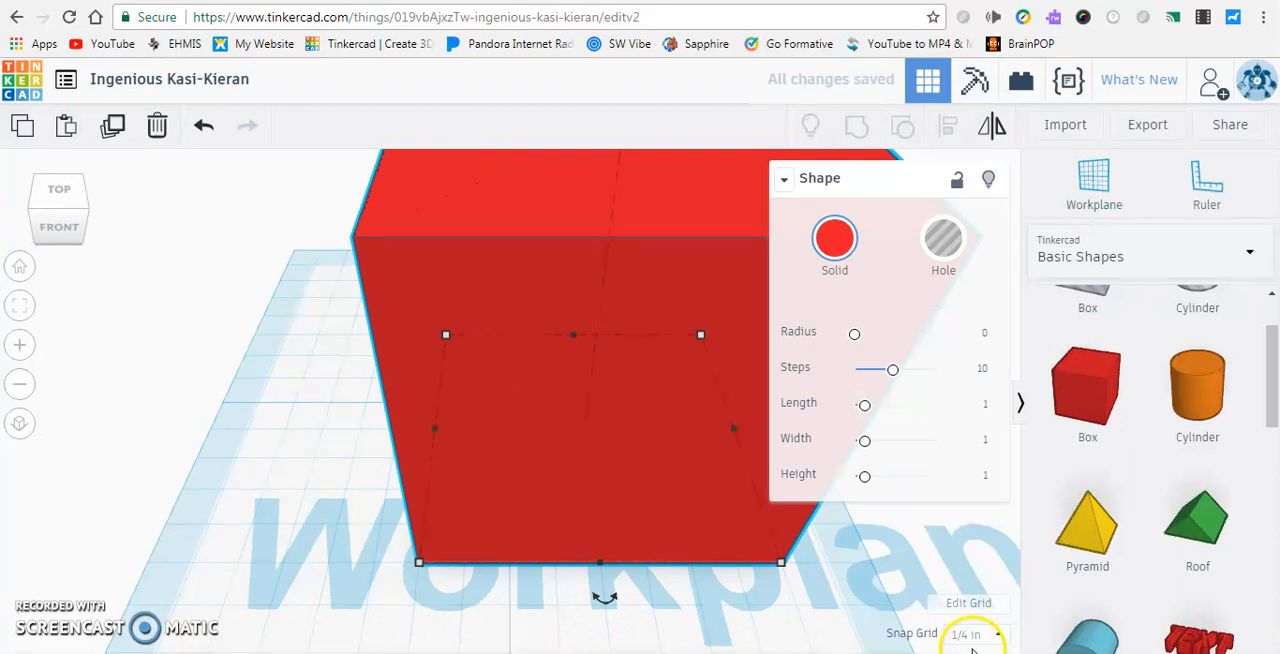
{"action": "left_click", "coordinate": [975, 634]}
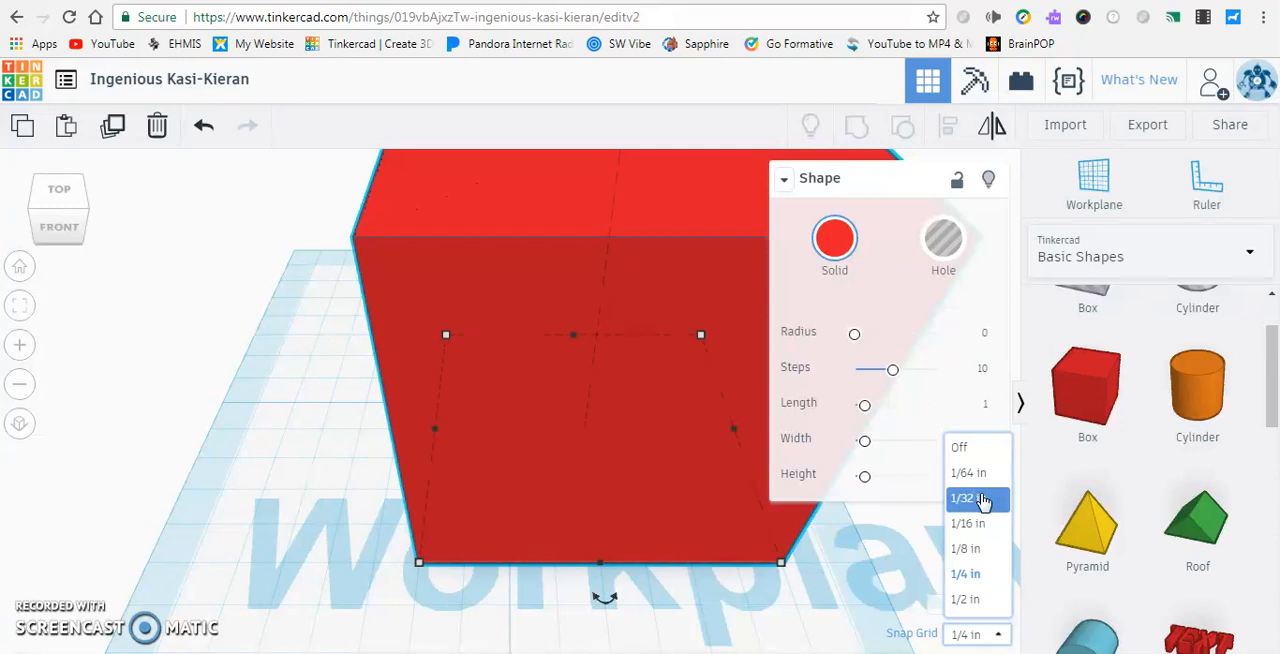
{"action": "left_click", "coordinate": [963, 498]}
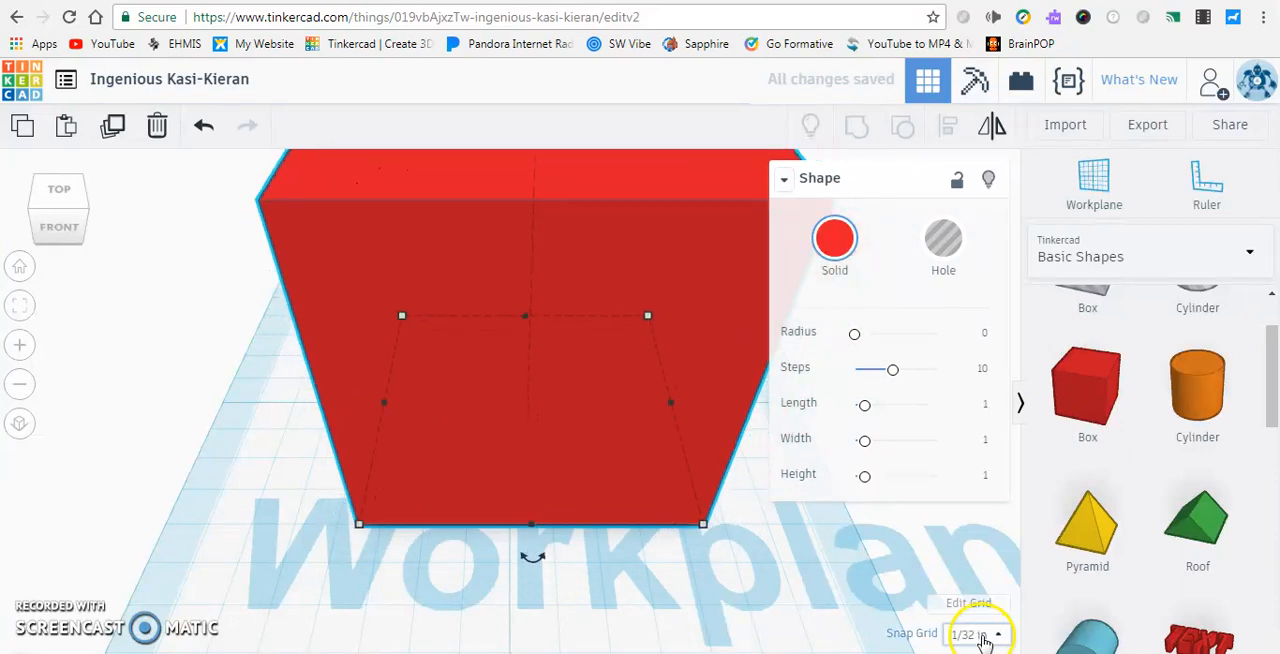
Set the Snap Grid dropdown to Off
{"action": "left_click", "coordinate": [978, 633]}
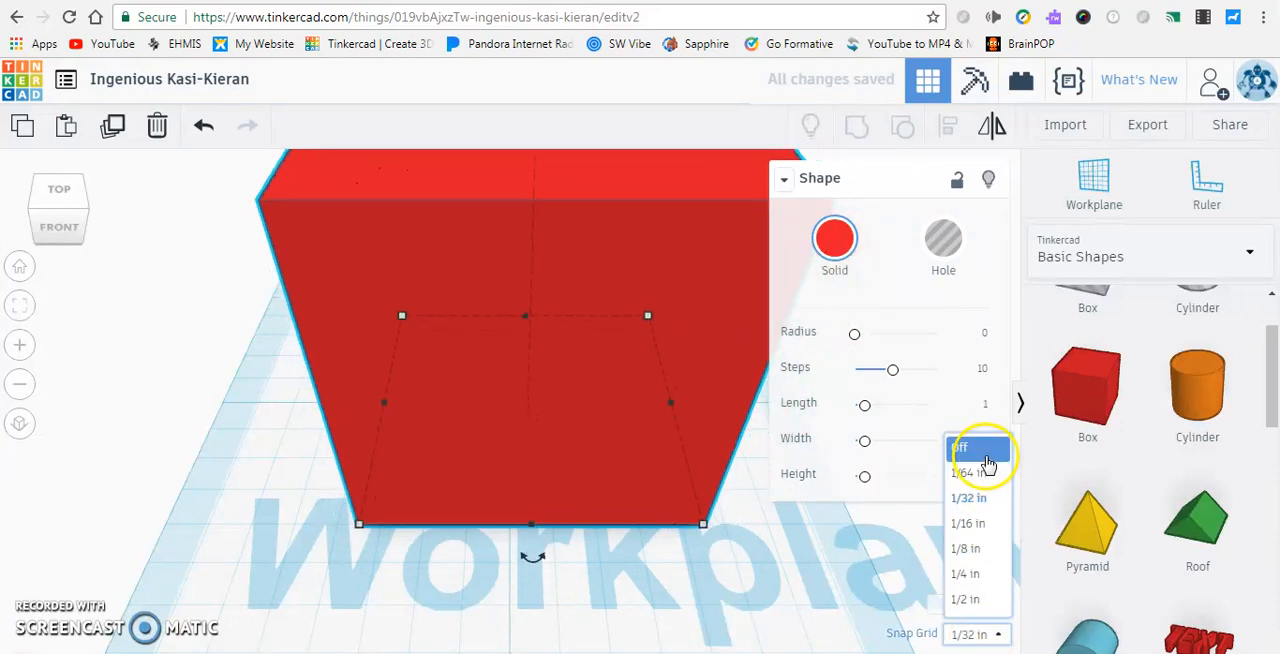
{"action": "left_click", "coordinate": [963, 446]}
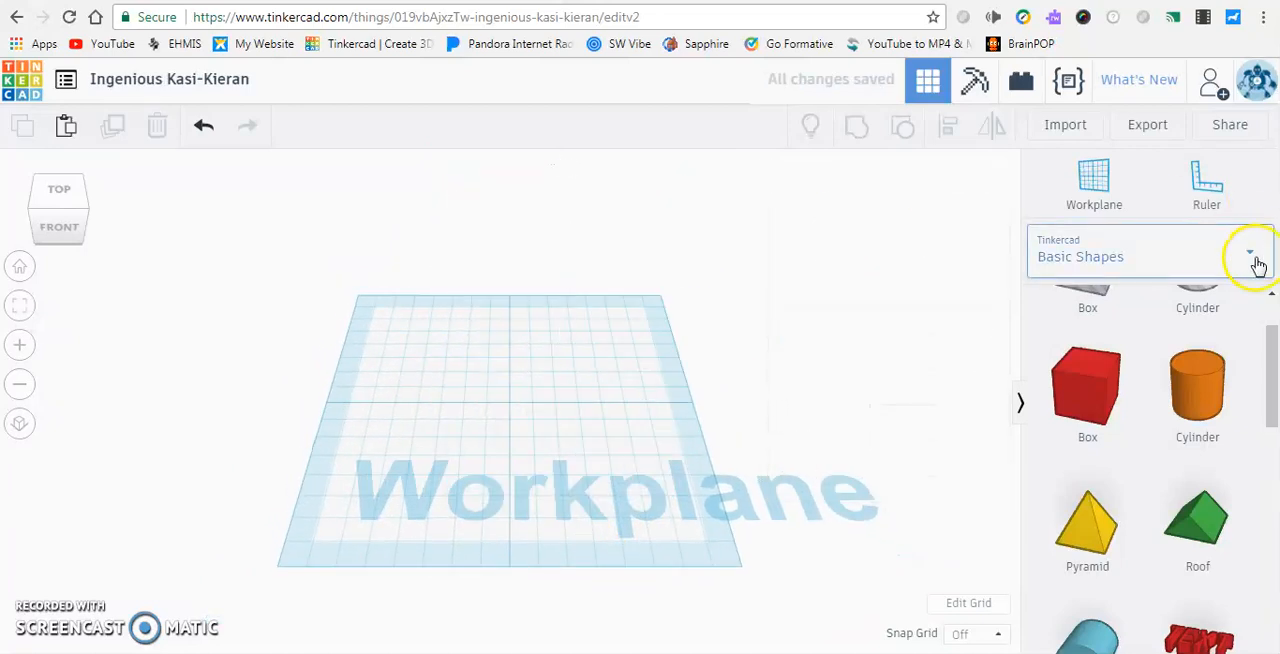
Browse the Extras and Connectors shape categories, then reopen the category list
{"action": "left_click", "coordinate": [1249, 256]}
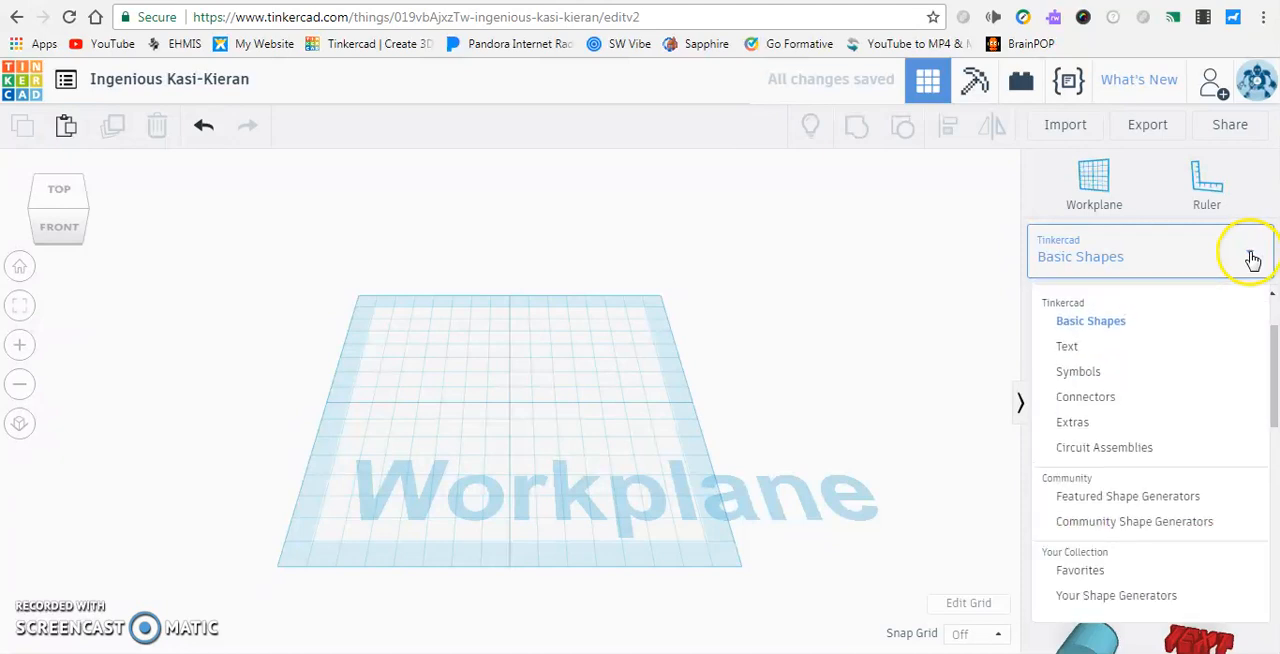
{"action": "mouse_move", "coordinate": [1123, 243]}
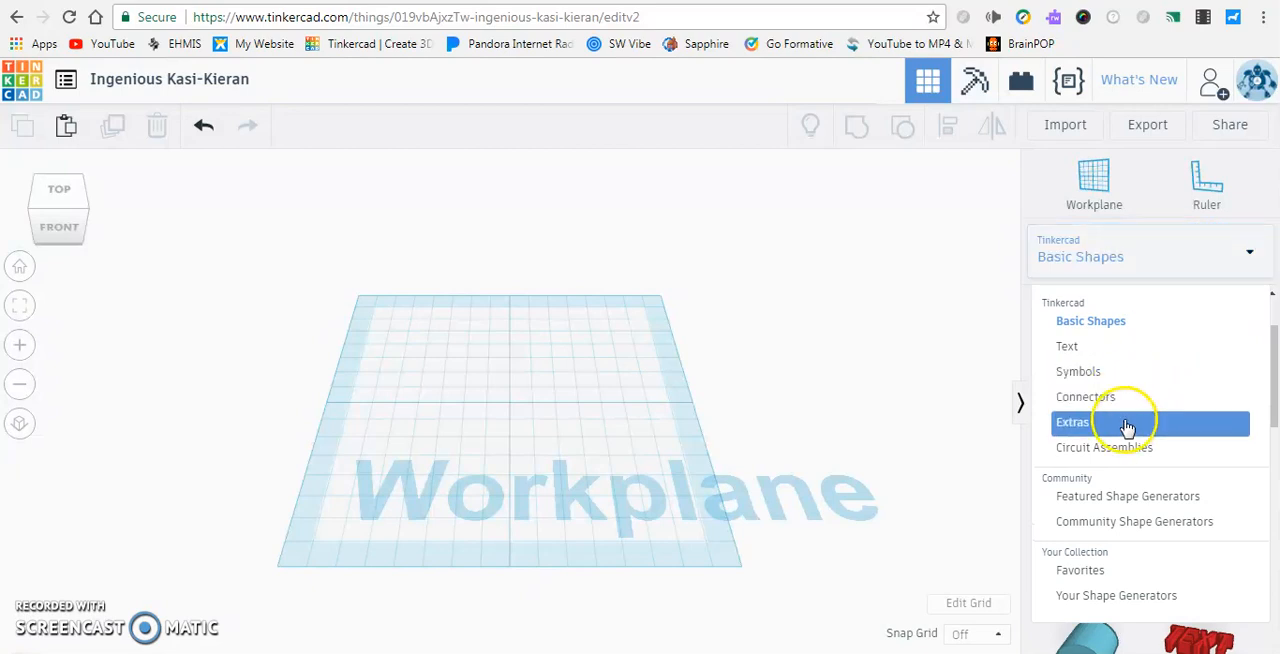
{"action": "left_click", "coordinate": [1072, 421]}
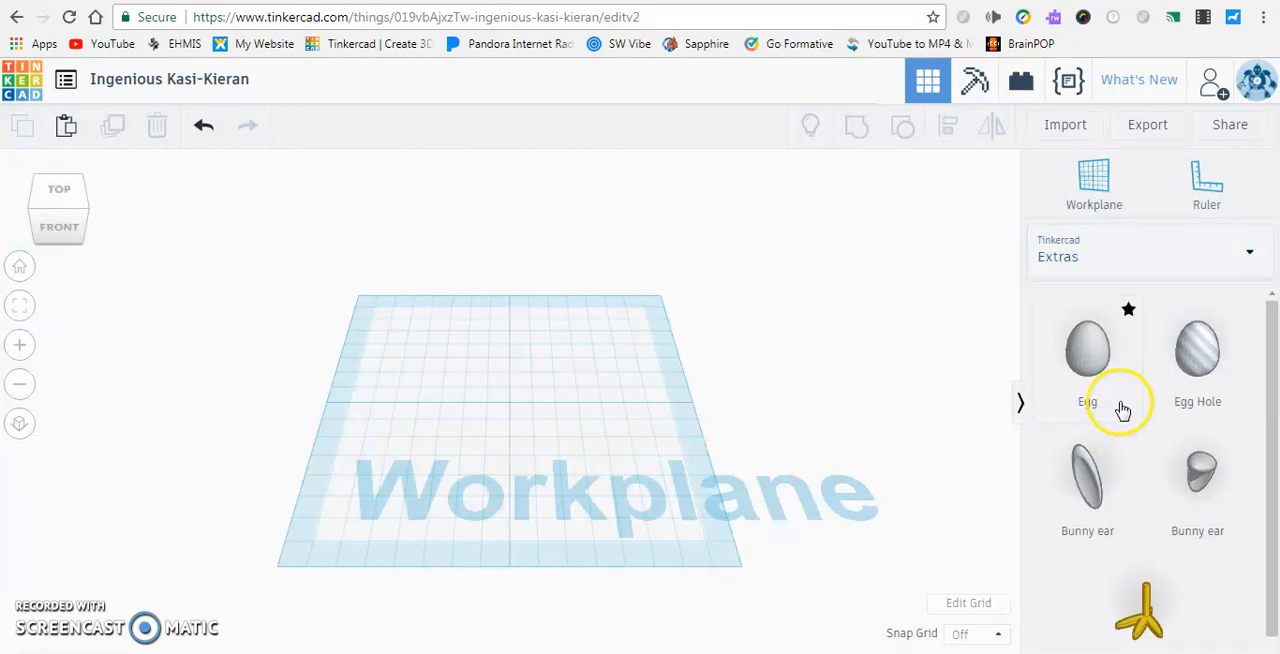
{"action": "scroll", "scroll_direction": "down", "scroll_amount": 3}
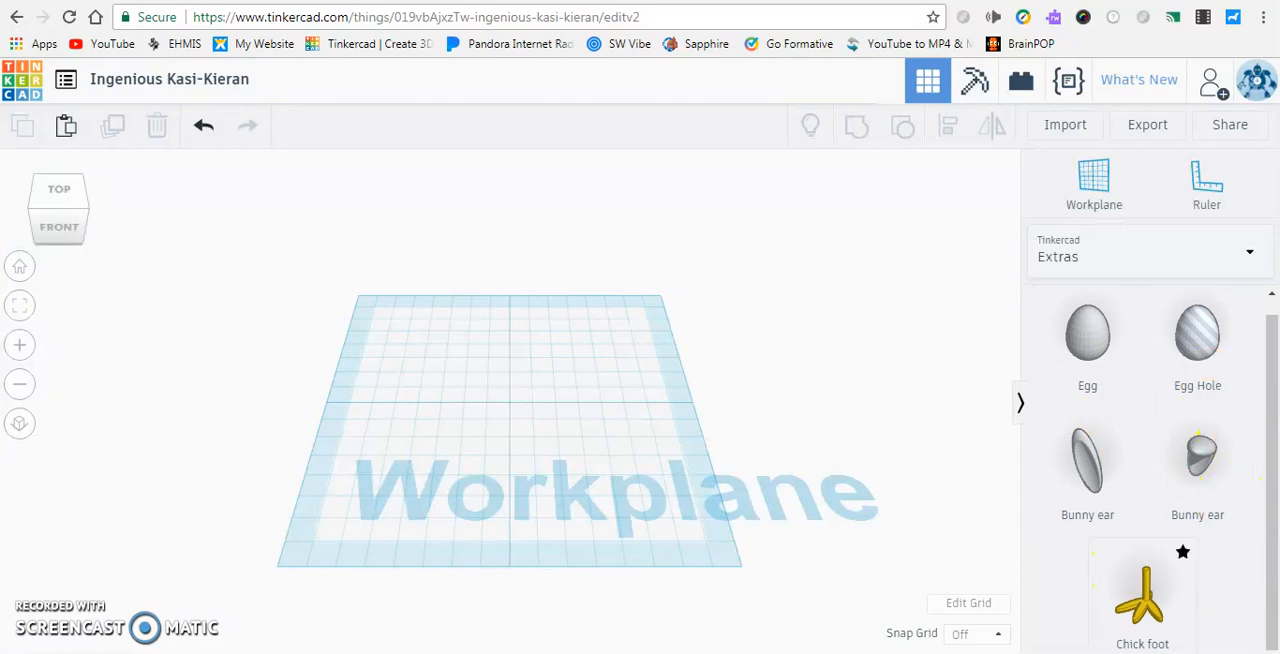
{"action": "mouse_move", "coordinate": [1150, 565]}
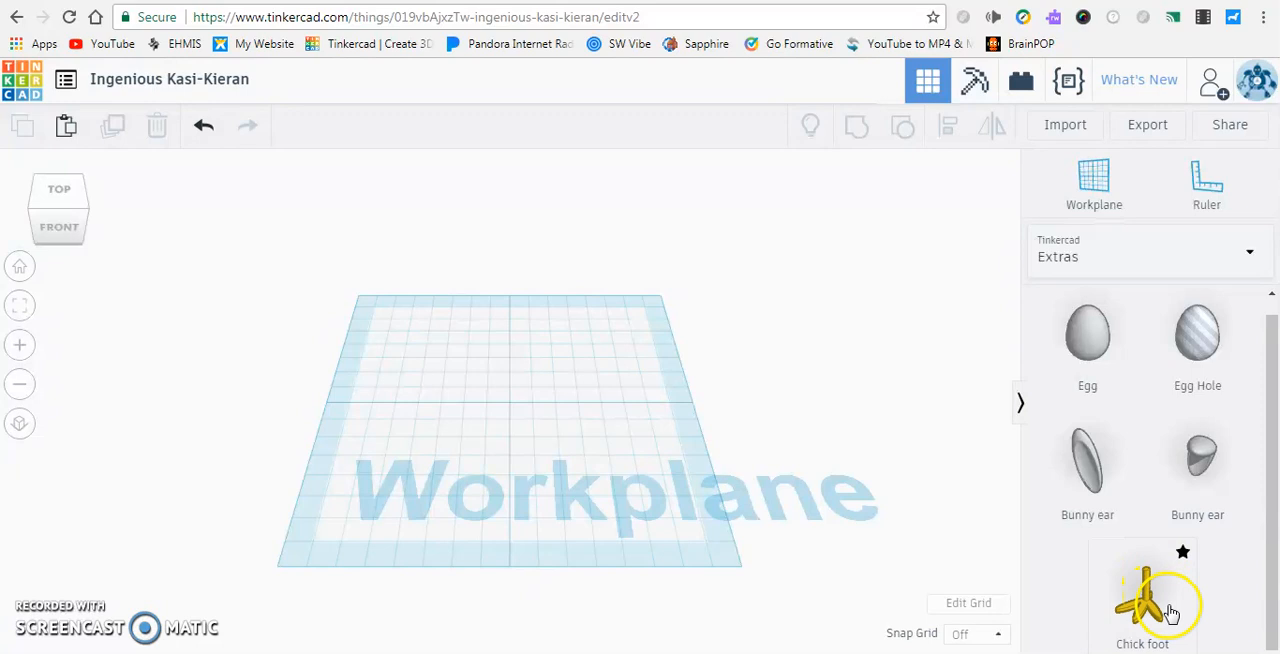
{"action": "left_click", "coordinate": [1150, 250]}
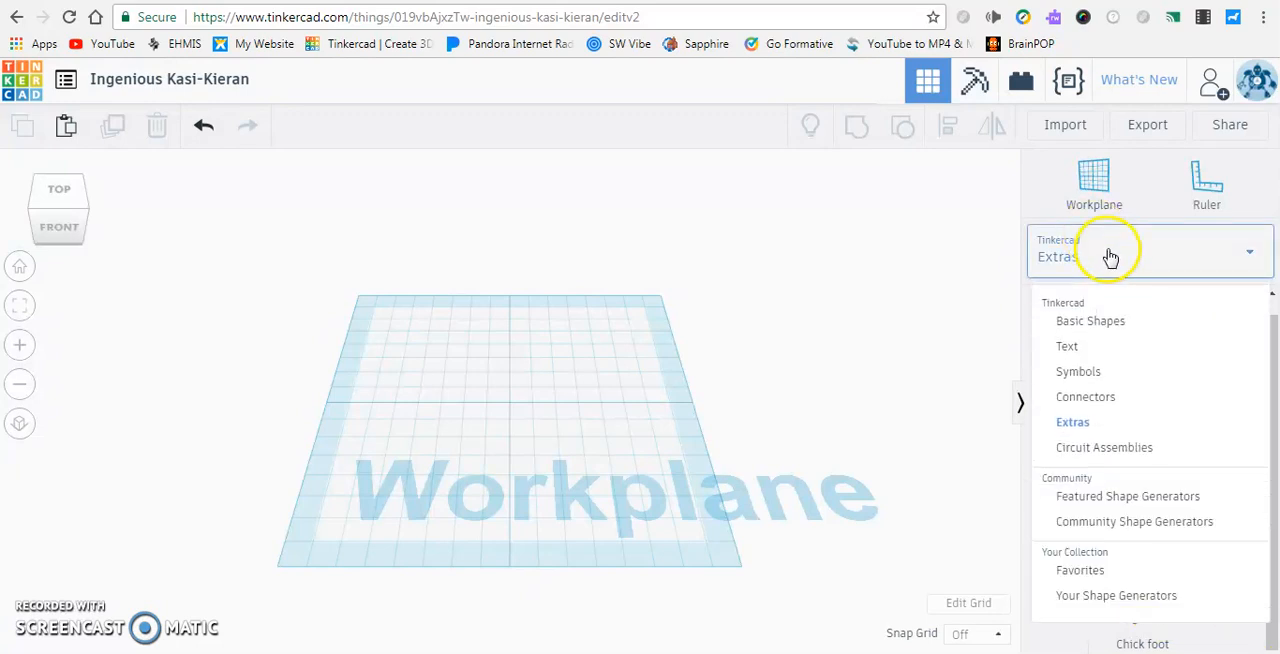
{"action": "left_click", "coordinate": [1085, 396]}
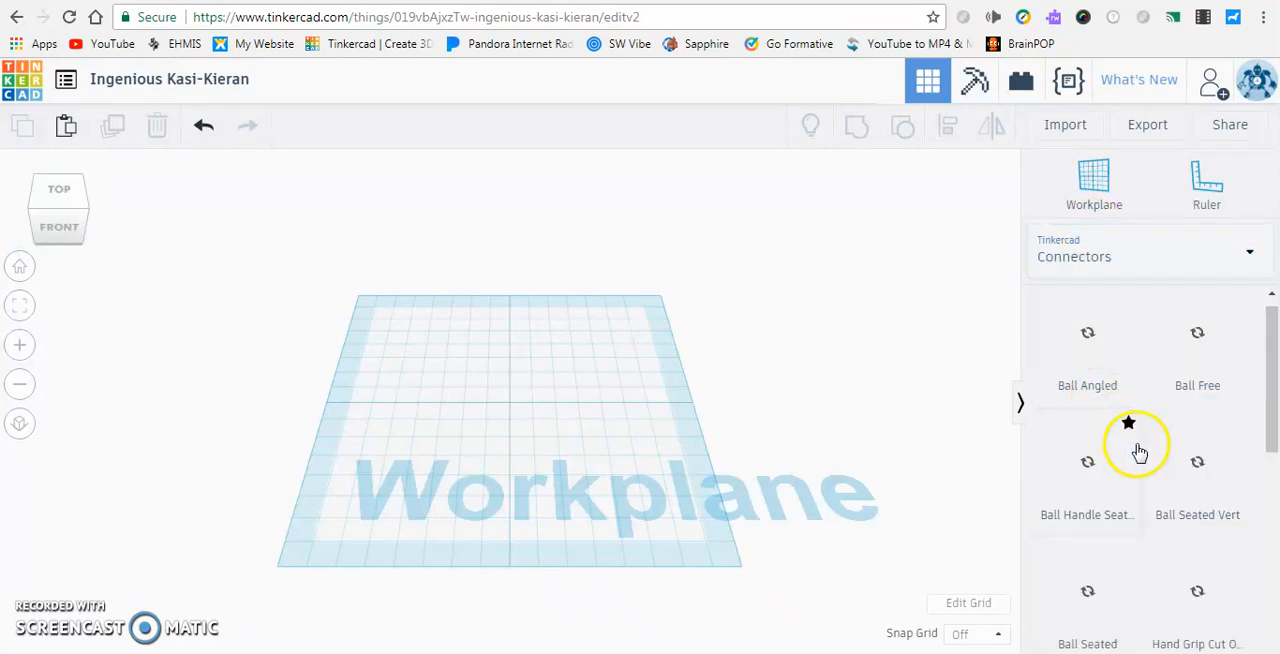
{"action": "scroll", "scroll_direction": "down", "scroll_amount": 3}
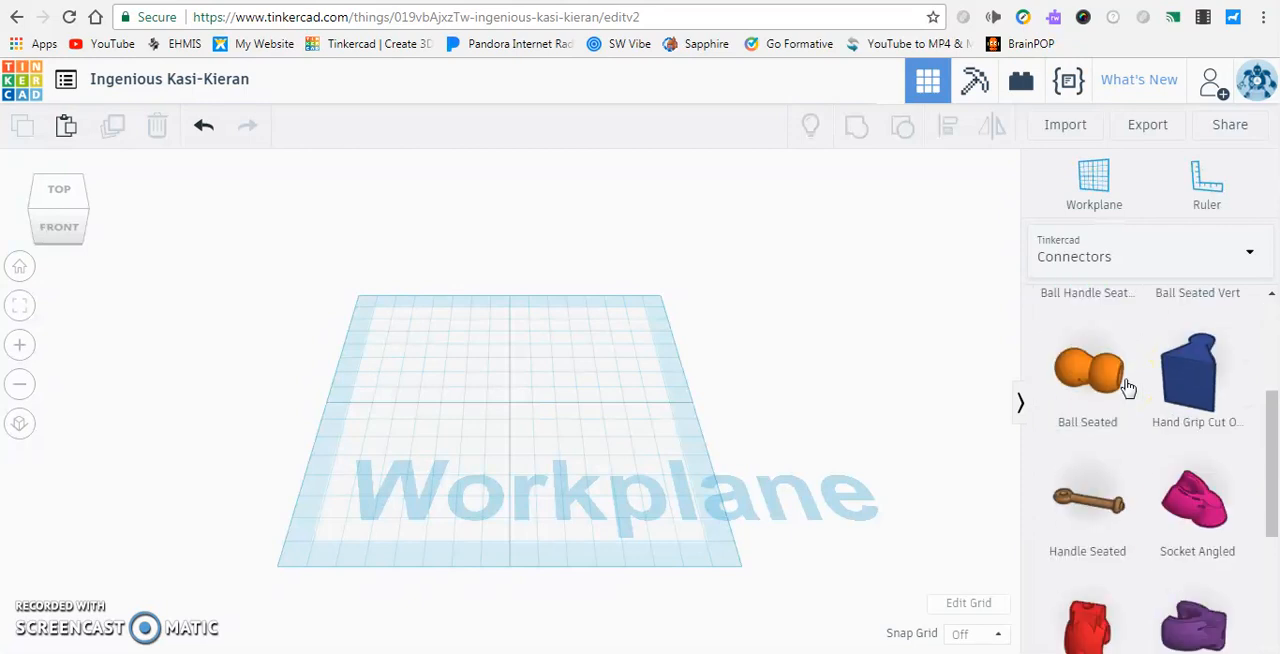
{"action": "left_click", "coordinate": [1150, 248]}
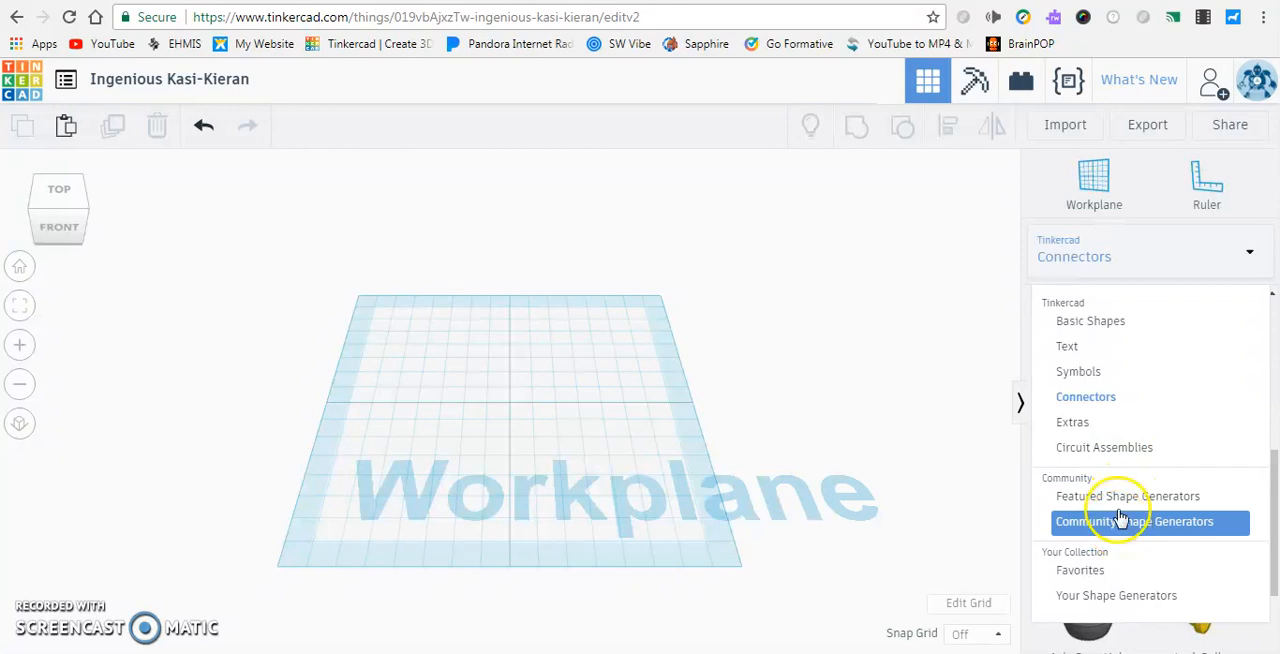
Show Community Shape Generators and scroll past generators like Truncated cube and Spruce
{"action": "left_click", "coordinate": [1134, 521]}
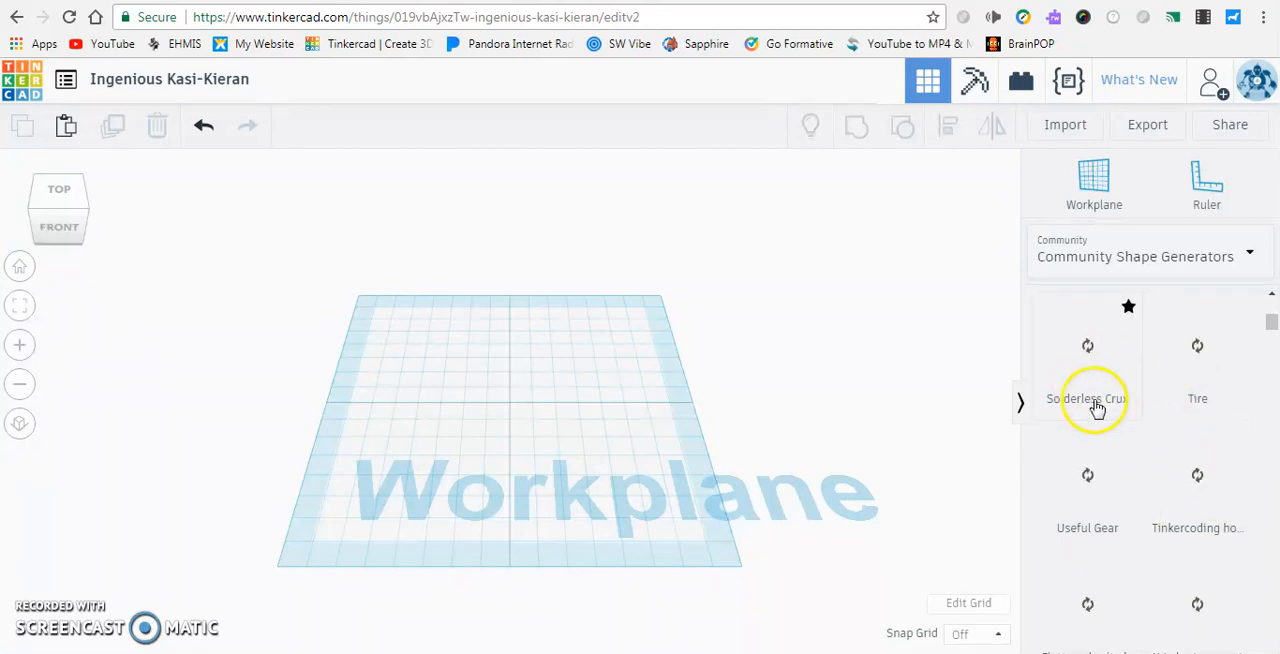
{"action": "scroll", "scroll_direction": "down", "scroll_amount": 3}
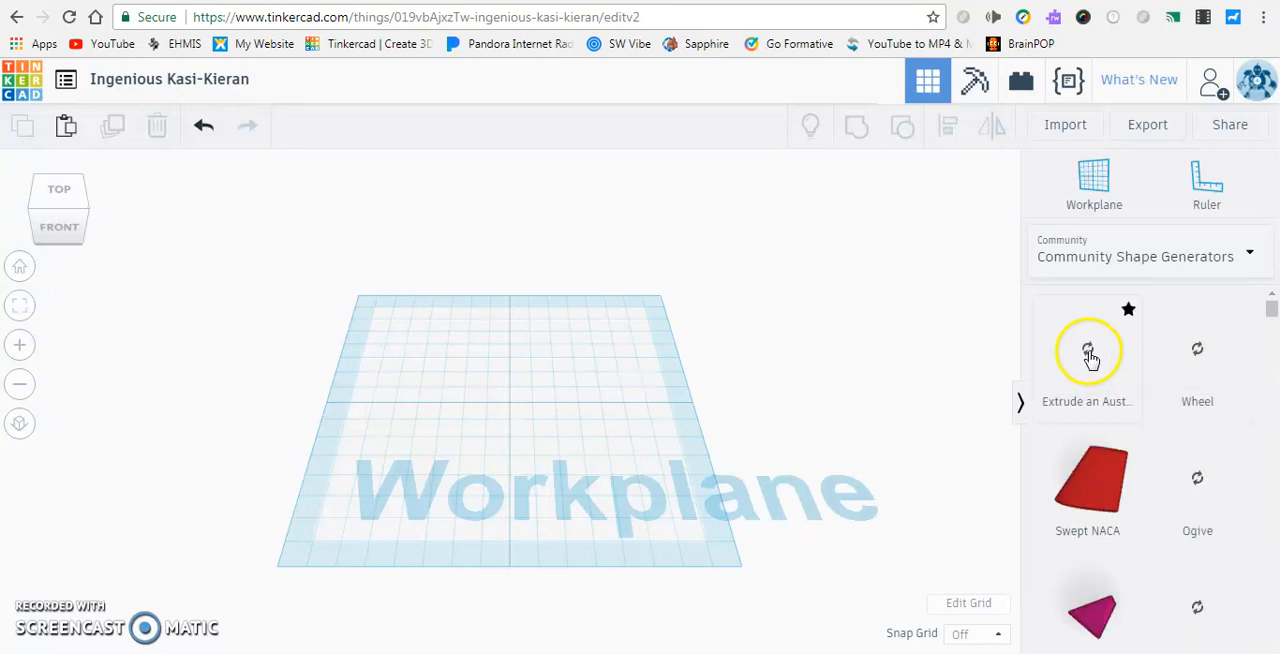
{"action": "scroll", "scroll_direction": "down", "scroll_amount": 3}
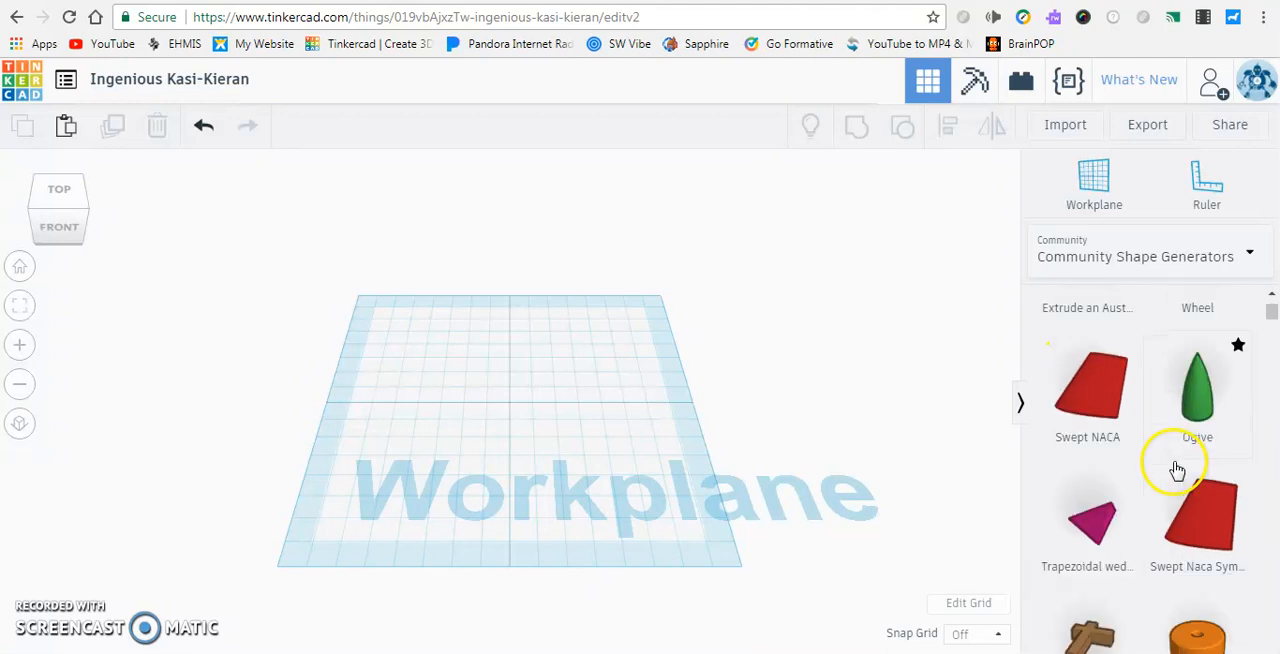
{"action": "scroll", "scroll_direction": "down", "scroll_amount": 3}
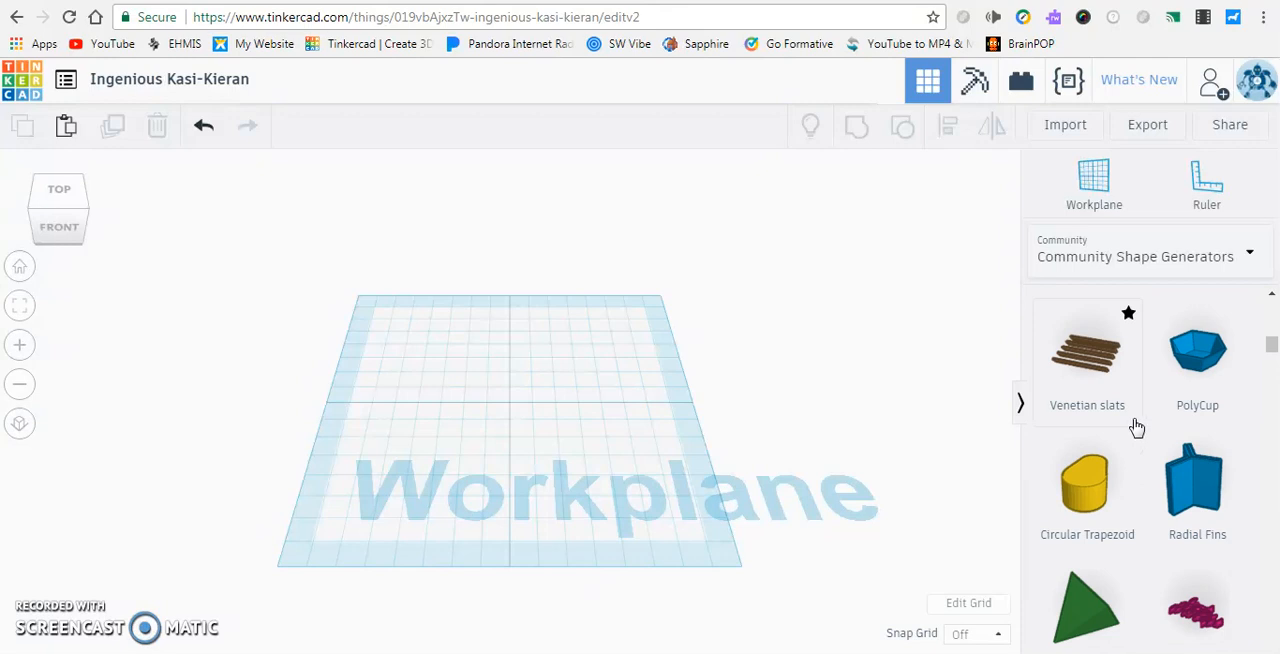
{"action": "scroll", "scroll_direction": "down", "scroll_amount": 3}
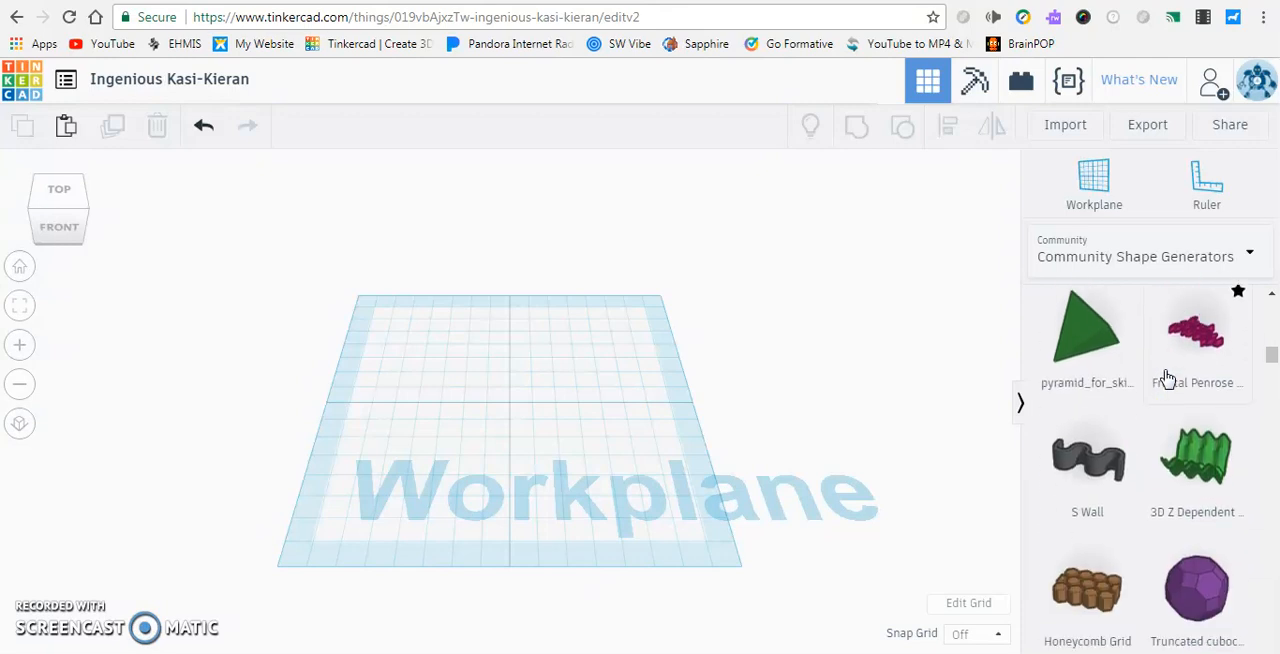
{"action": "scroll", "scroll_direction": "down", "scroll_amount": 3}
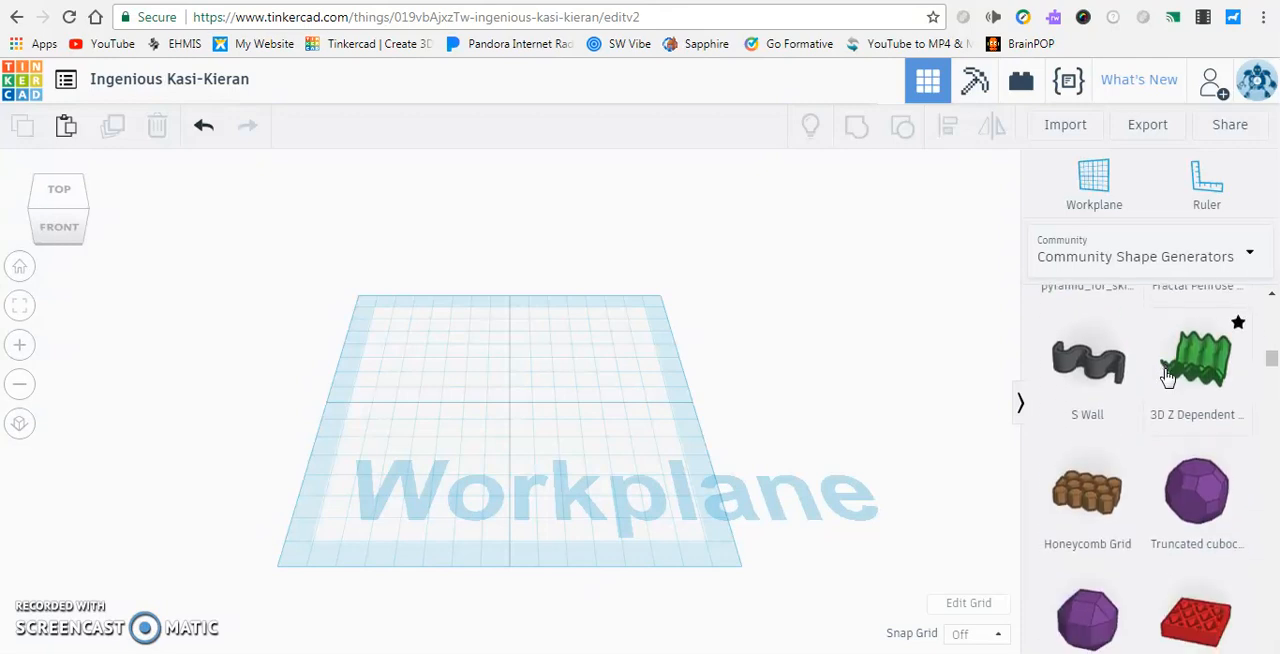
{"action": "scroll", "scroll_direction": "down", "scroll_amount": 3}
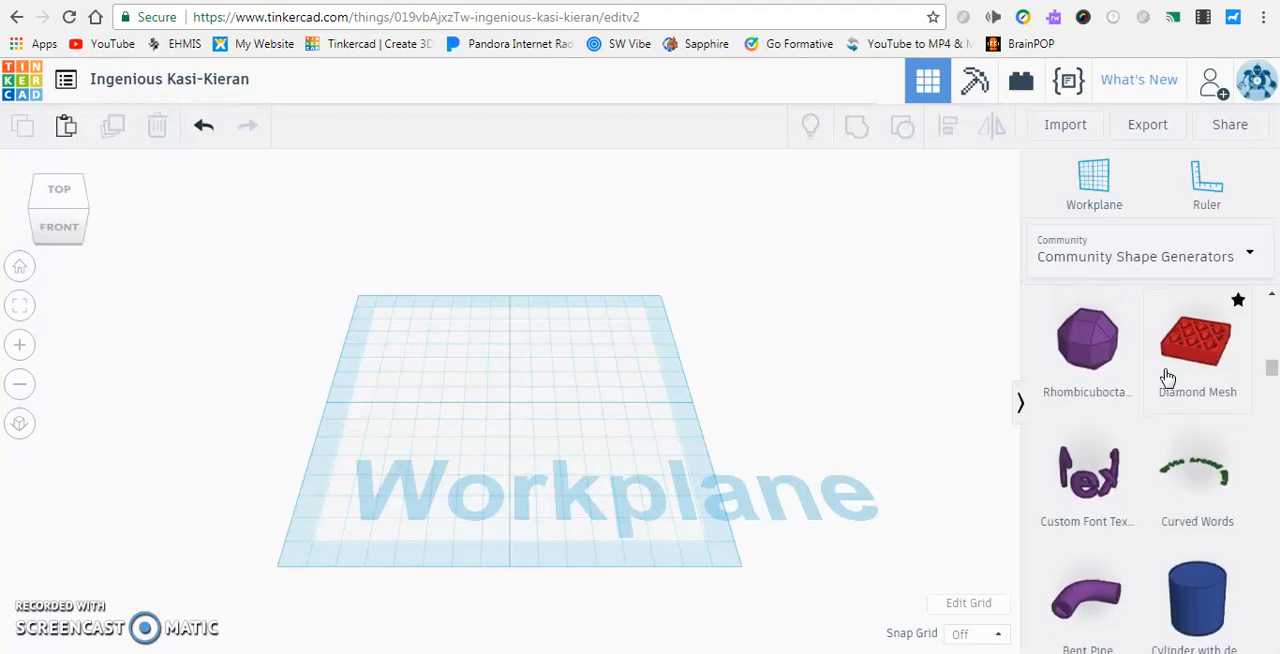
{"action": "scroll", "scroll_direction": "down", "scroll_amount": 3}
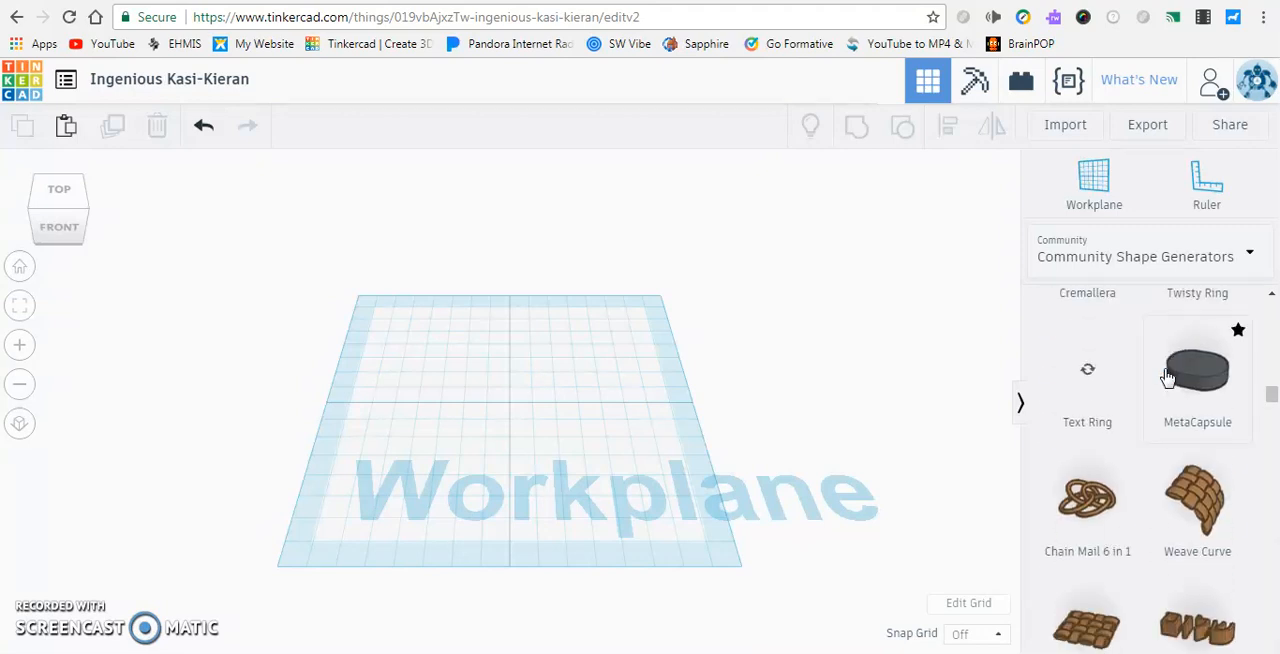
{"action": "scroll", "scroll_direction": "down", "scroll_amount": 3}
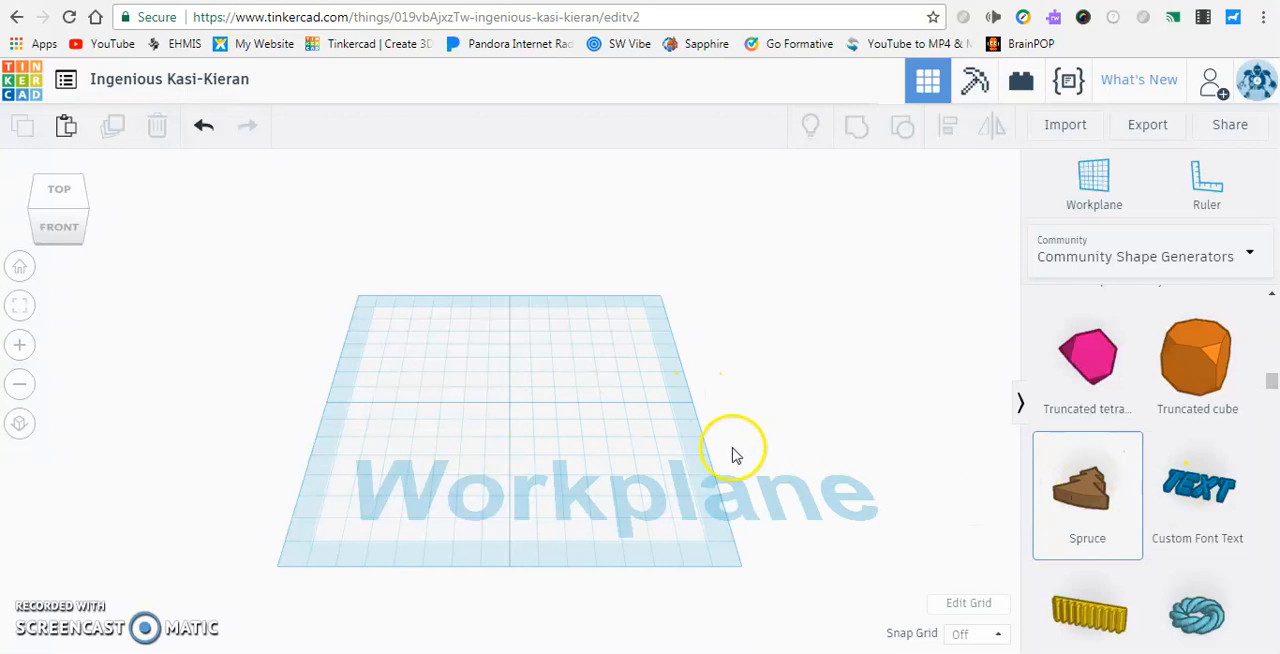
Place the Truncated cube and Twisty Ring generators side by side on the workplane
{"action": "left_click", "coordinate": [1087, 490]}
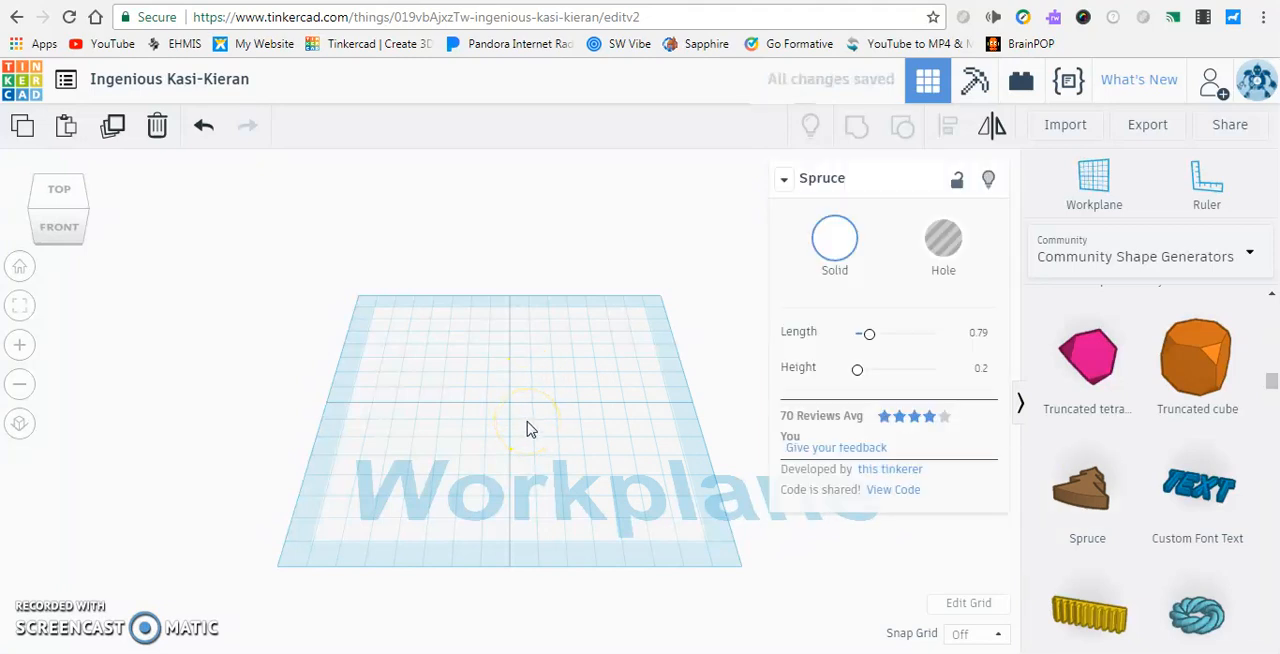
{"action": "mouse_move", "coordinate": [1010, 520]}
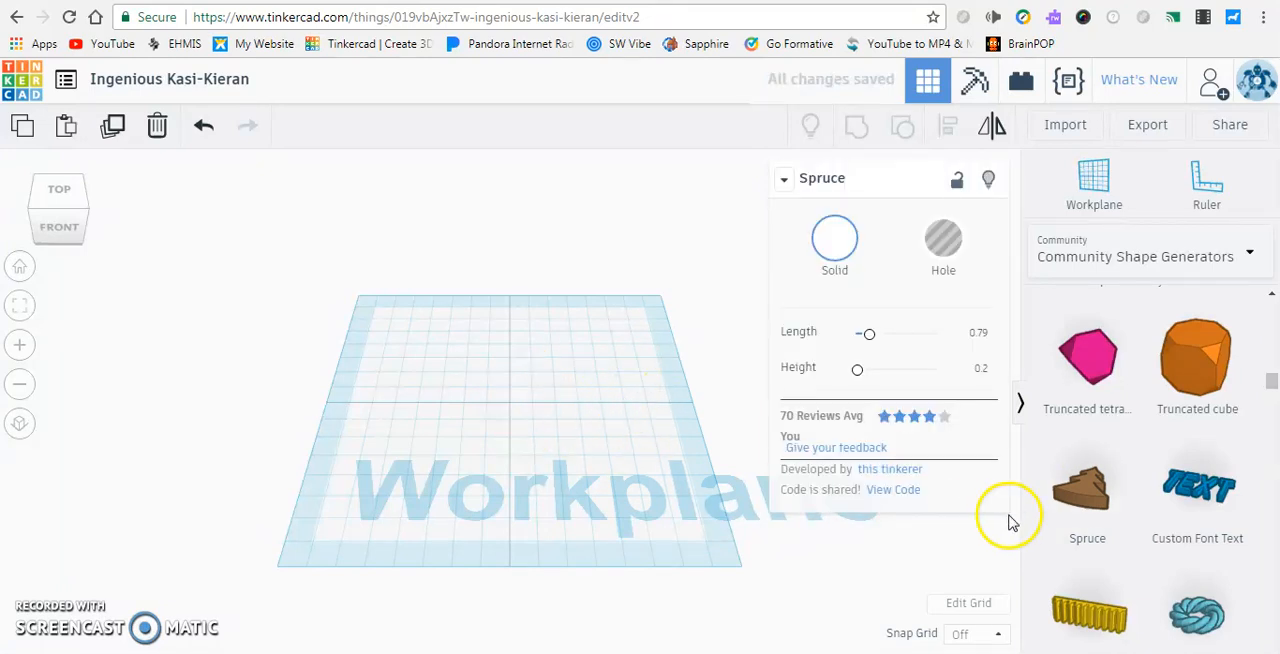
{"action": "left_click", "coordinate": [1197, 355]}
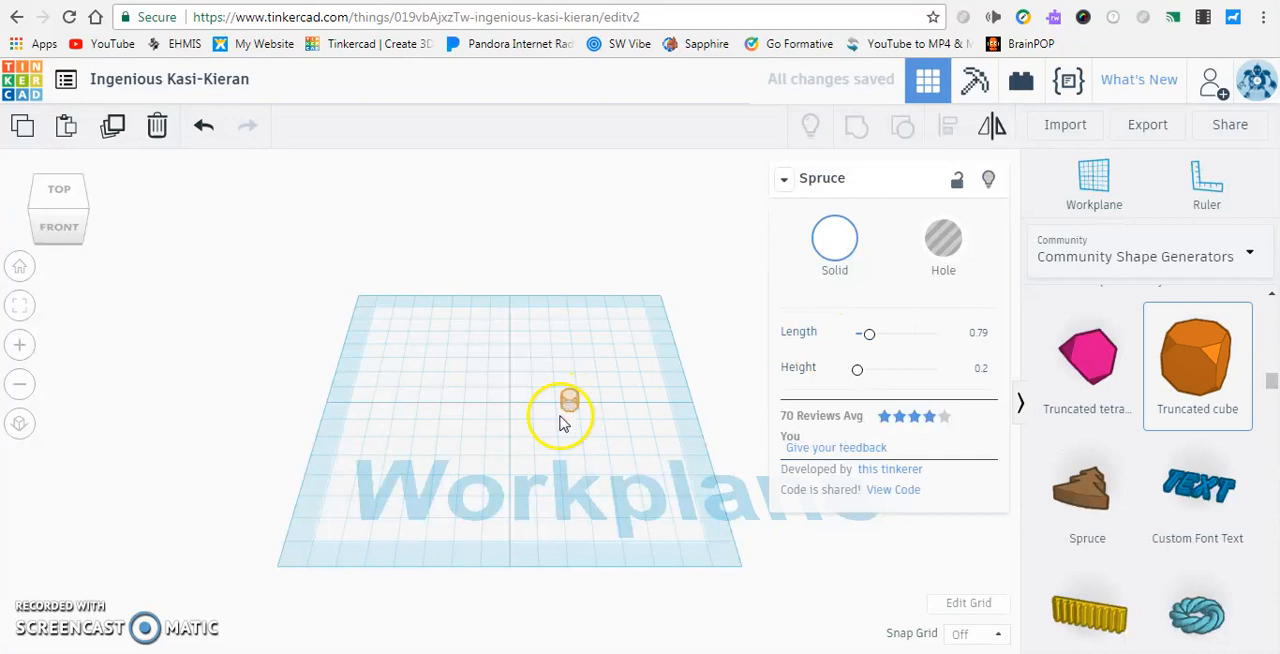
{"action": "left_click_drag", "start_coordinate": [570, 400], "coordinate": [593, 432]}
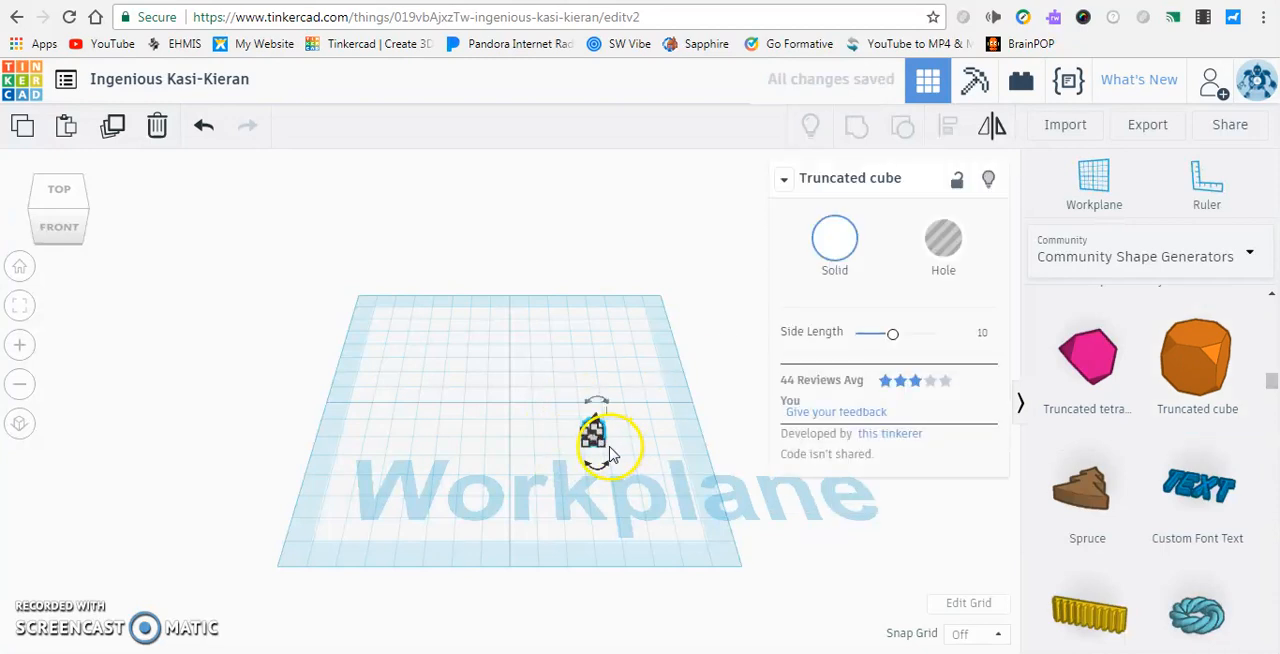
{"action": "left_click", "coordinate": [593, 438]}
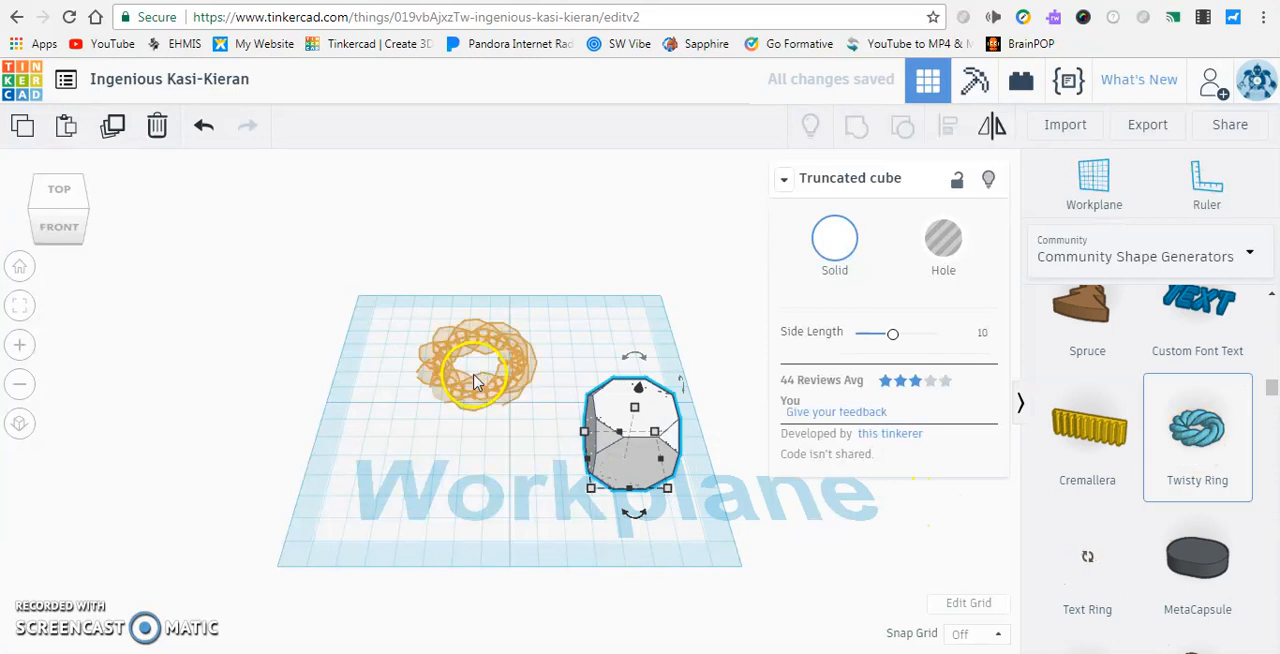
{"action": "left_click", "coordinate": [1197, 428]}
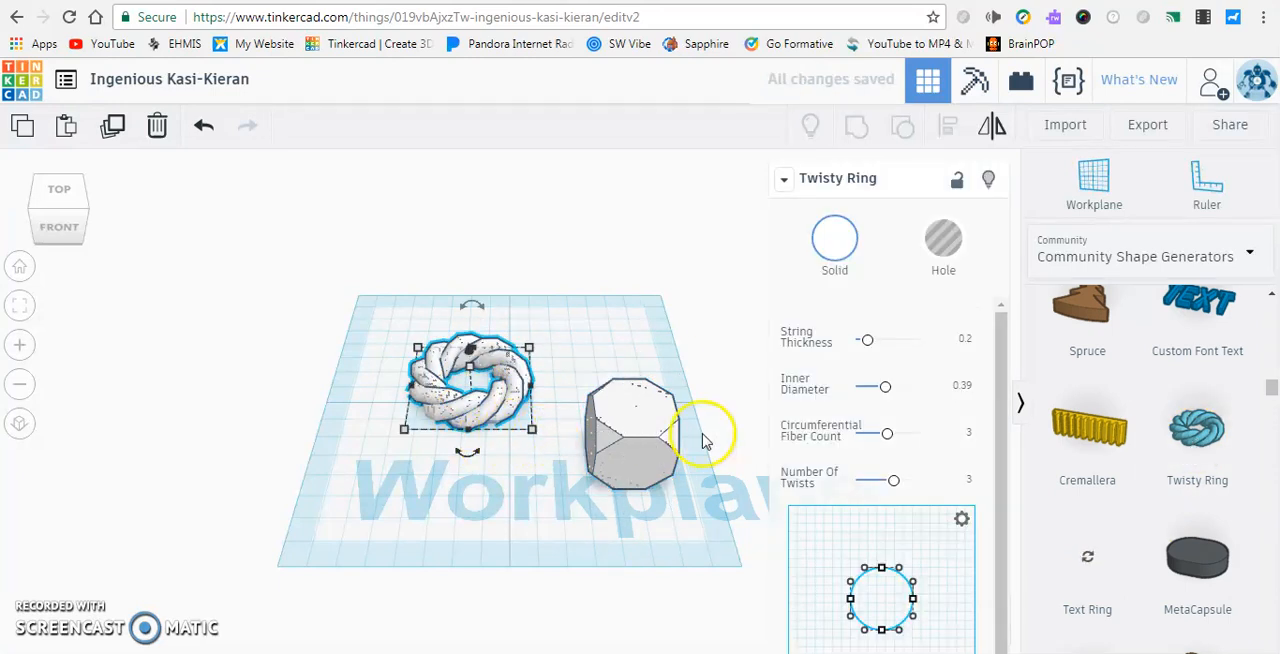
Scroll through more community generators such as DNA, Fractal and Asteroid
{"action": "scroll", "scroll_direction": "down", "scroll_amount": 3}
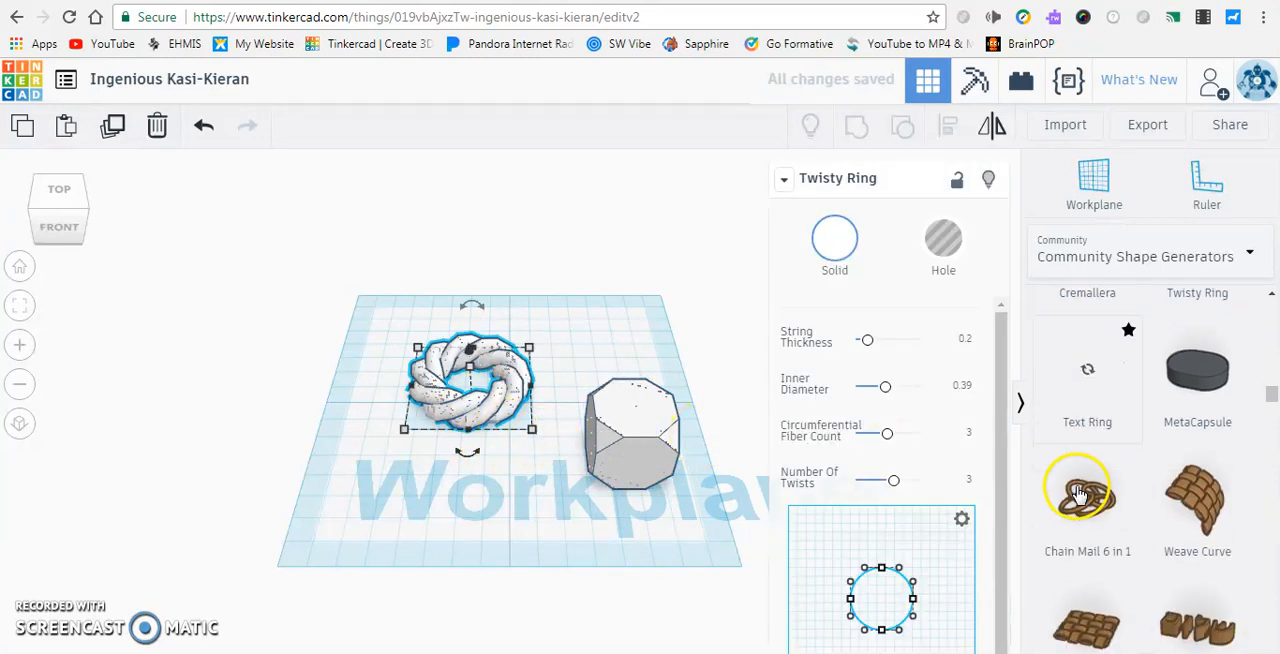
{"action": "scroll", "scroll_direction": "down", "scroll_amount": 3}
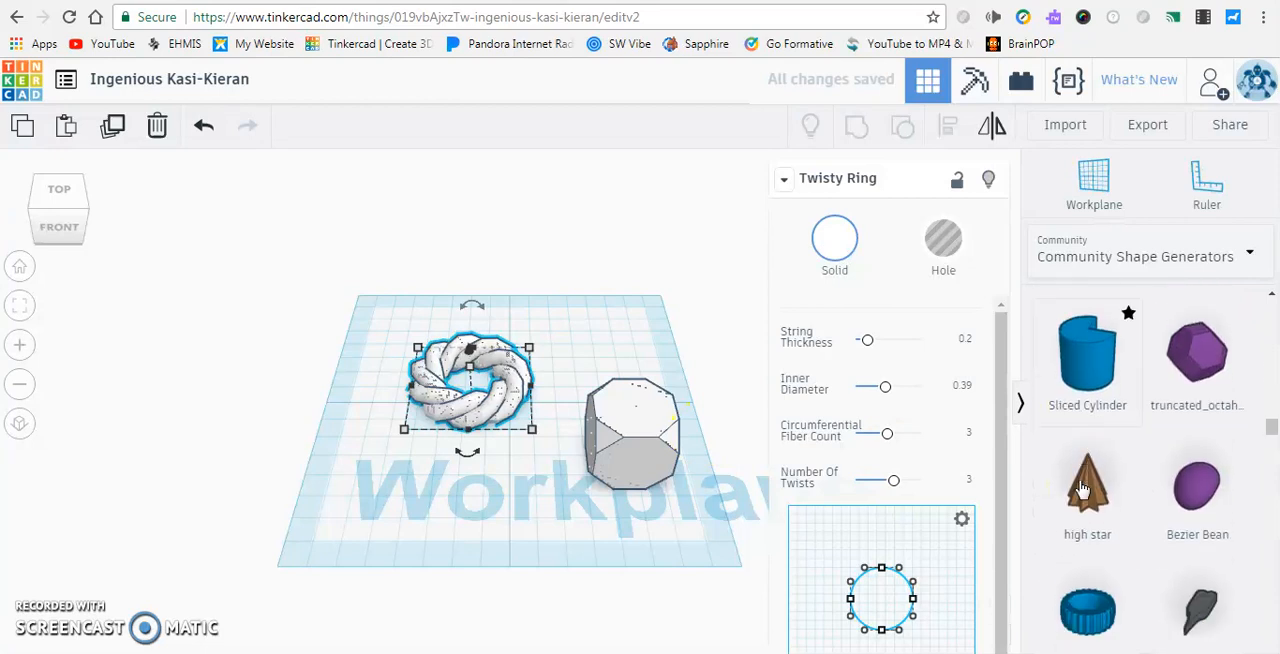
{"action": "scroll", "scroll_direction": "down", "scroll_amount": 3}
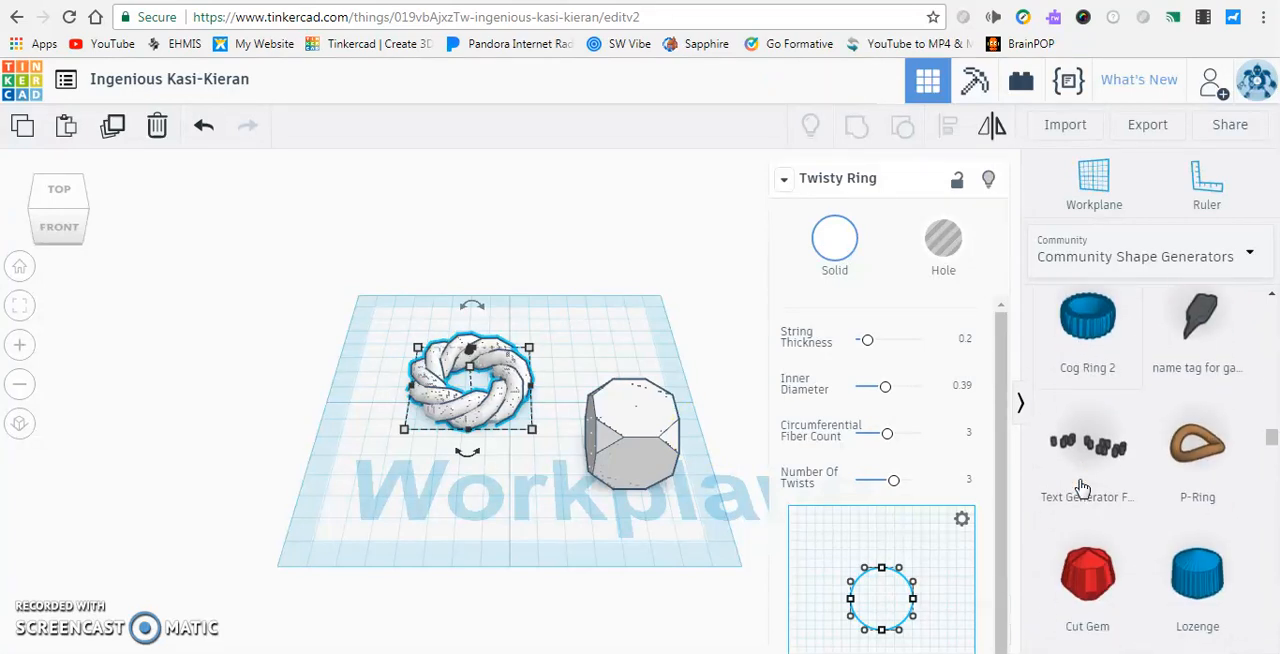
{"action": "scroll", "scroll_direction": "down", "scroll_amount": 3}
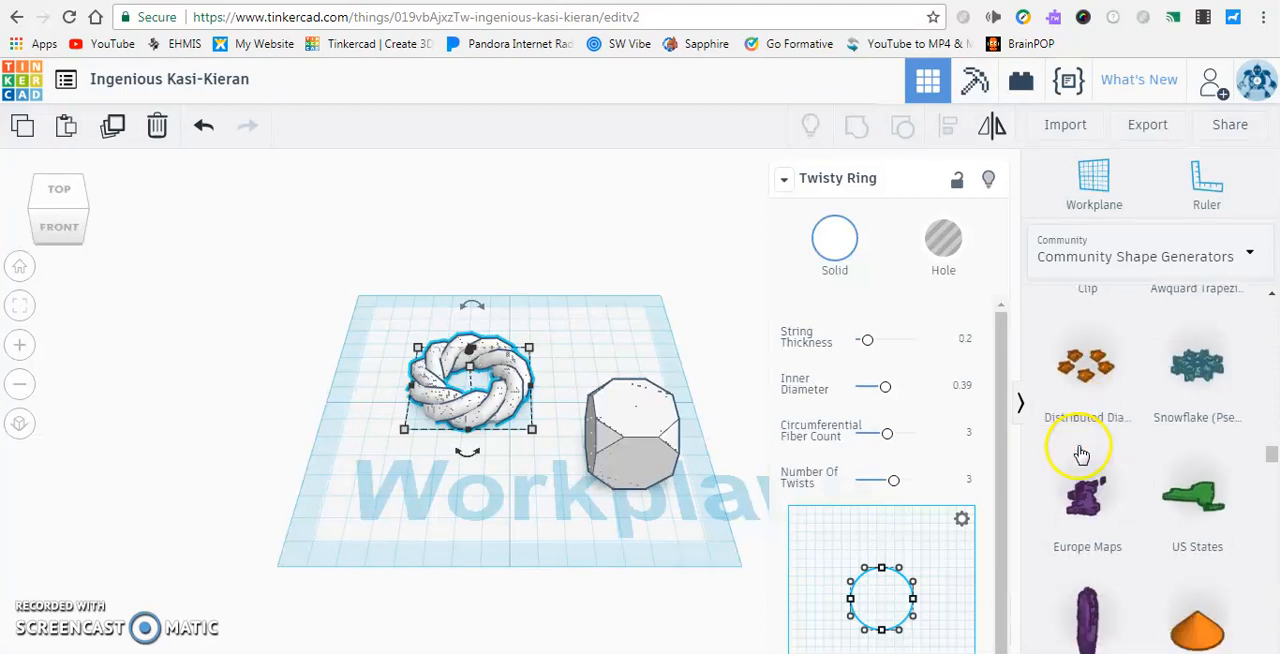
{"action": "scroll", "scroll_direction": "down", "scroll_amount": 3}
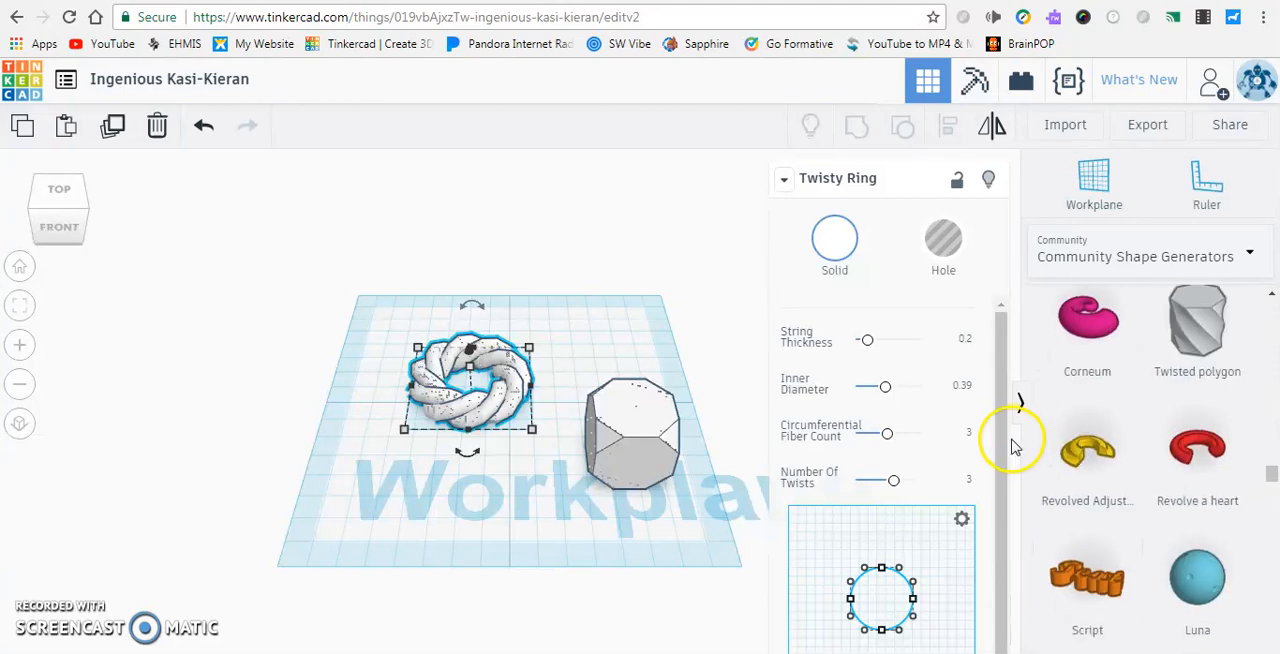
{"action": "scroll", "scroll_direction": "down", "scroll_amount": 3}
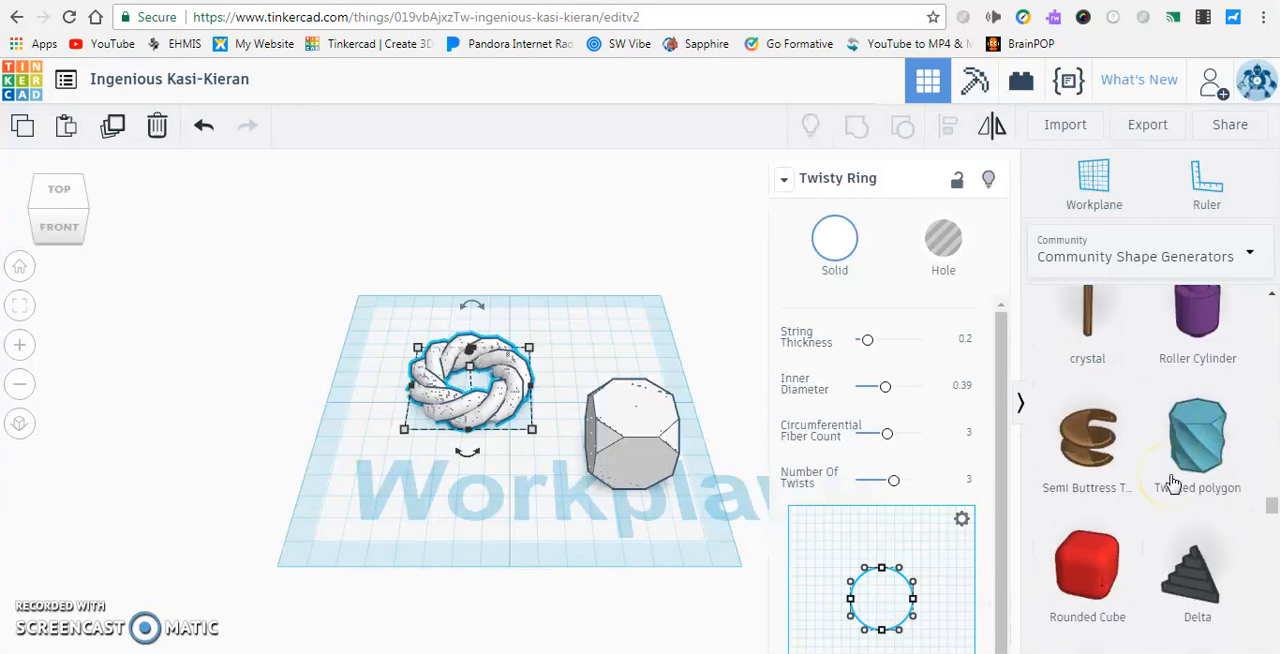
{"action": "scroll", "scroll_direction": "down", "scroll_amount": 3}
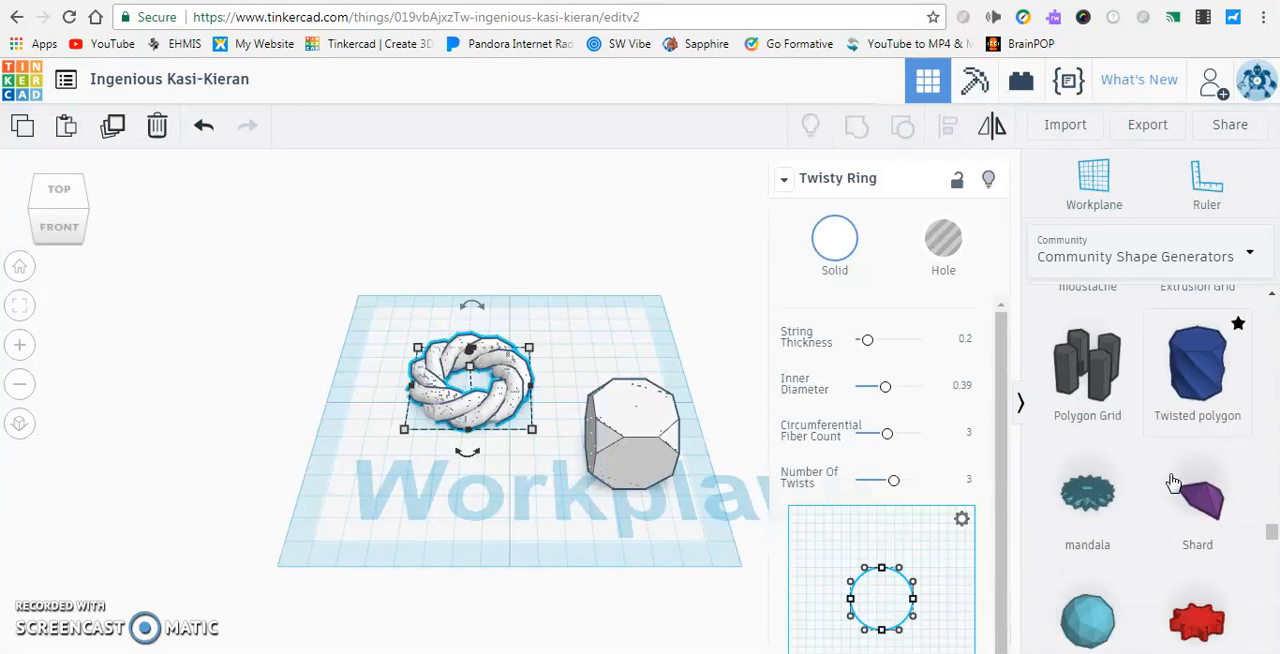
{"action": "scroll", "scroll_direction": "down", "scroll_amount": 3}
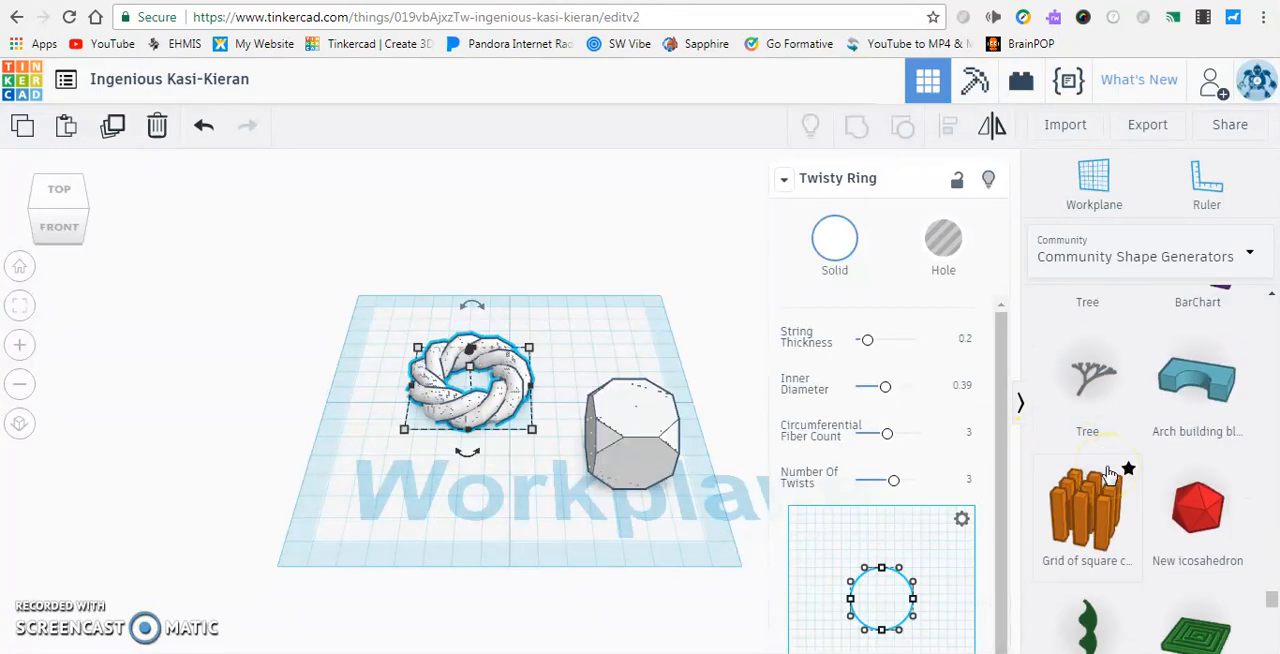
{"action": "scroll", "scroll_direction": "down", "scroll_amount": 3}
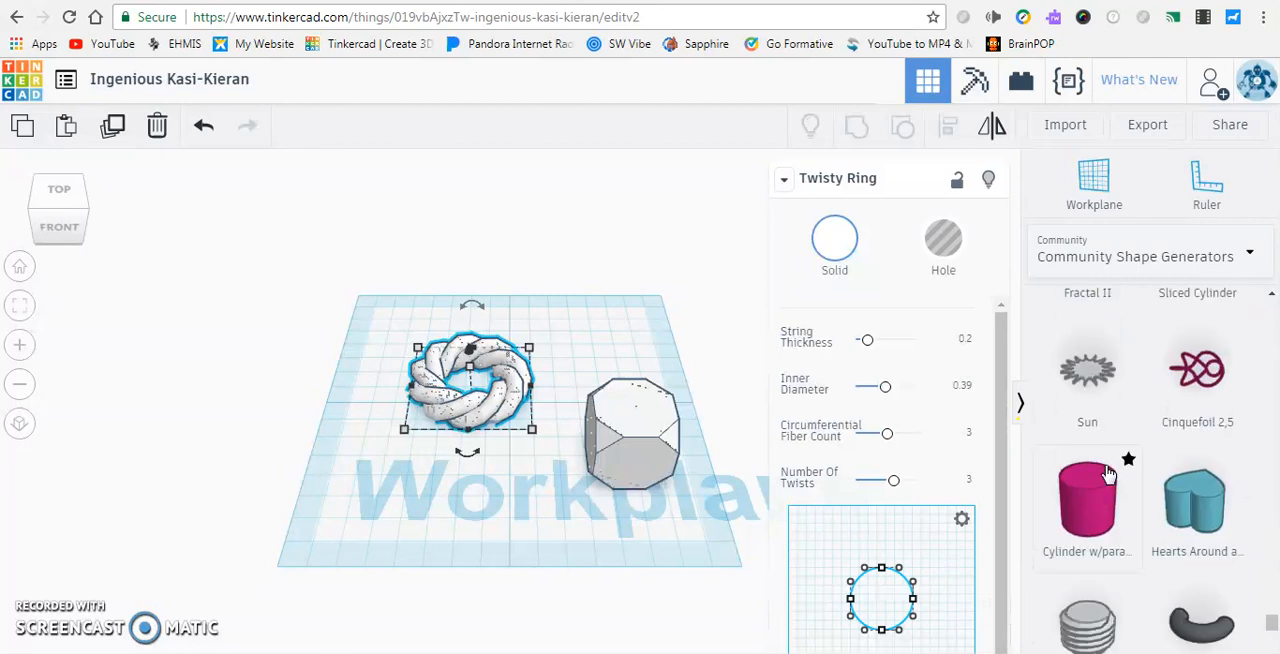
{"action": "scroll", "scroll_direction": "down", "scroll_amount": 3}
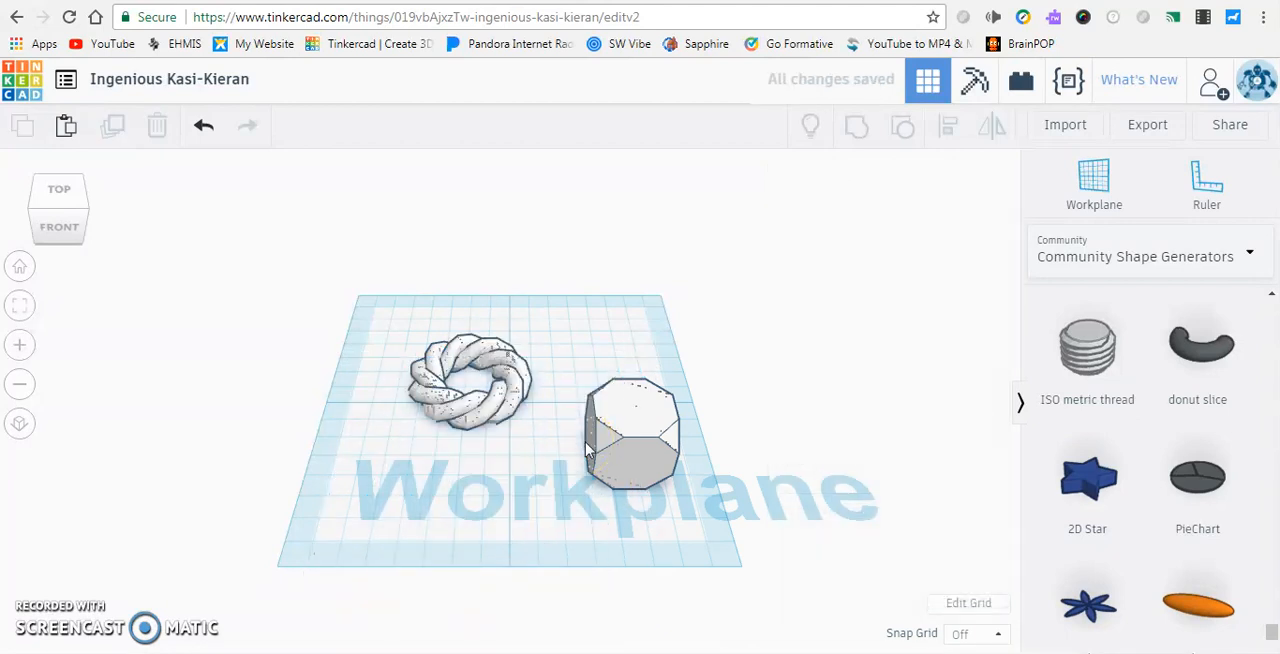
{"action": "scroll", "scroll_direction": "down", "scroll_amount": 3}
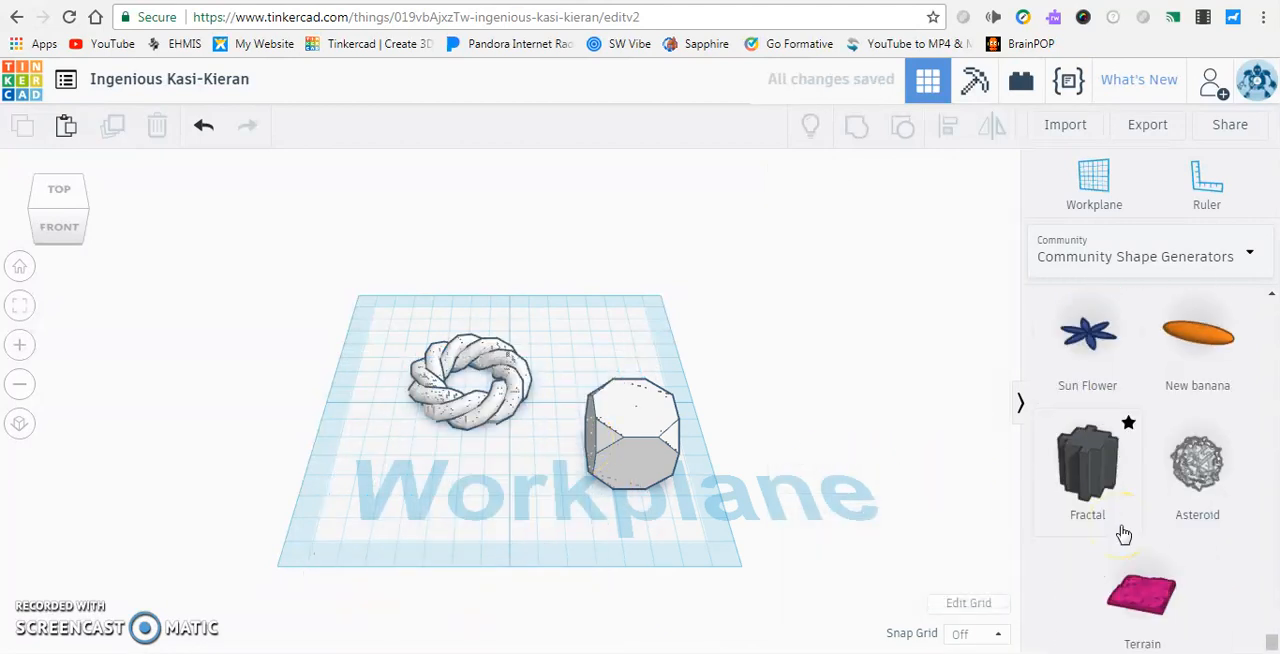
{"action": "scroll", "scroll_direction": "down", "scroll_amount": 3}
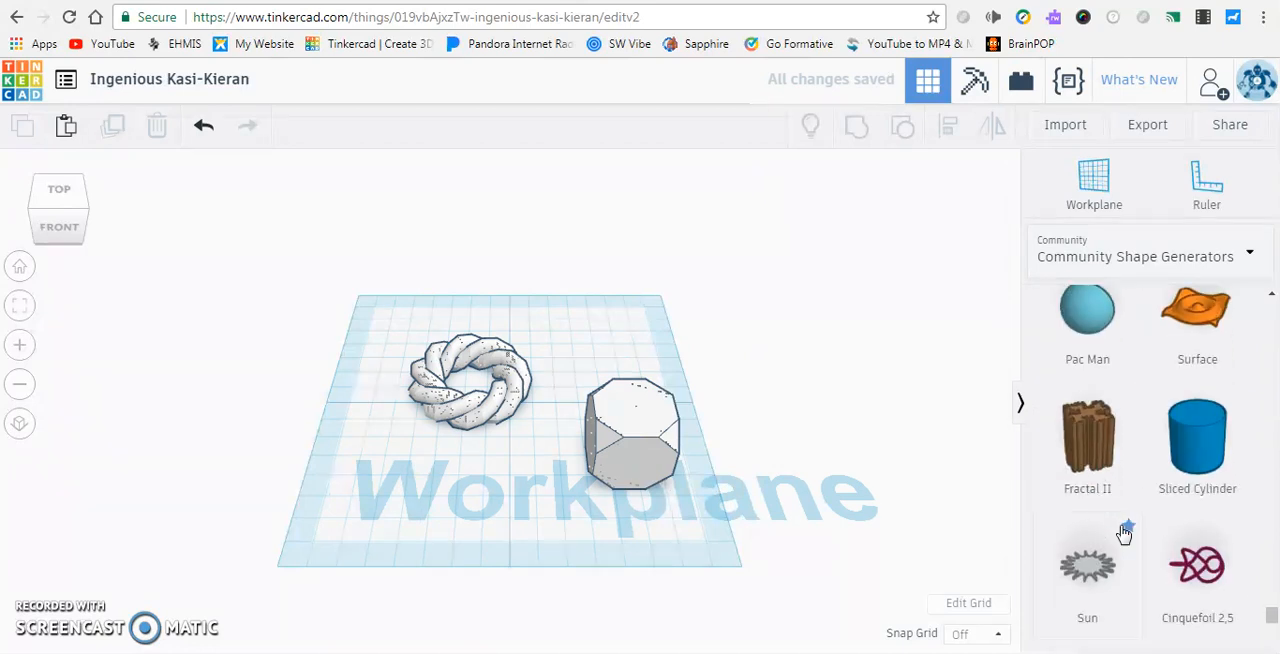
{"action": "left_click", "coordinate": [1197, 565]}
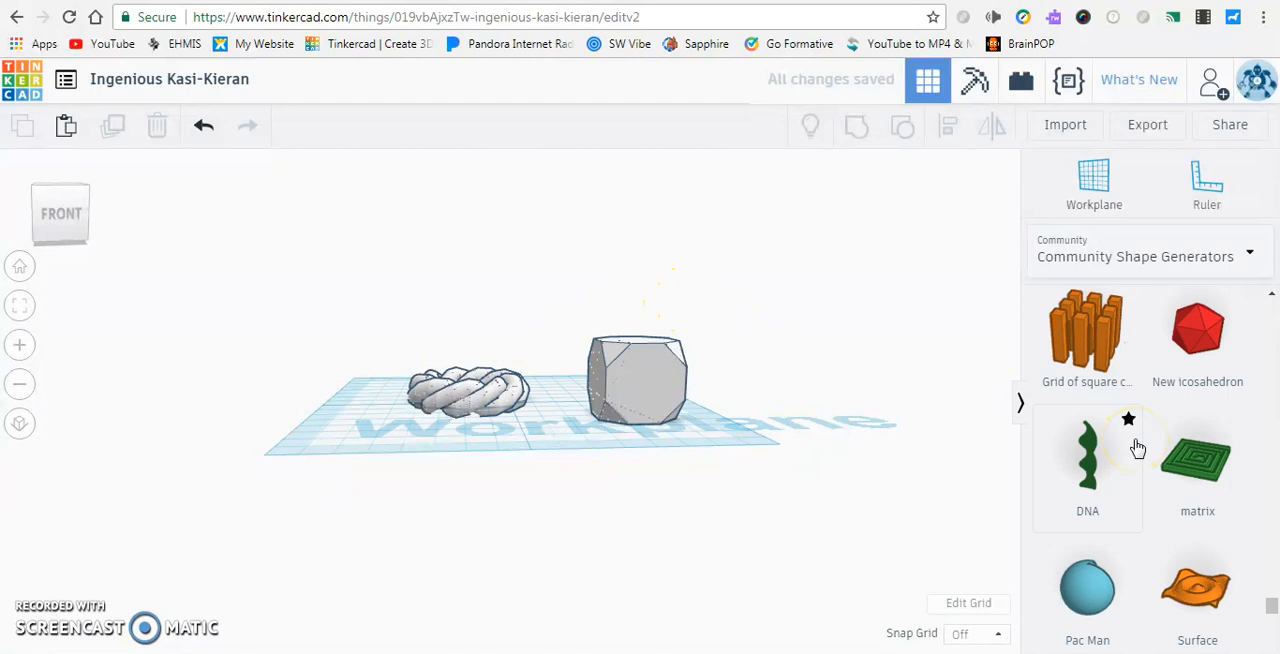
Pick Featured Shape Generators from the category dropdown and scroll its generator list
{"action": "left_click", "coordinate": [1145, 256]}
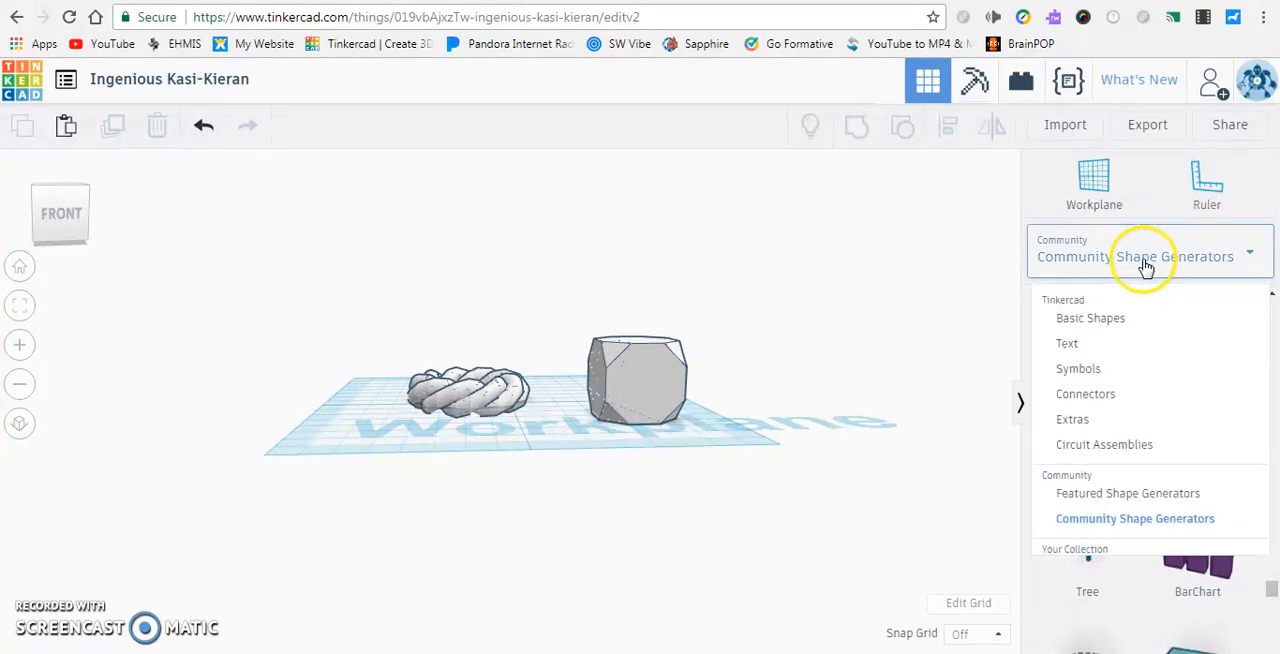
{"action": "left_click", "coordinate": [1128, 495]}
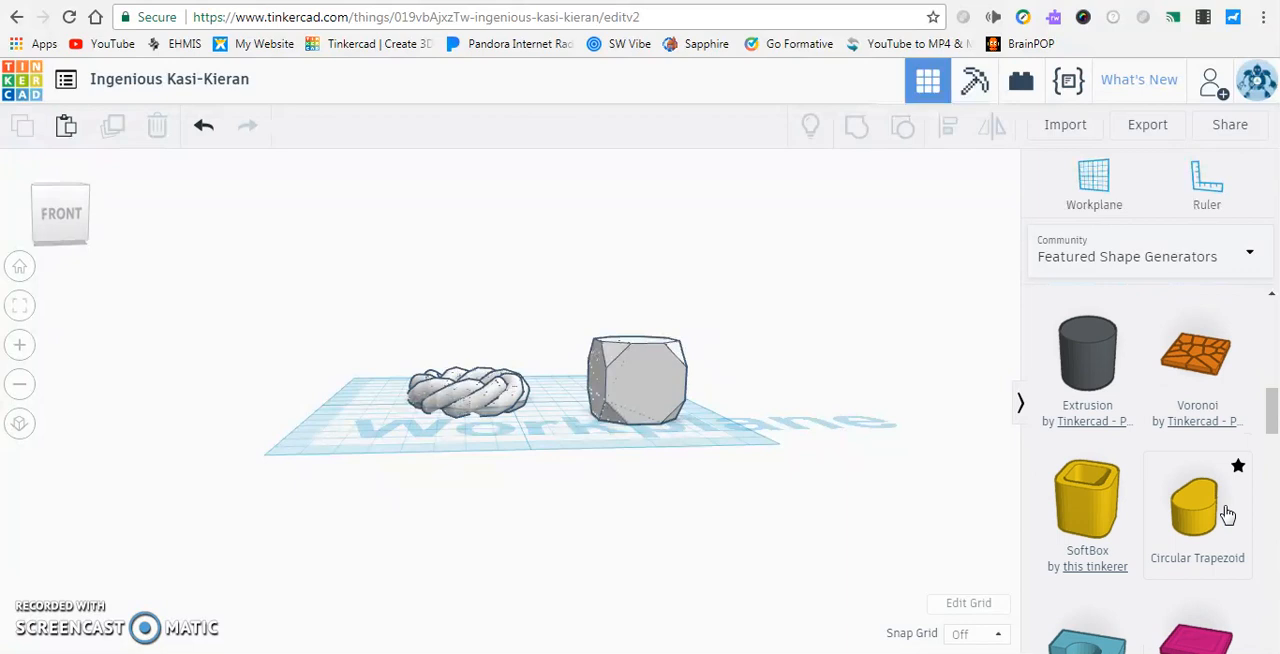
{"action": "scroll", "scroll_direction": "down", "scroll_amount": 3}
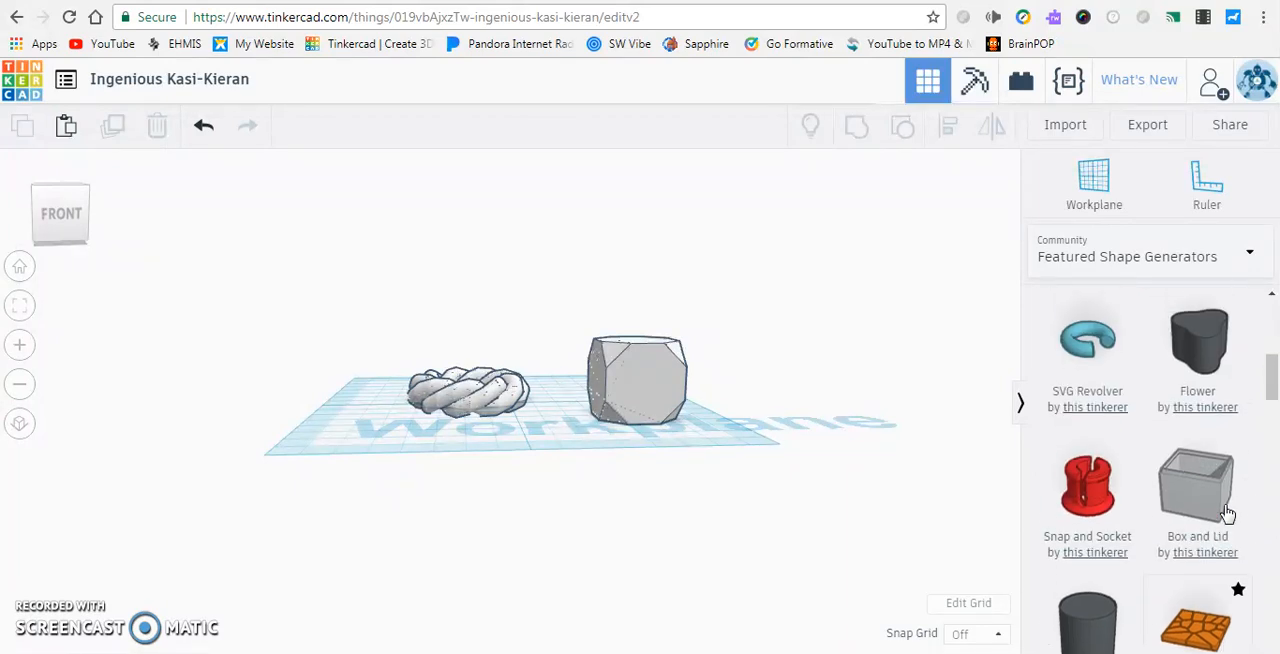
{"action": "scroll", "scroll_direction": "down", "scroll_amount": 3}
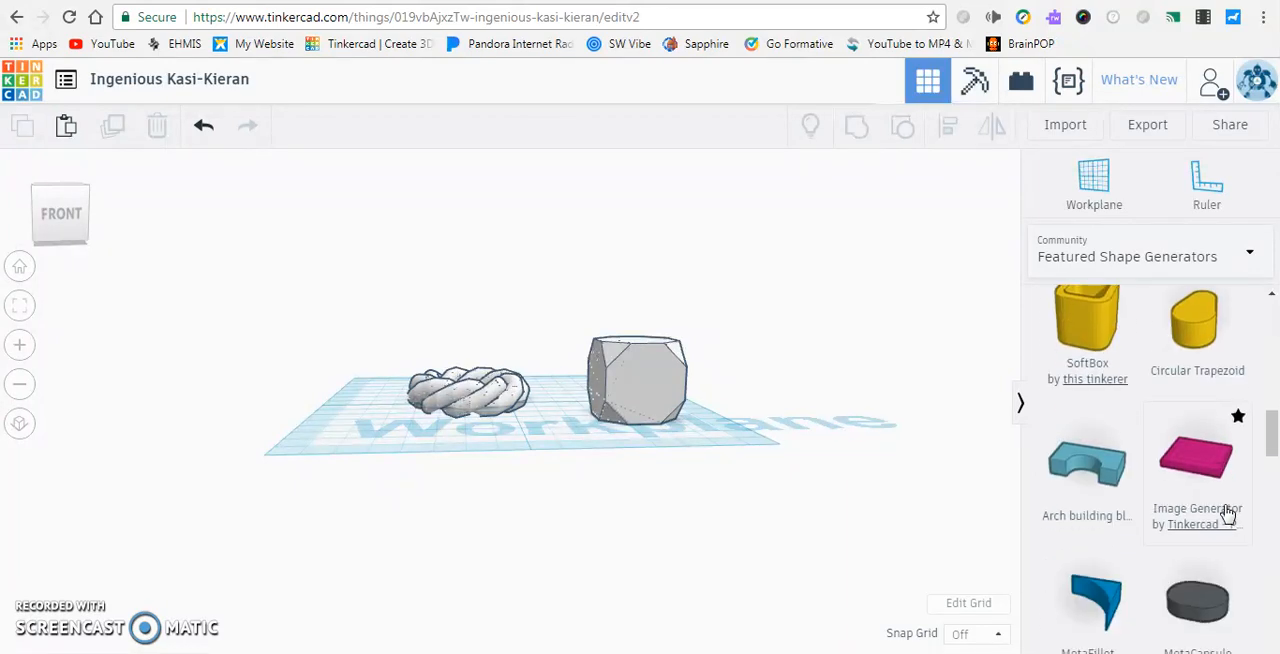
{"action": "scroll", "scroll_direction": "down", "scroll_amount": 3}
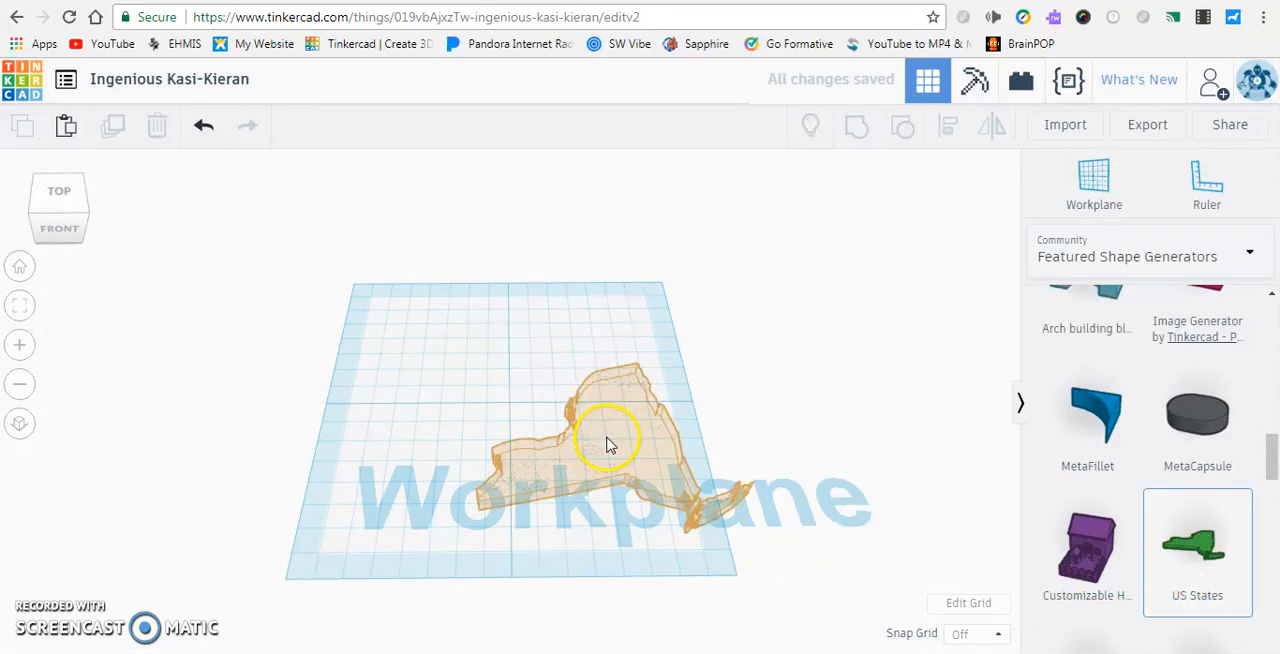
Place the US State shape and change its Symbol from New York to Pennsylvania
{"action": "left_click", "coordinate": [610, 445]}
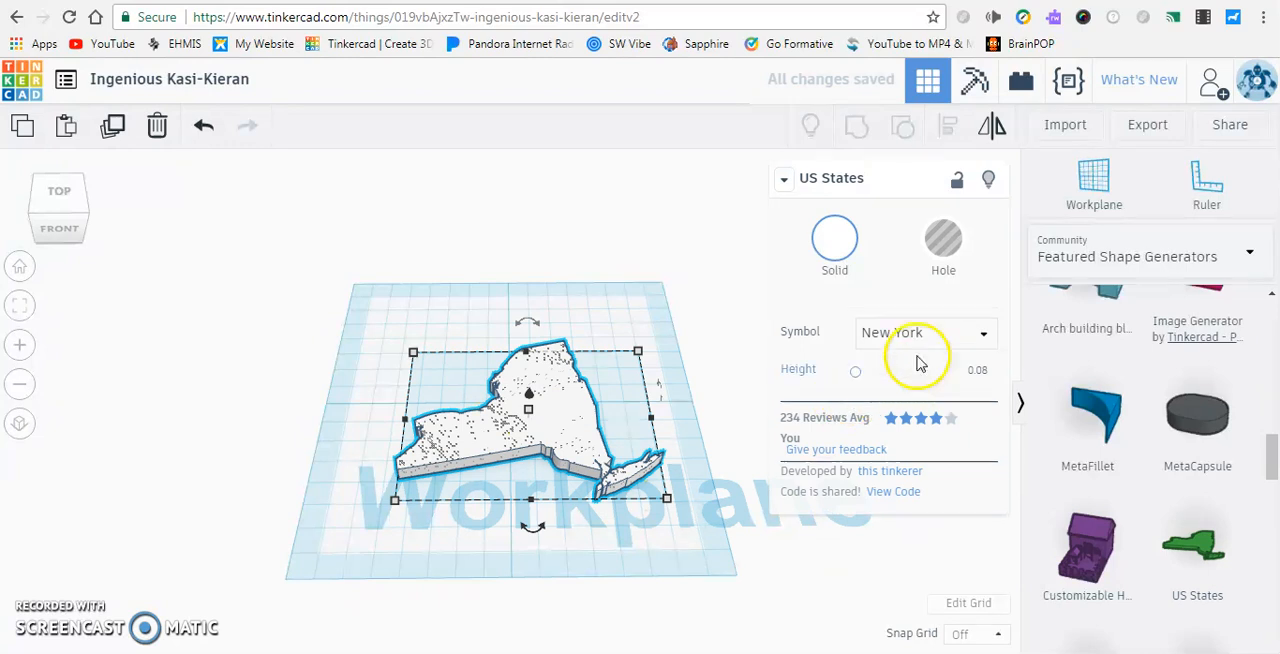
{"action": "left_click", "coordinate": [924, 332]}
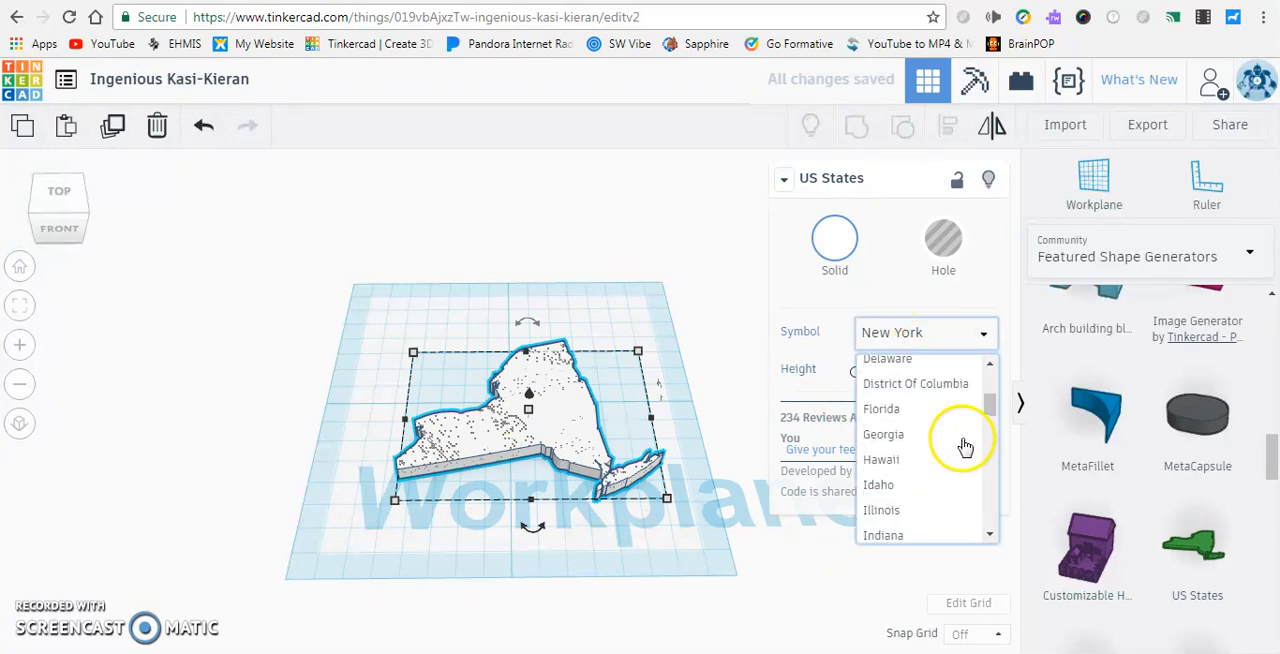
{"action": "scroll", "scroll_direction": "down", "scroll_amount": 3}
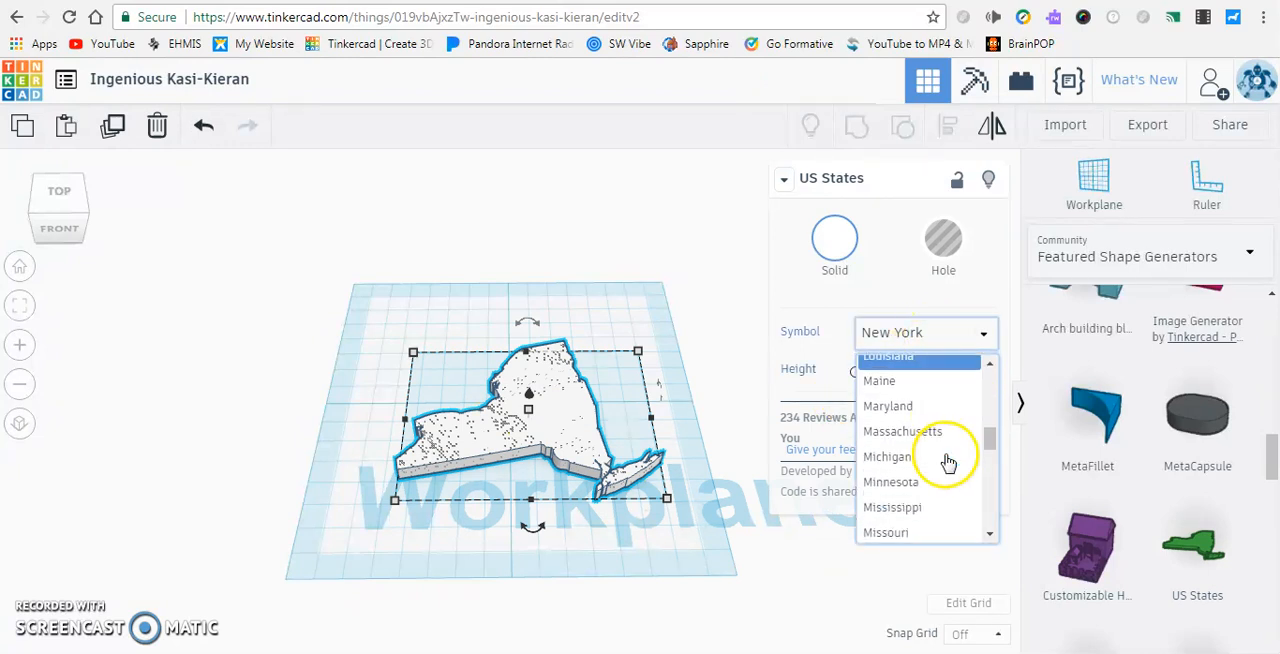
{"action": "scroll", "scroll_direction": "down", "scroll_amount": 3}
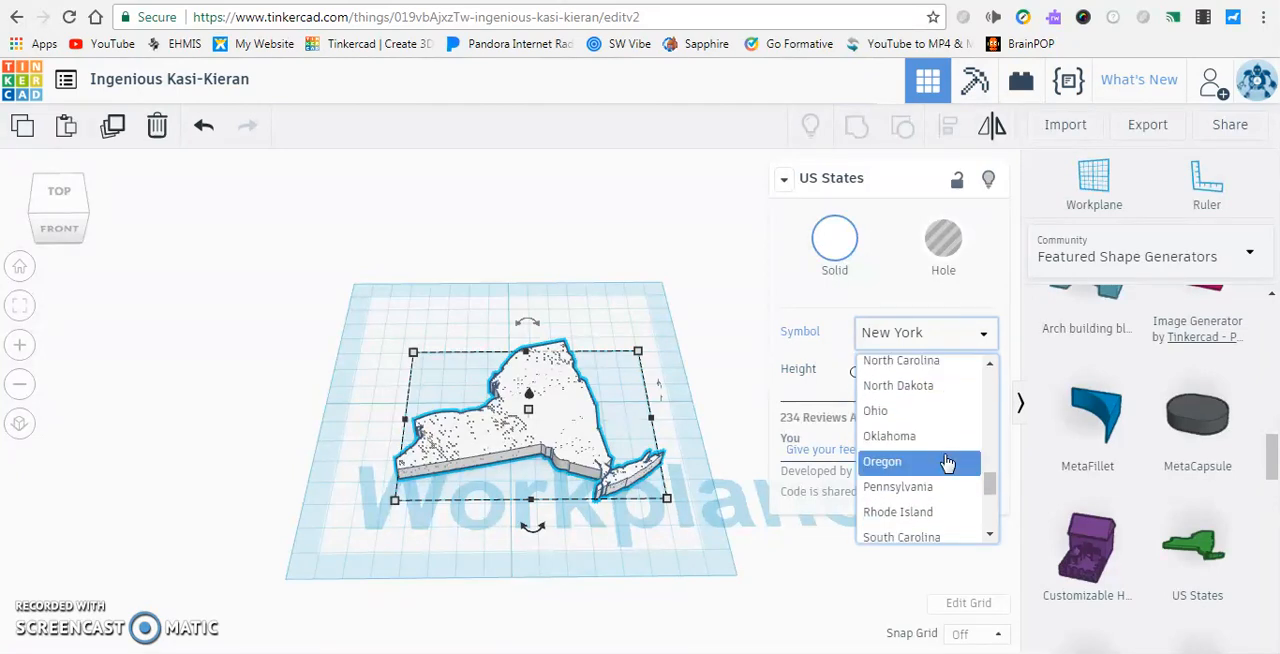
{"action": "left_click", "coordinate": [897, 486]}
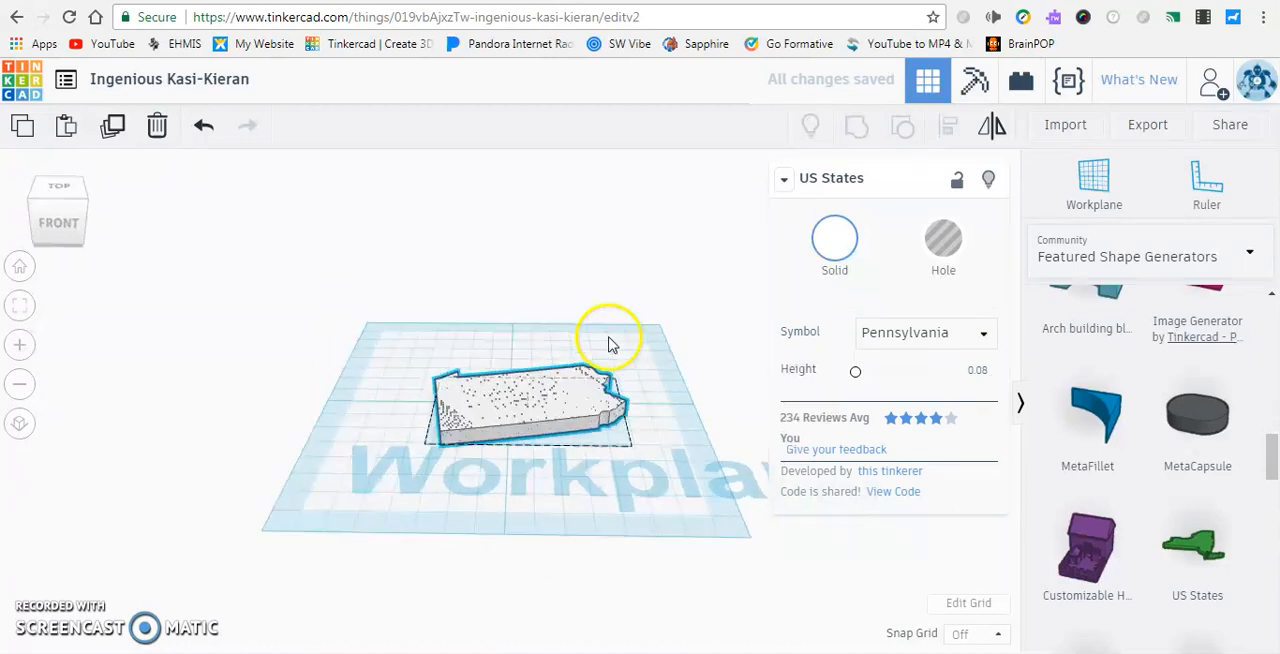
{"action": "left_click_drag", "start_coordinate": [610, 340], "coordinate": [595, 455]}
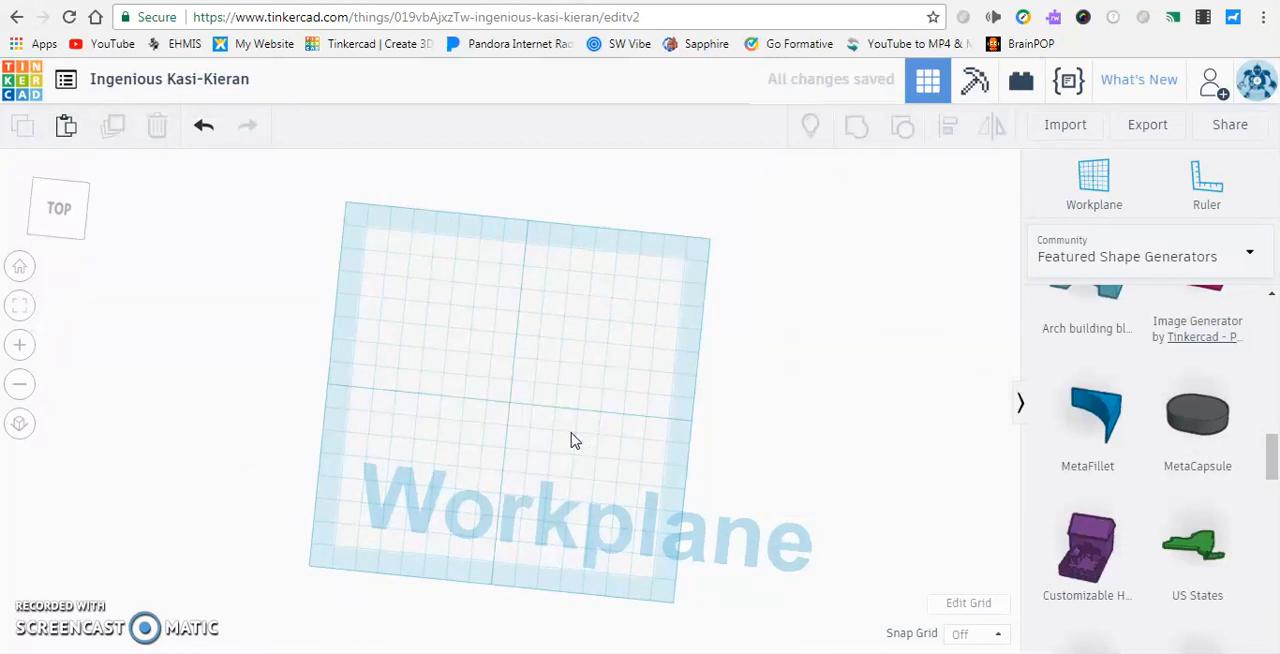
{"action": "mouse_move", "coordinate": [583, 420]}
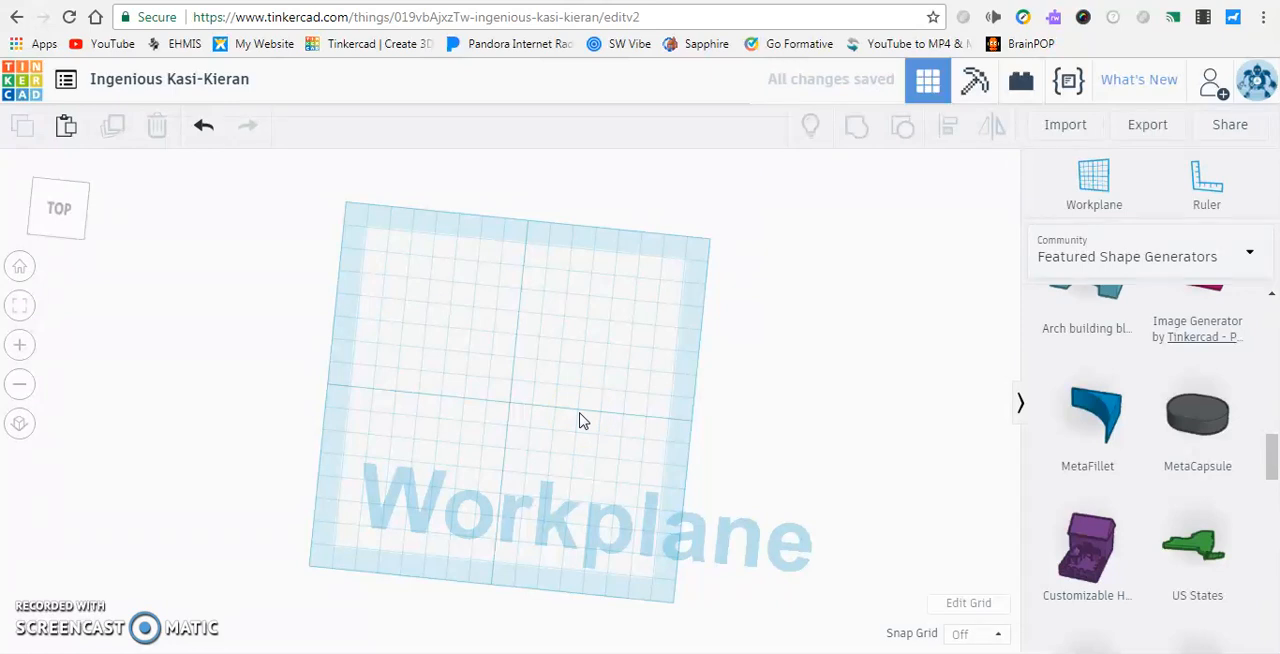
{"action": "mouse_move", "coordinate": [742, 457]}
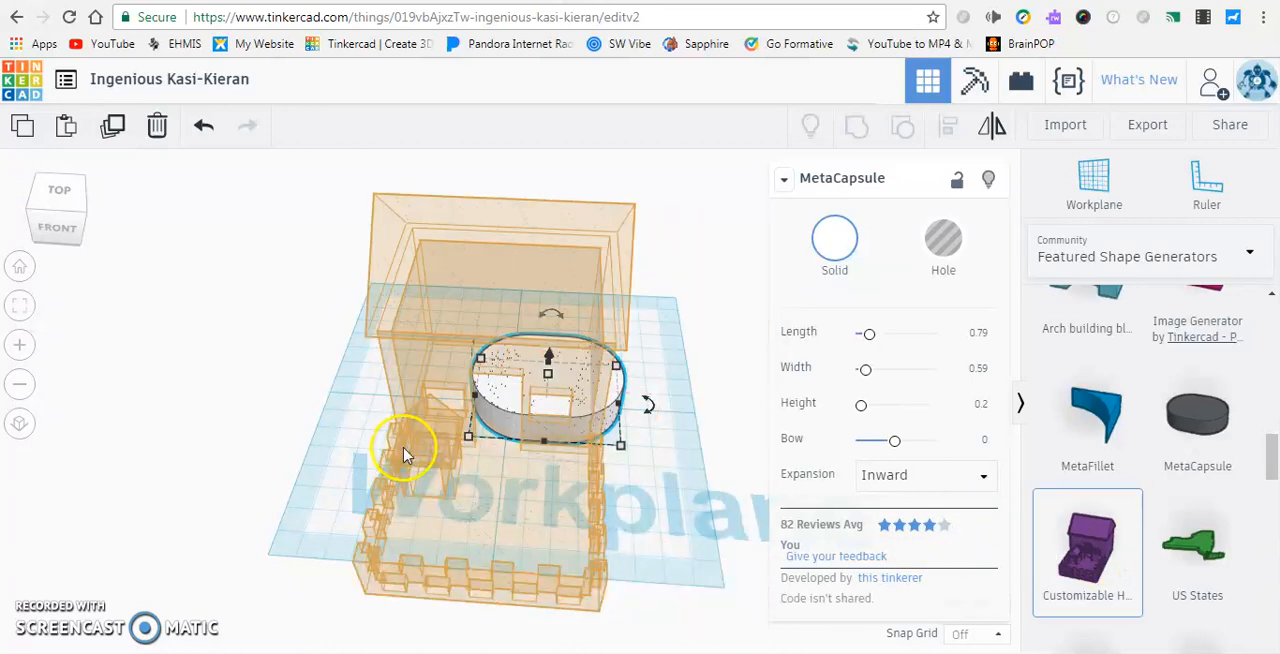
Drop a Customizable House, lower its height and shrink its footprint beside the capsule
{"action": "left_click", "coordinate": [1087, 550]}
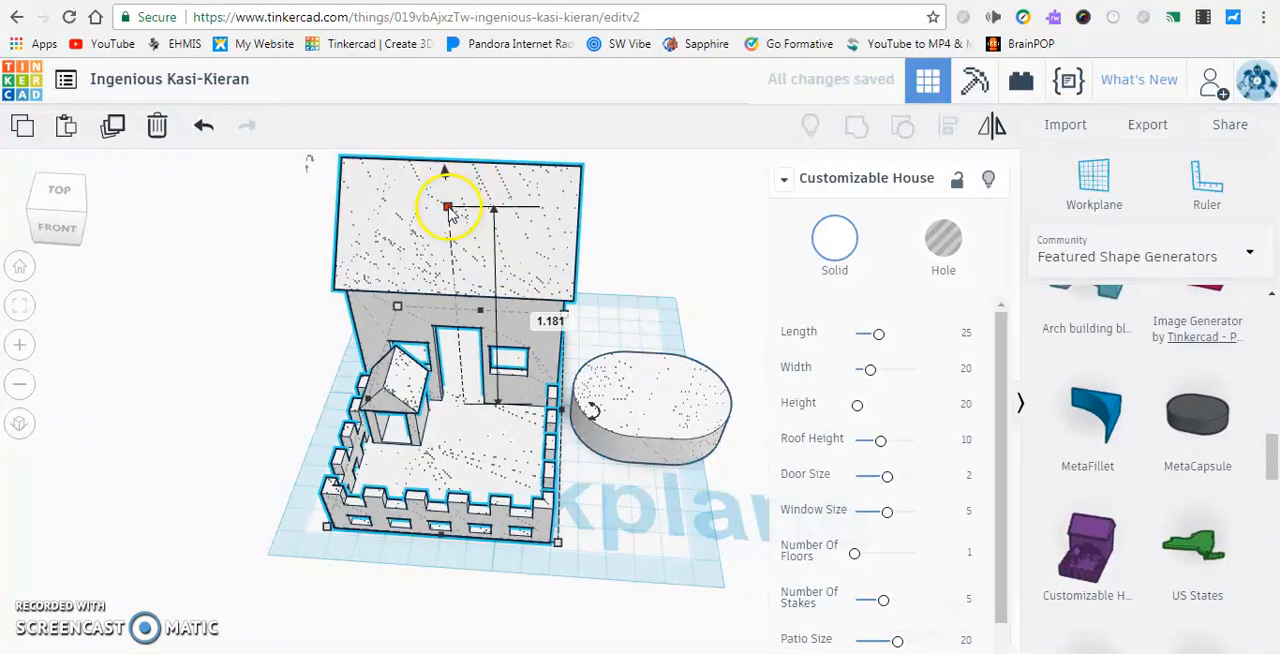
{"action": "left_click_drag", "start_coordinate": [447, 207], "coordinate": [560, 310]}
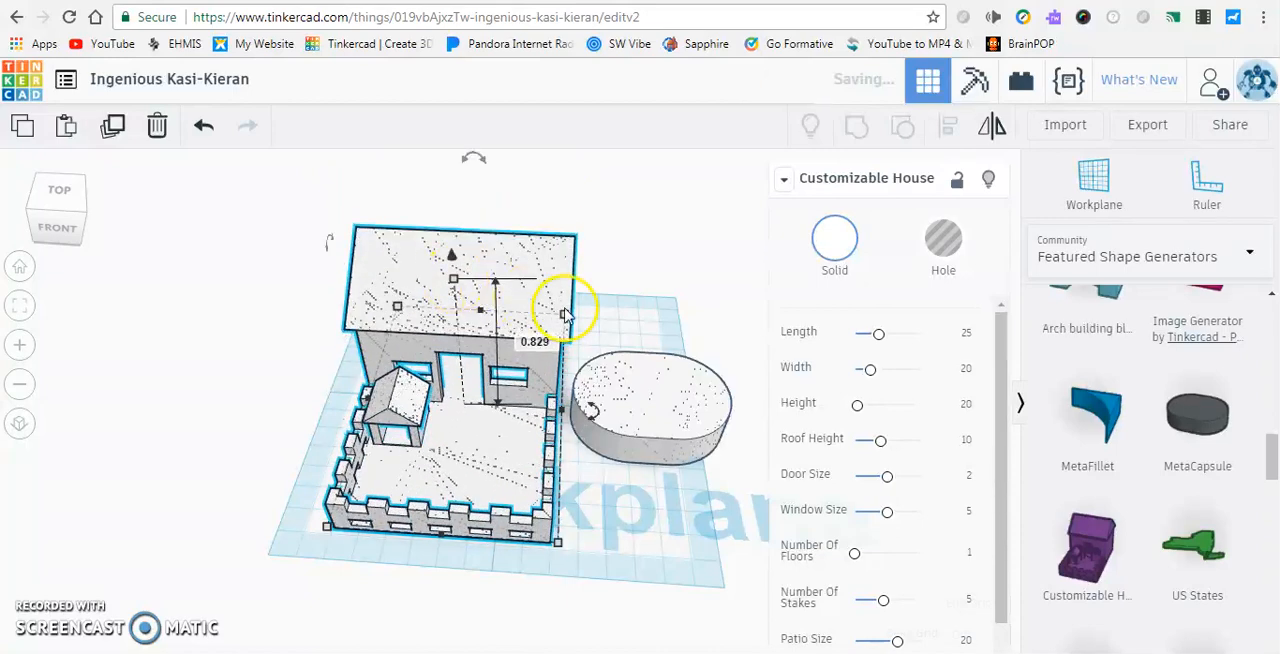
{"action": "left_click_drag", "start_coordinate": [565, 315], "coordinate": [585, 545]}
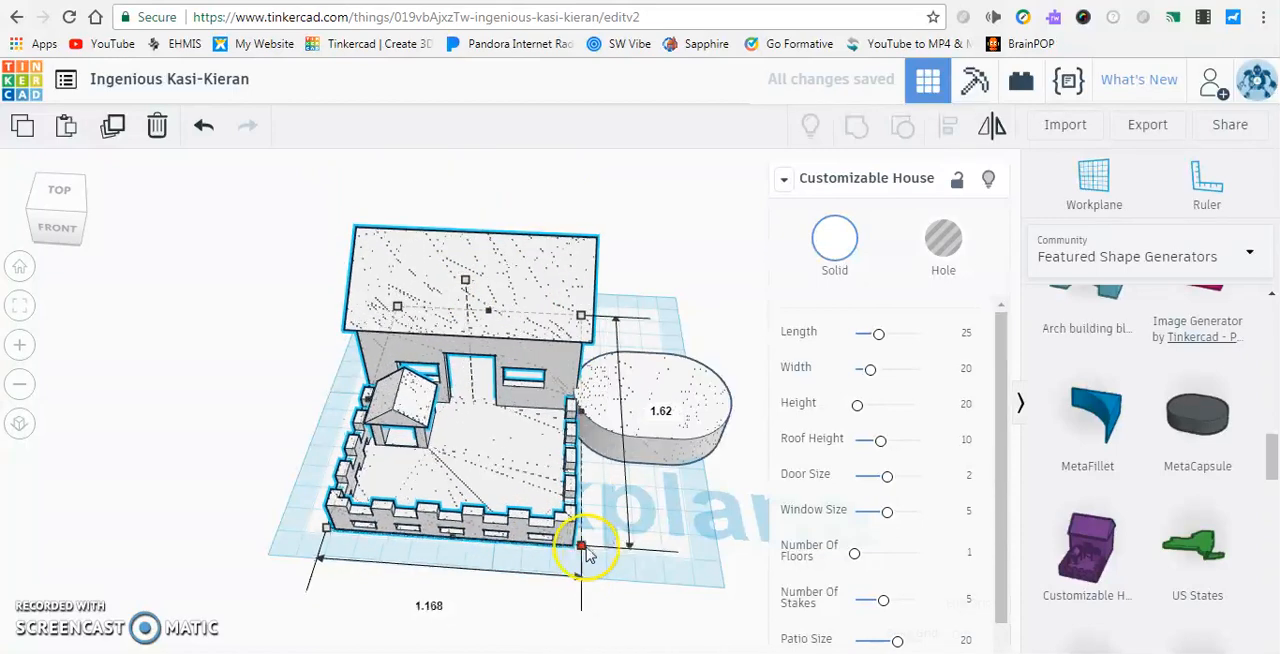
{"action": "left_click_drag", "start_coordinate": [583, 545], "coordinate": [508, 517]}
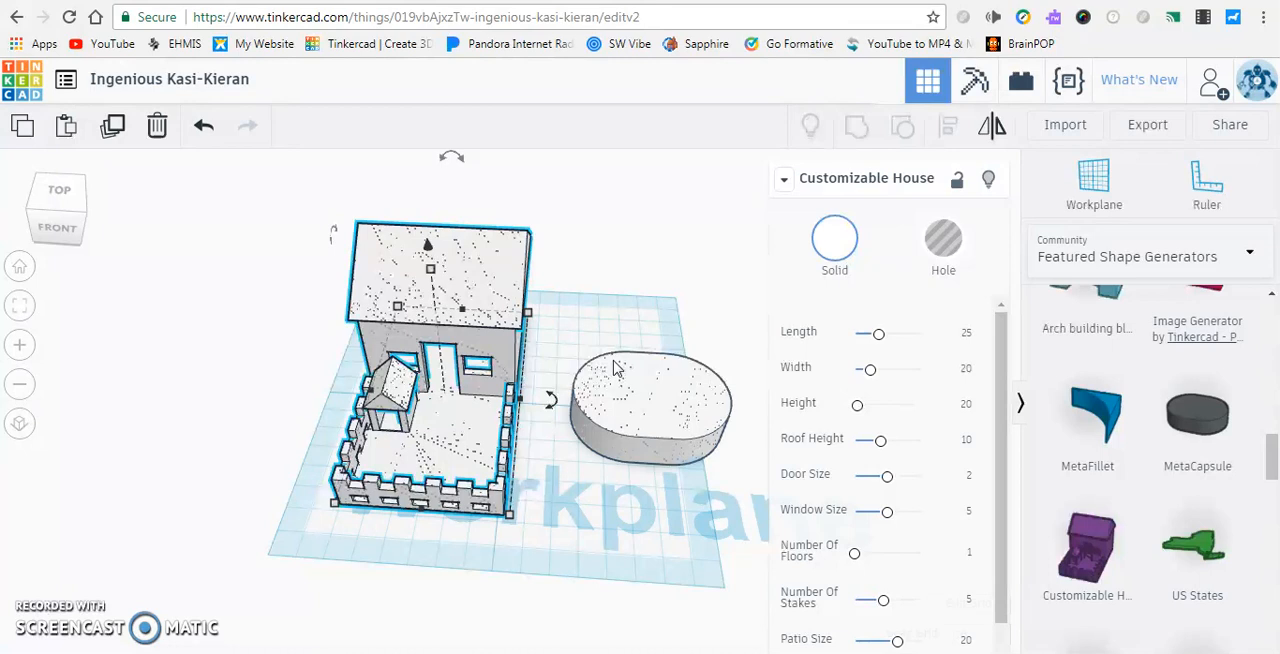
{"action": "left_click", "coordinate": [650, 400]}
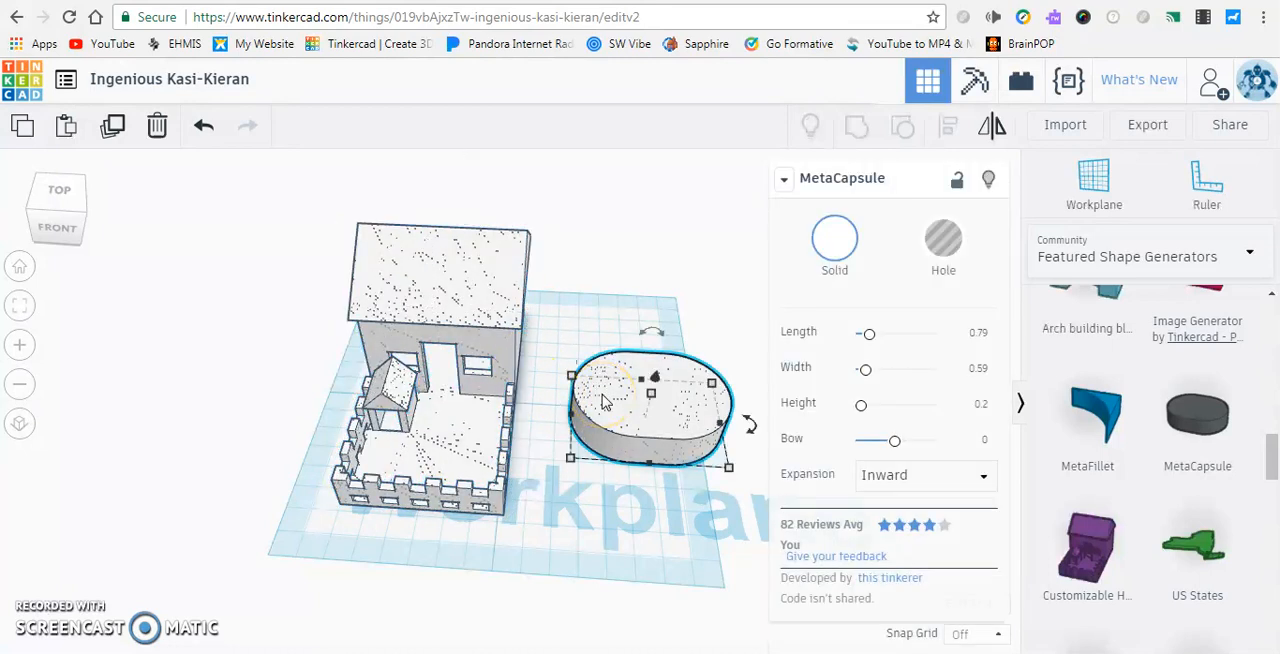